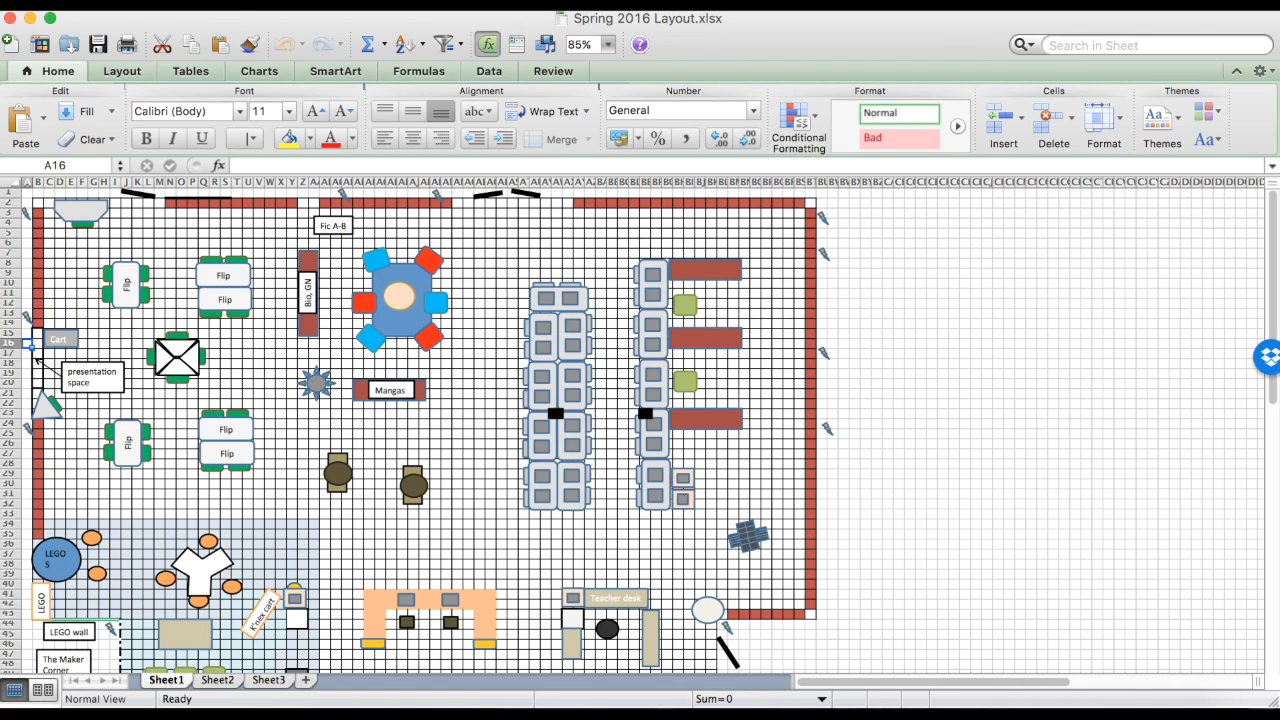
mouse_move(376, 468)
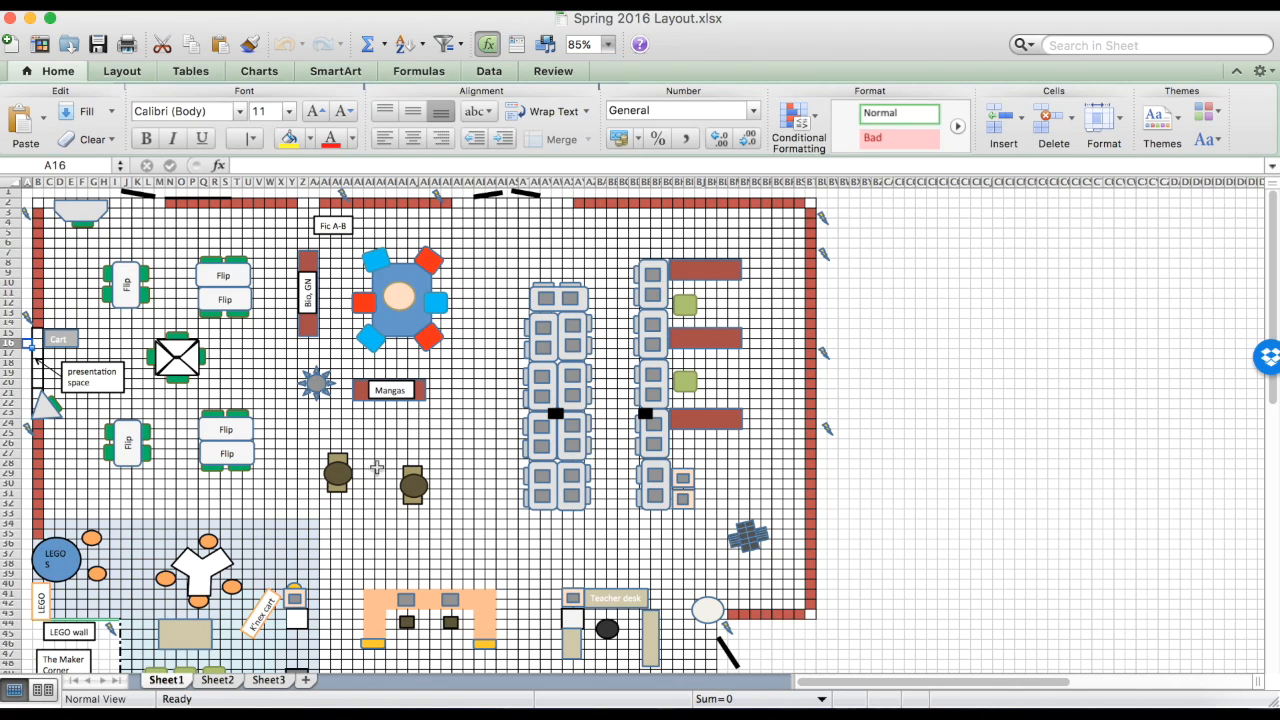
mouse_move(608, 514)
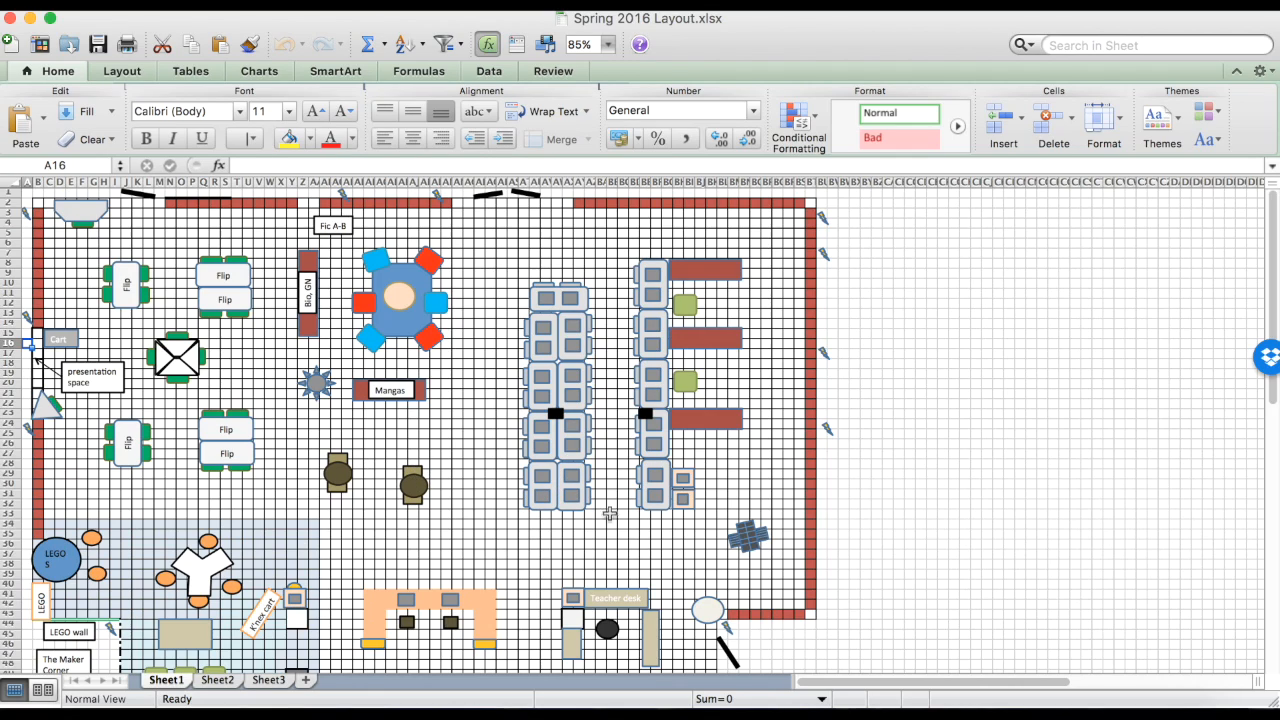
mouse_move(600, 432)
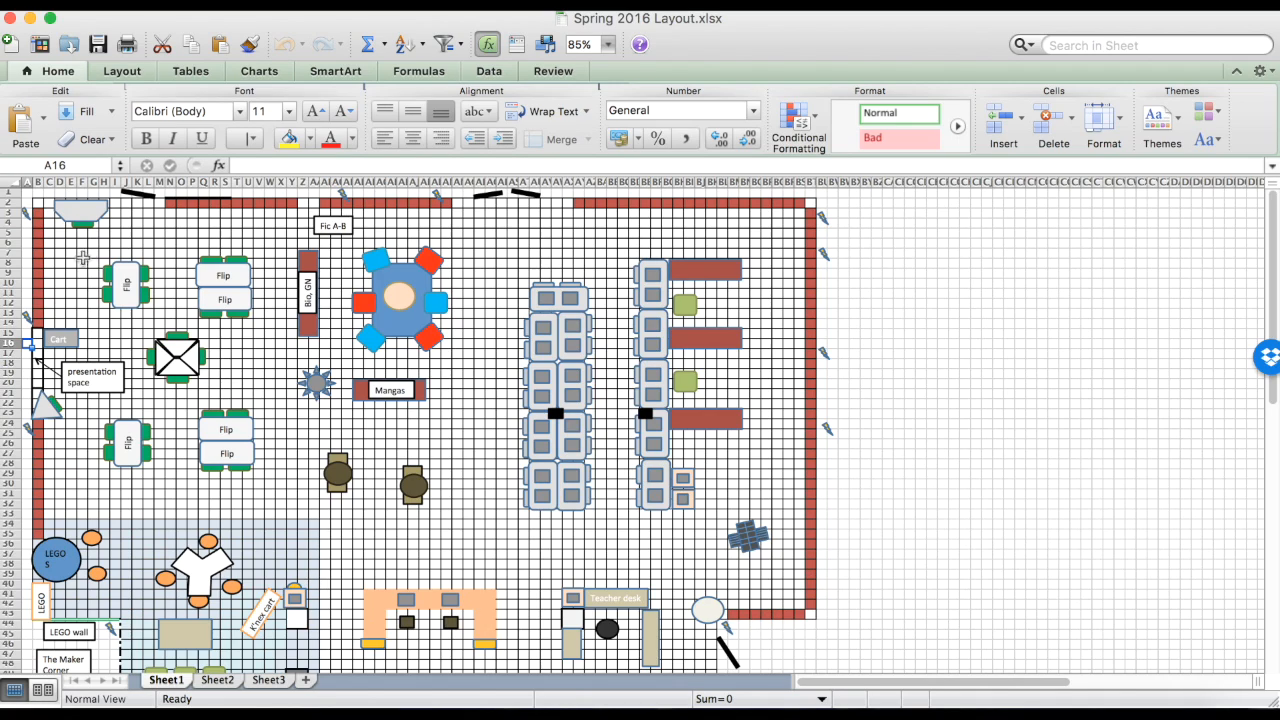
mouse_move(200, 522)
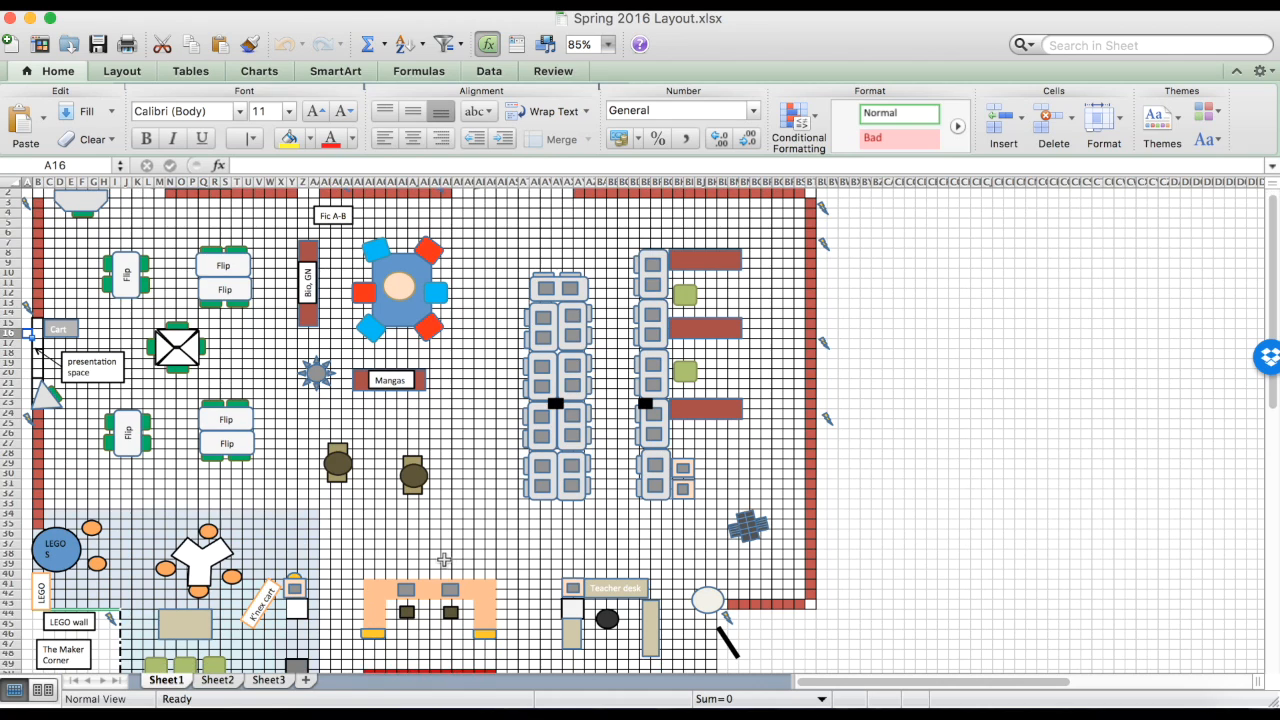
Step: Create a new blank workbook (Workbook2) and select every cell on its sheet
scroll(down, 3)
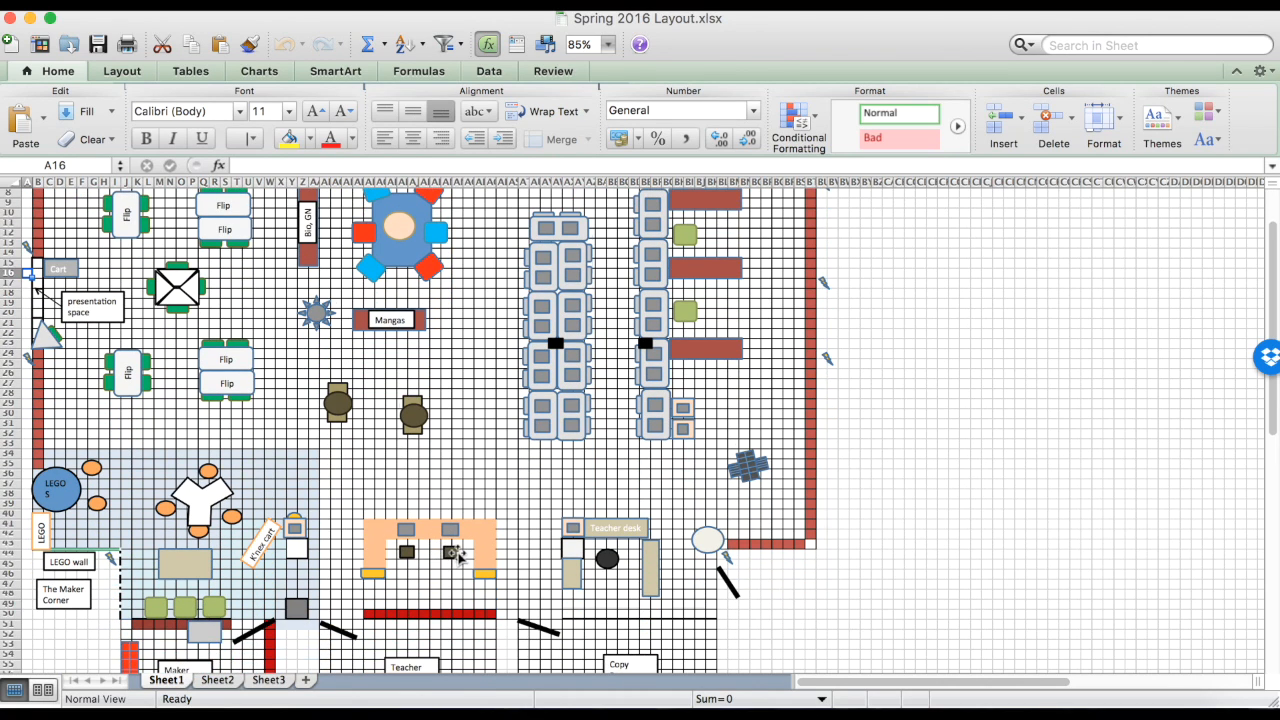
scroll(down, 3)
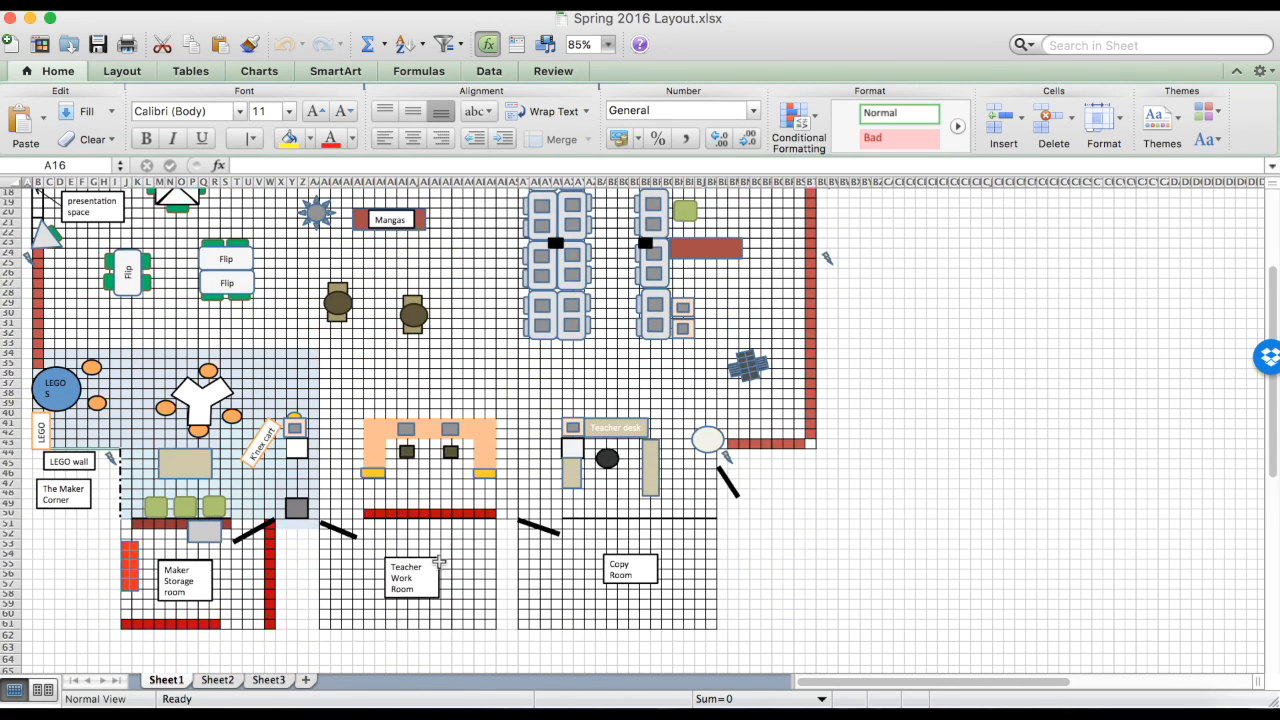
scroll(up, 3)
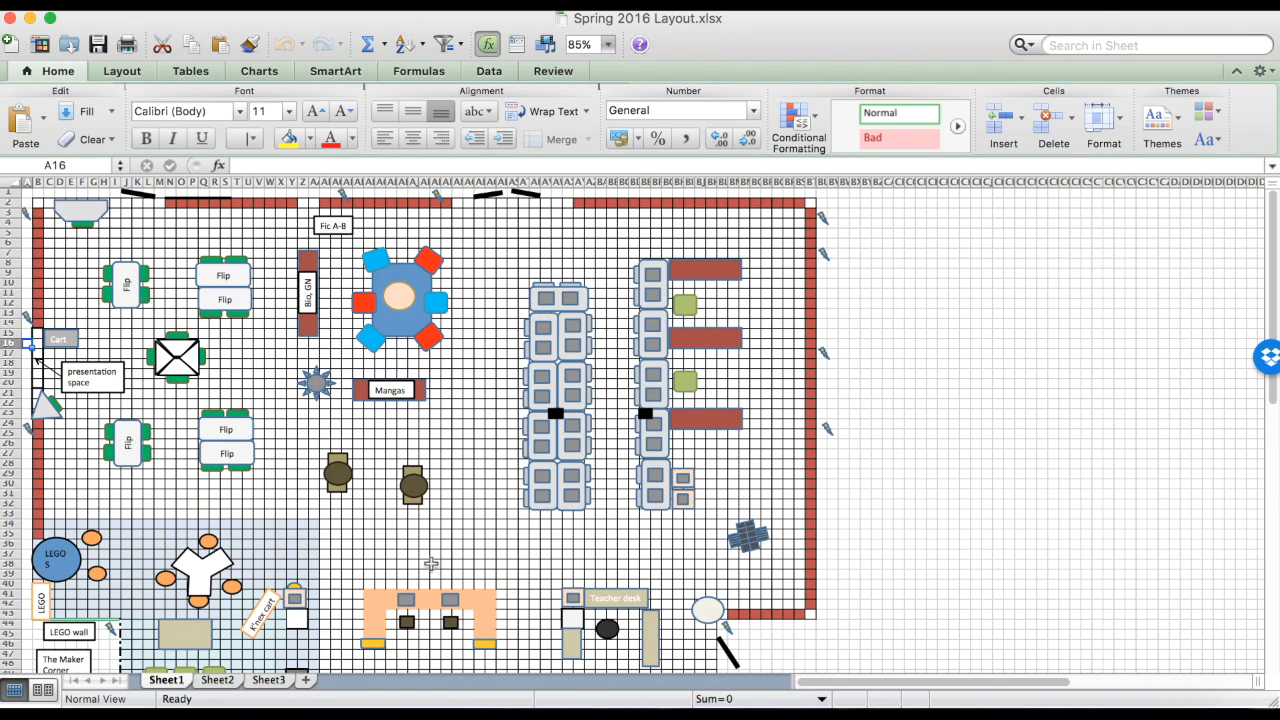
mouse_move(418, 550)
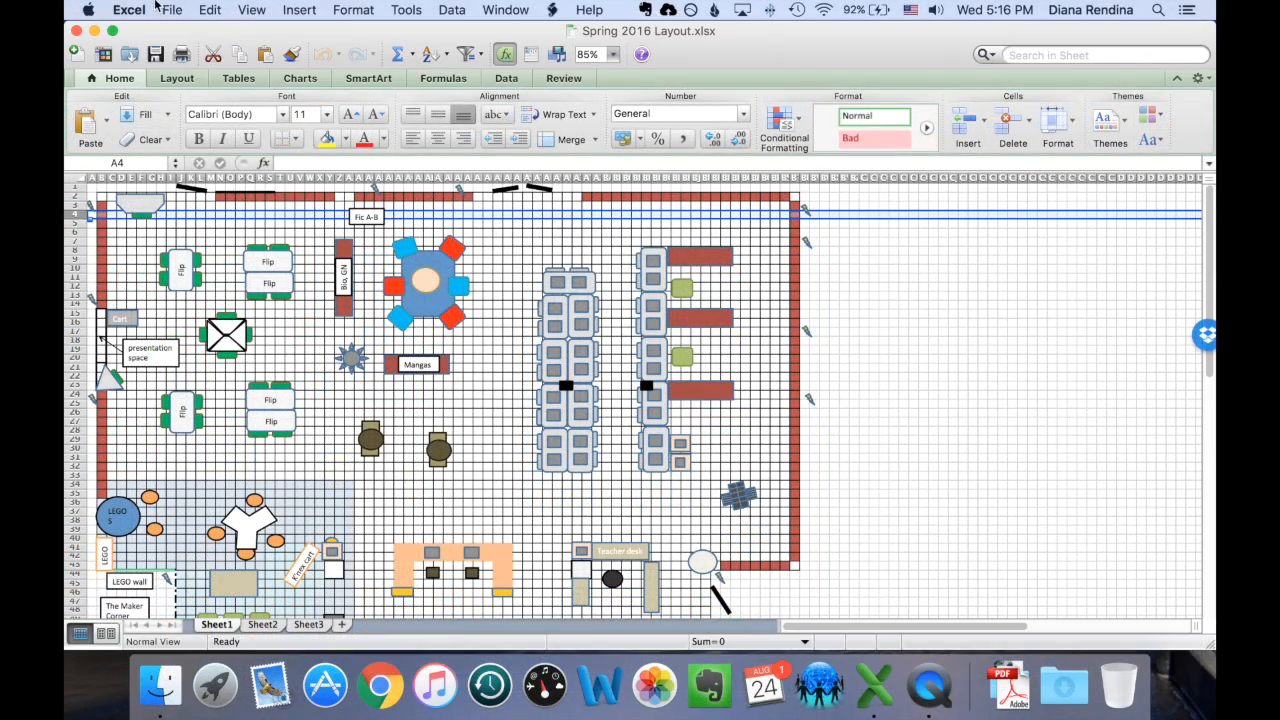
click(172, 8)
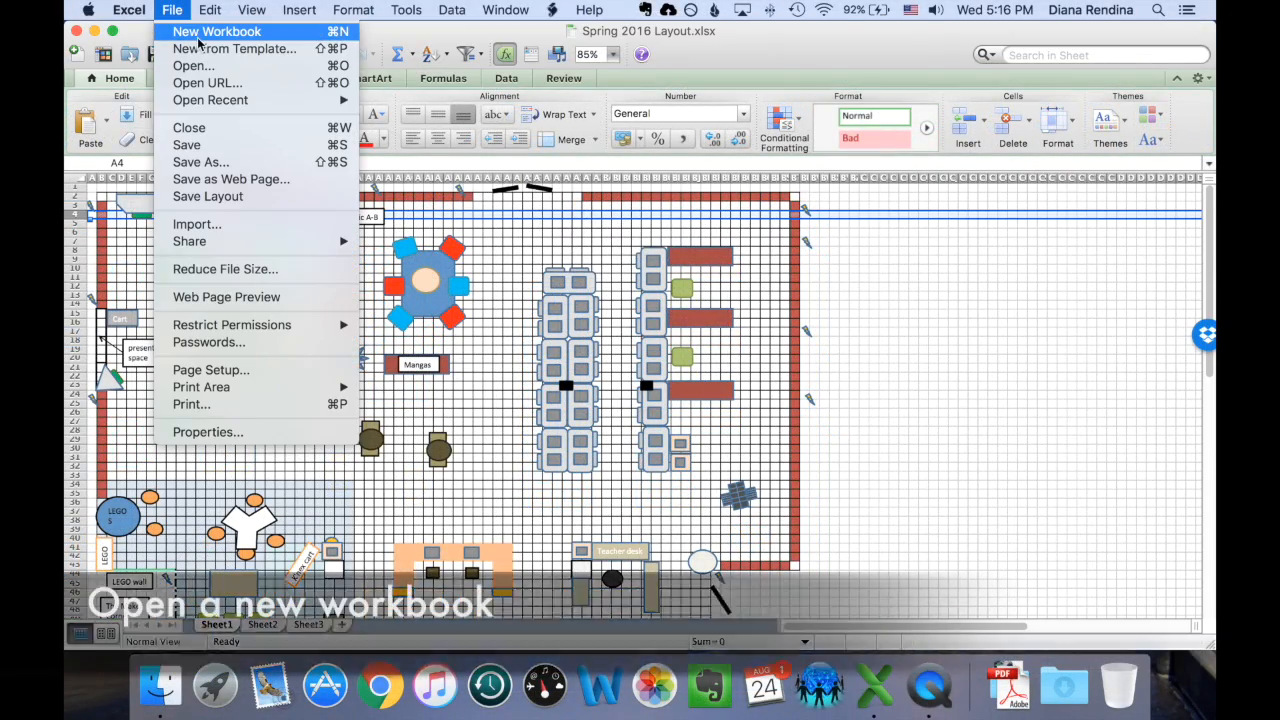
click(216, 32)
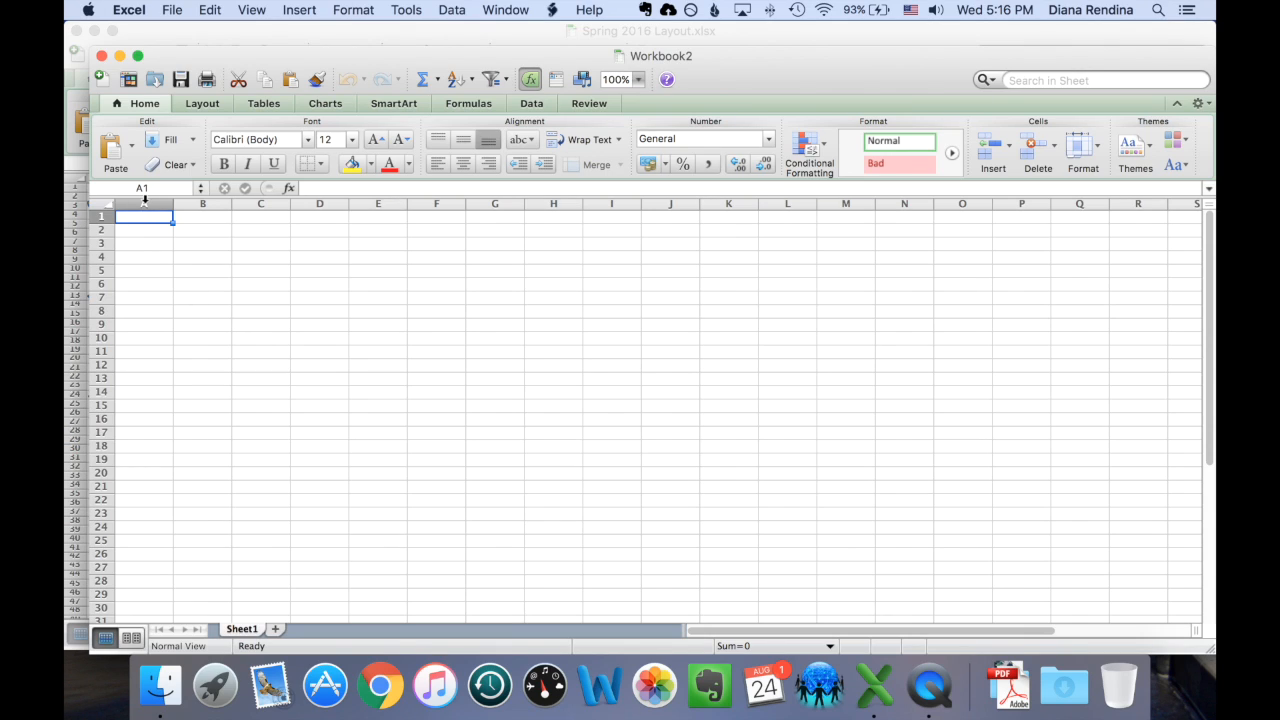
click(144, 204)
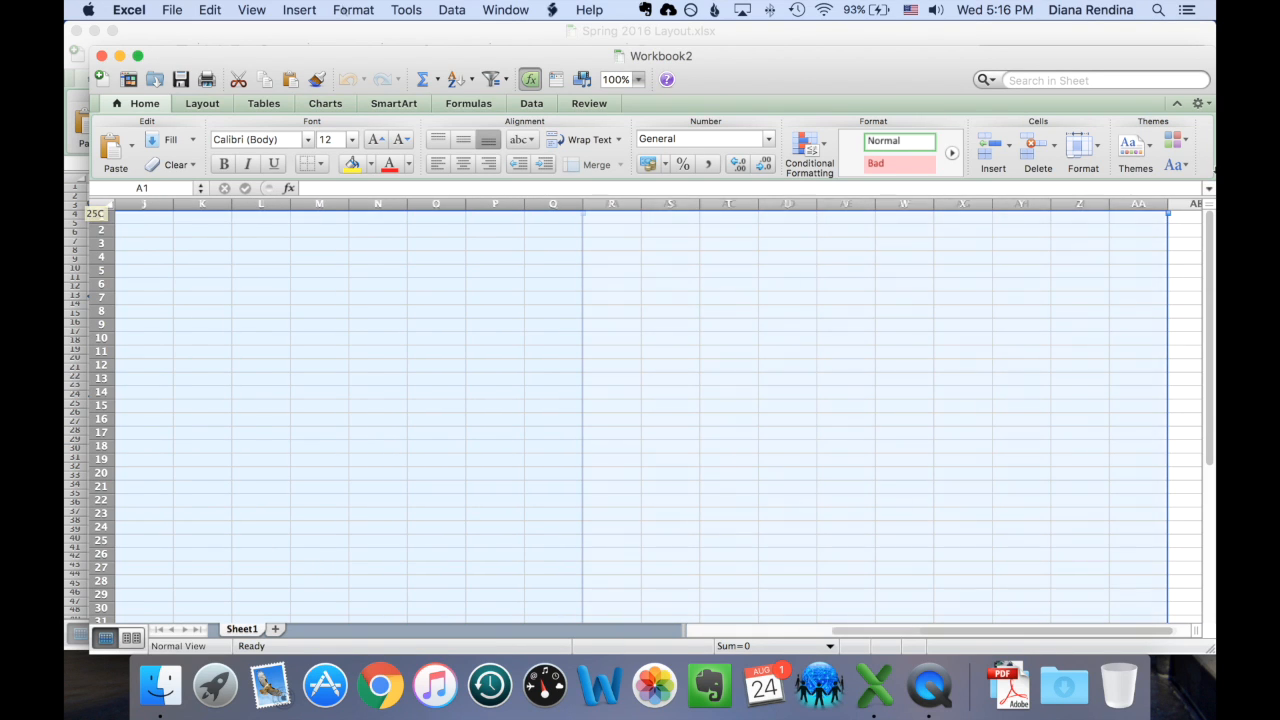
Step: Set a column width of .1, then an even smaller width, for the selected columns A–Z
click(352, 10)
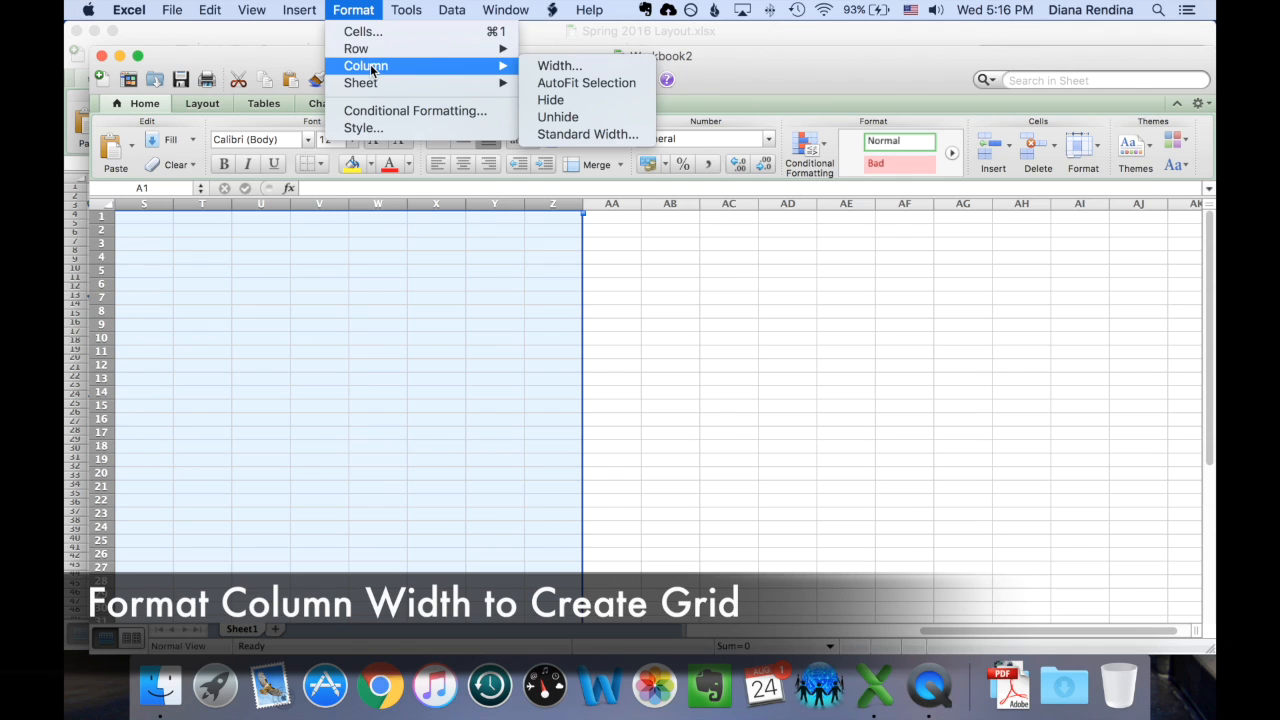
click(560, 64)
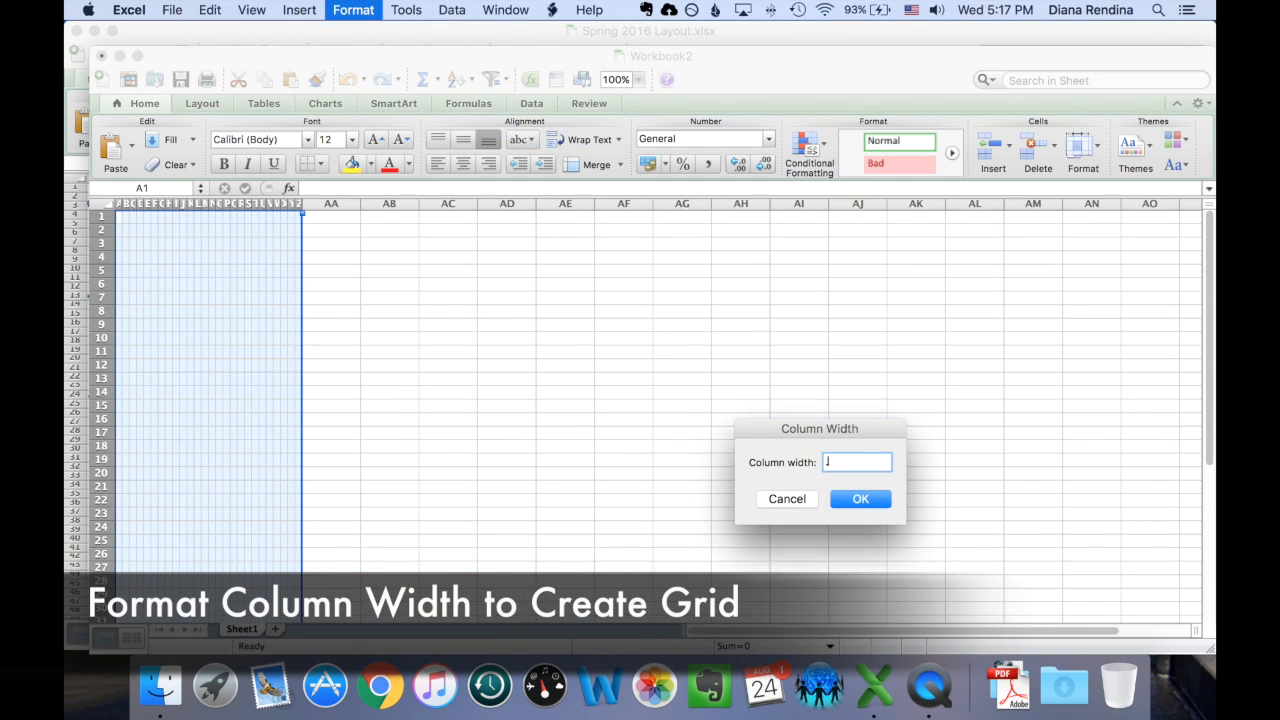
text(.1)
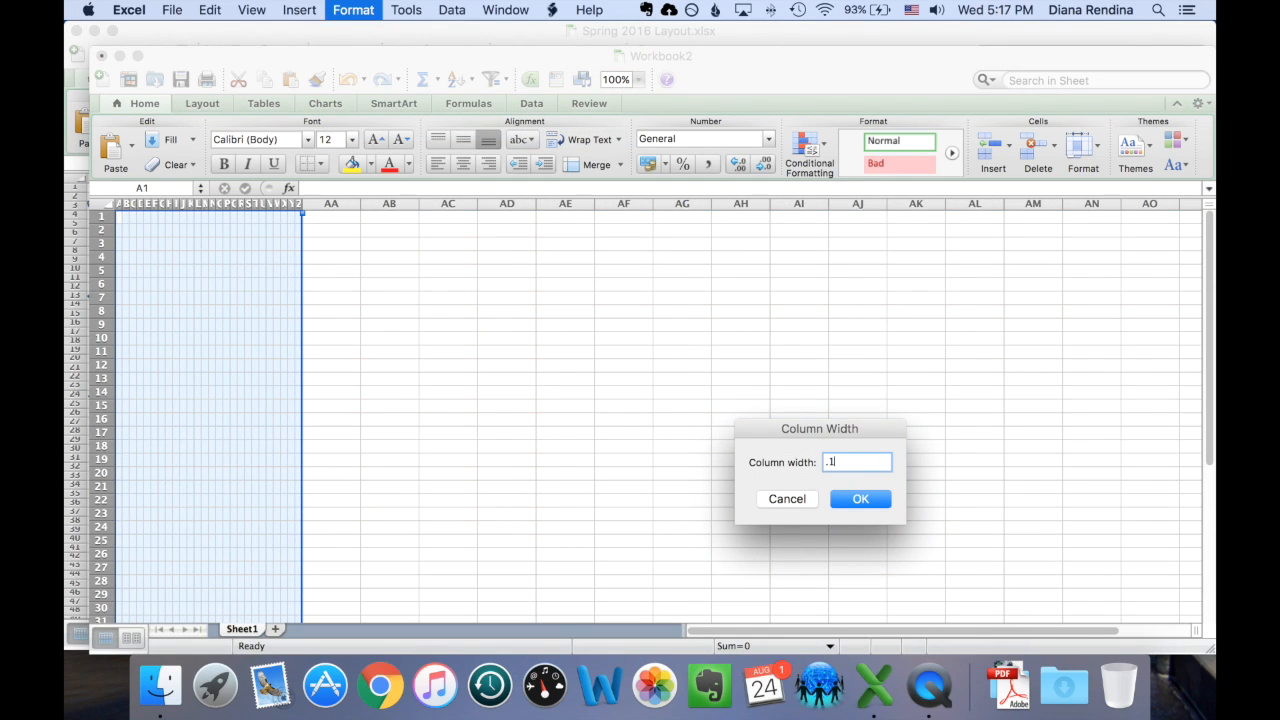
click(860, 498)
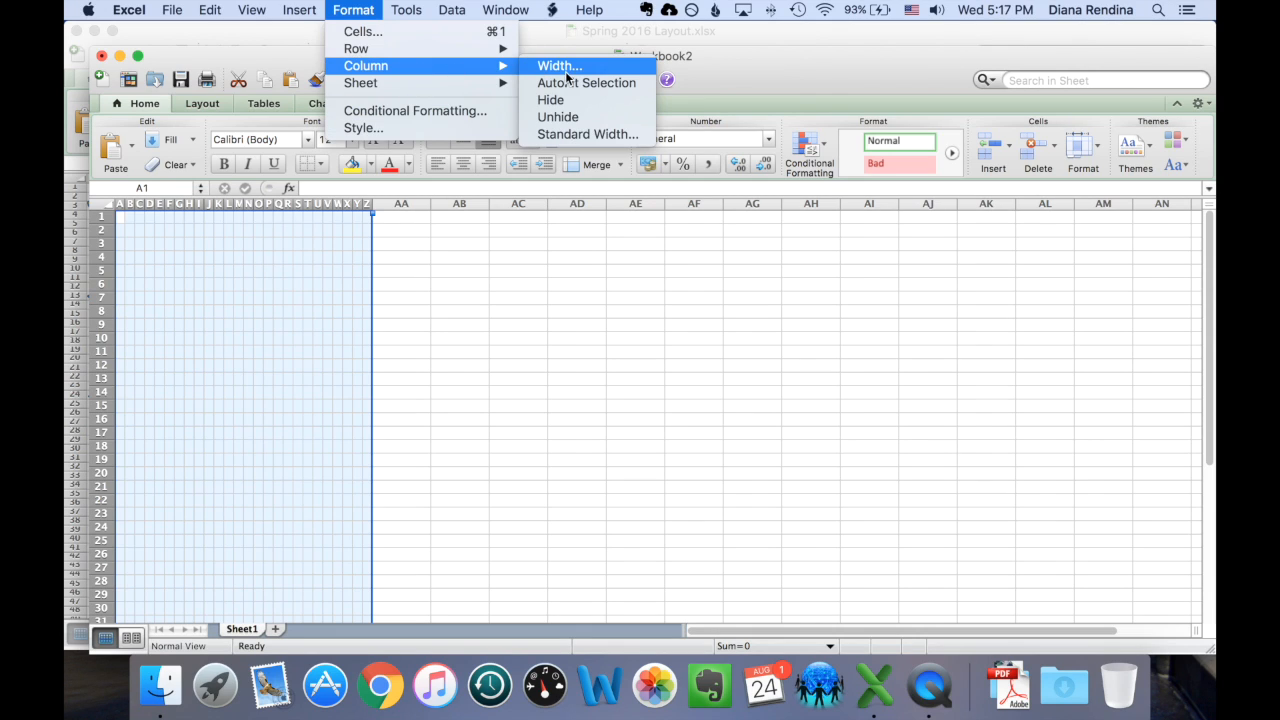
click(560, 66)
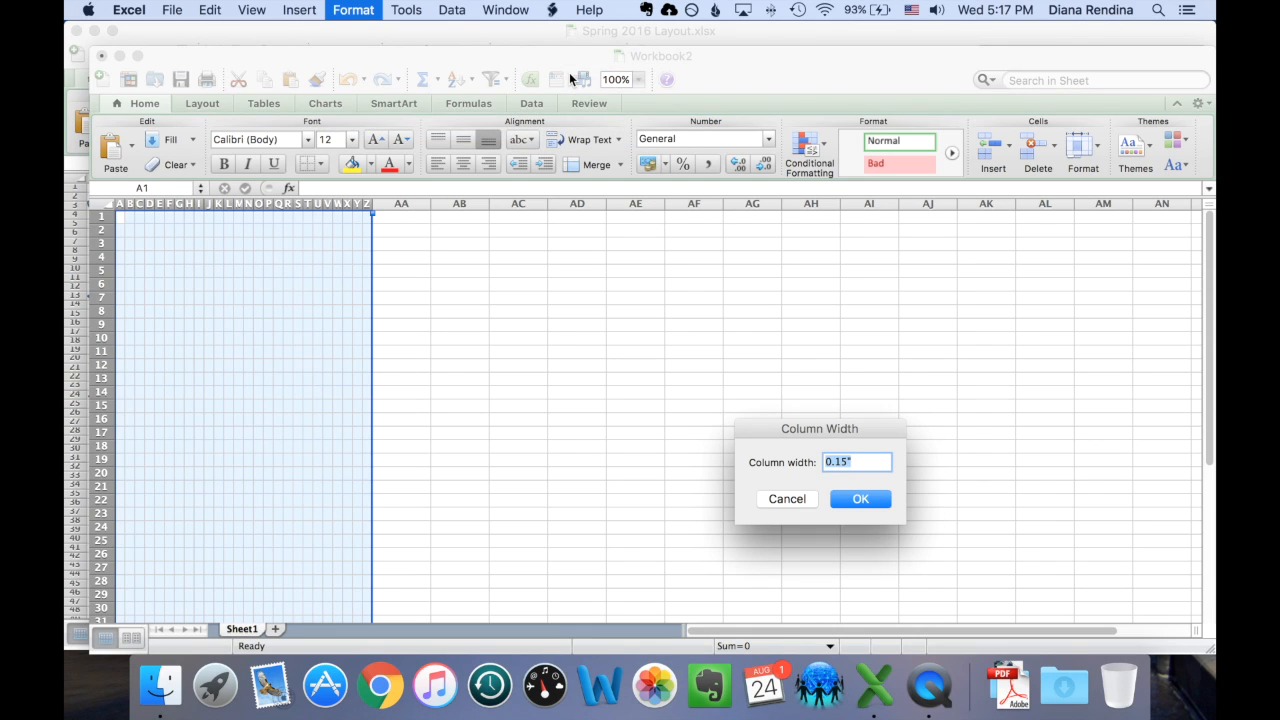
click(860, 498)
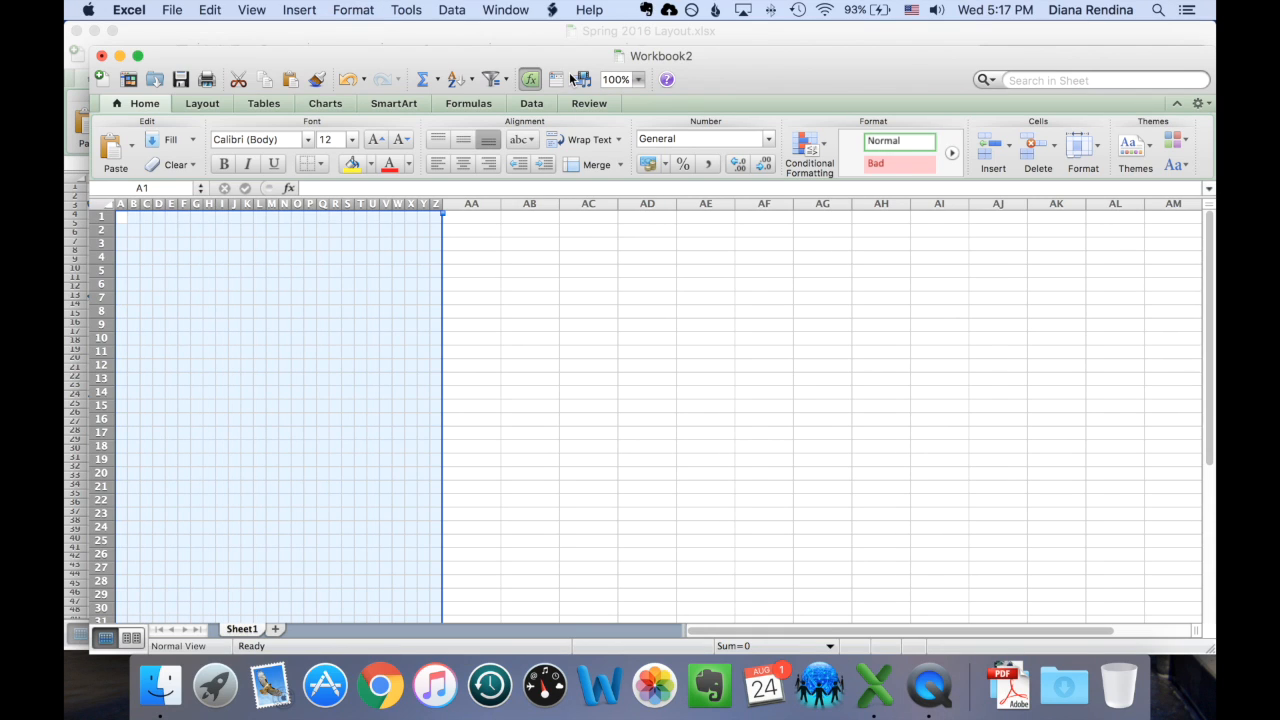
click(530, 392)
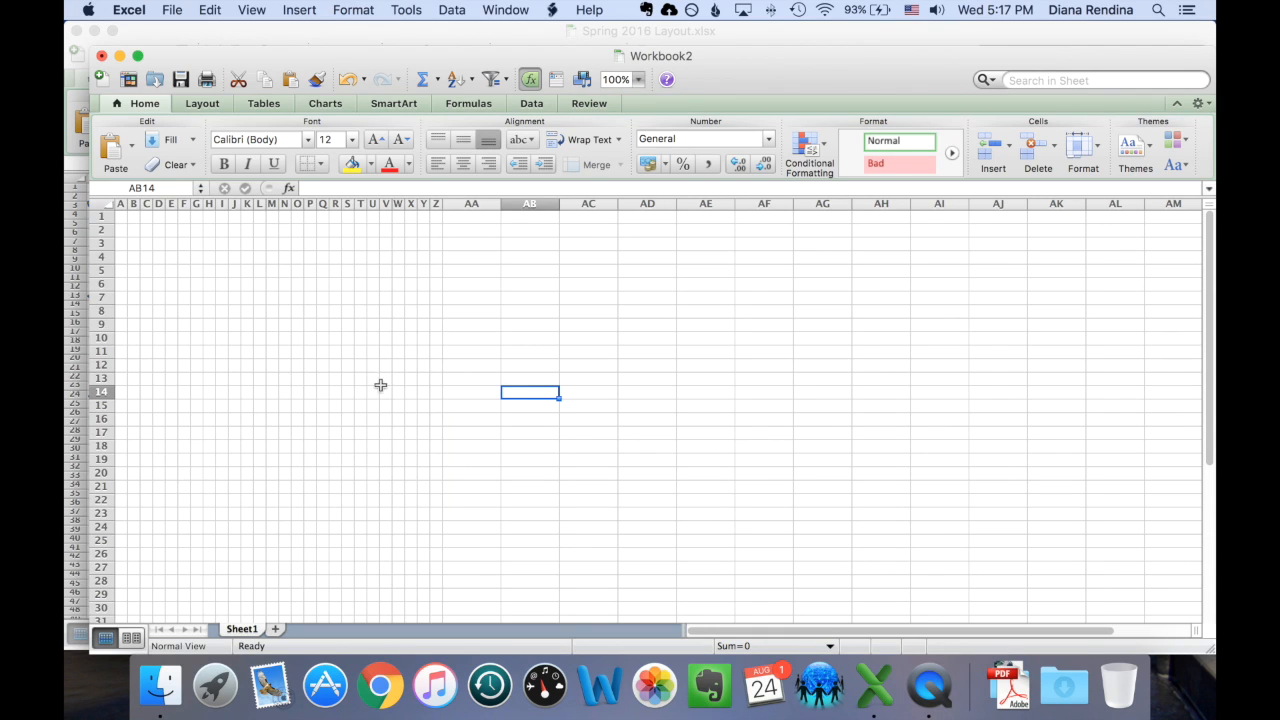
mouse_move(472, 204)
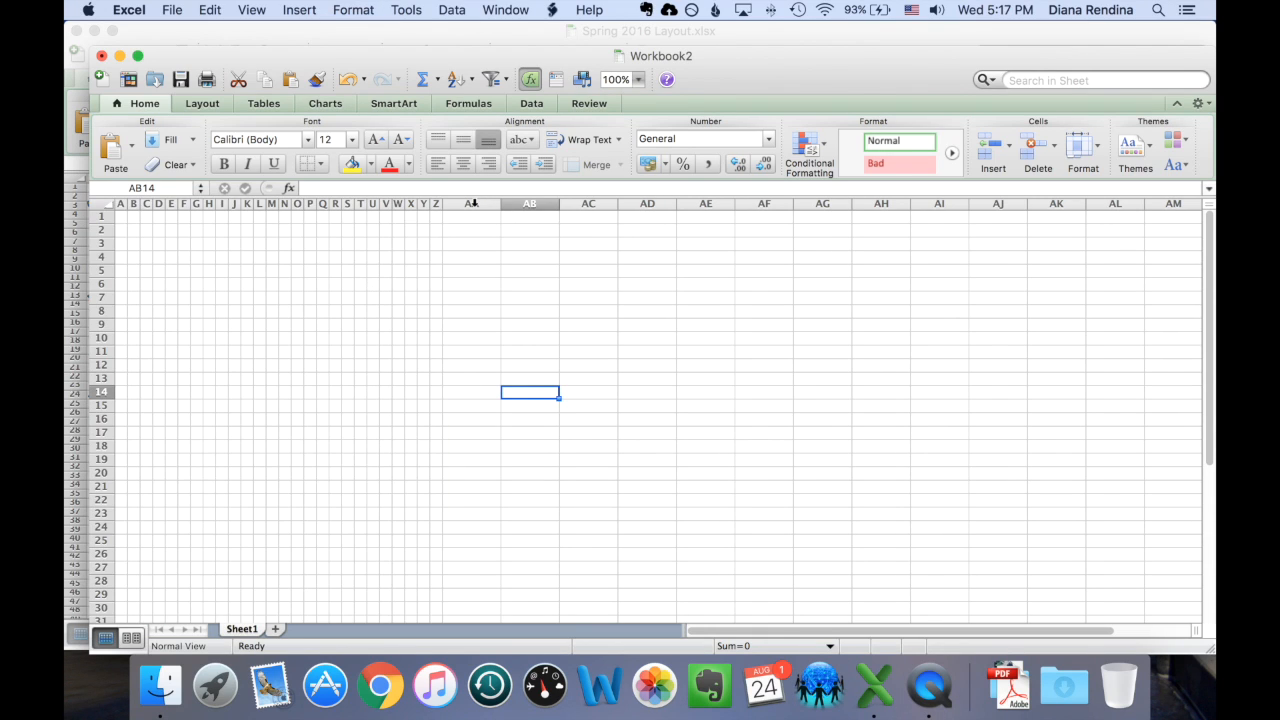
Step: Draw a thin test shape from the shapes gallery and remove it
click(300, 10)
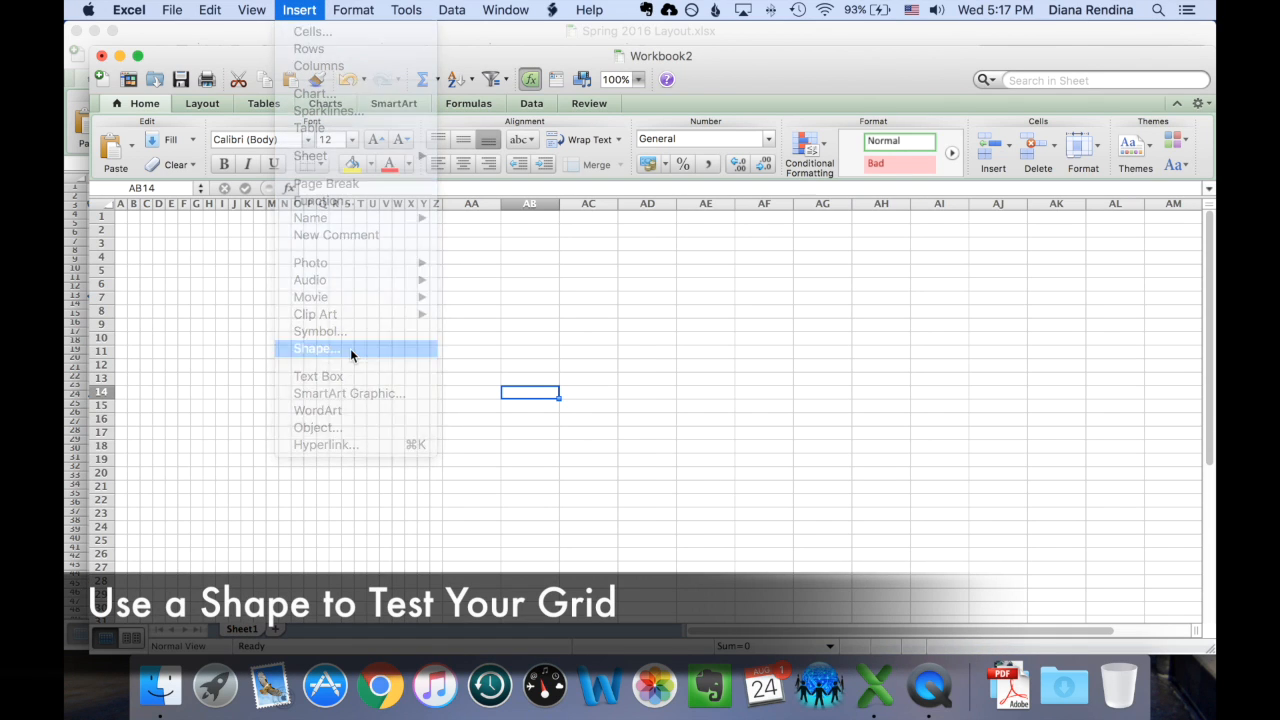
click(316, 348)
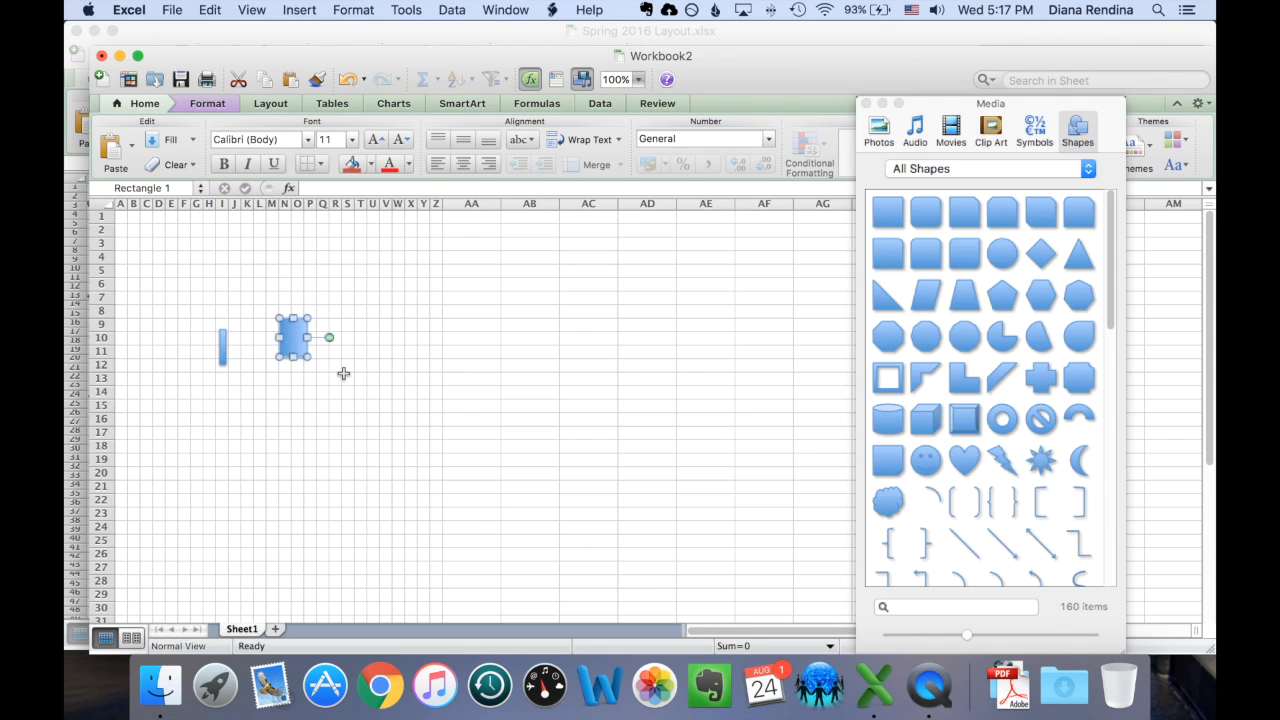
click(530, 392)
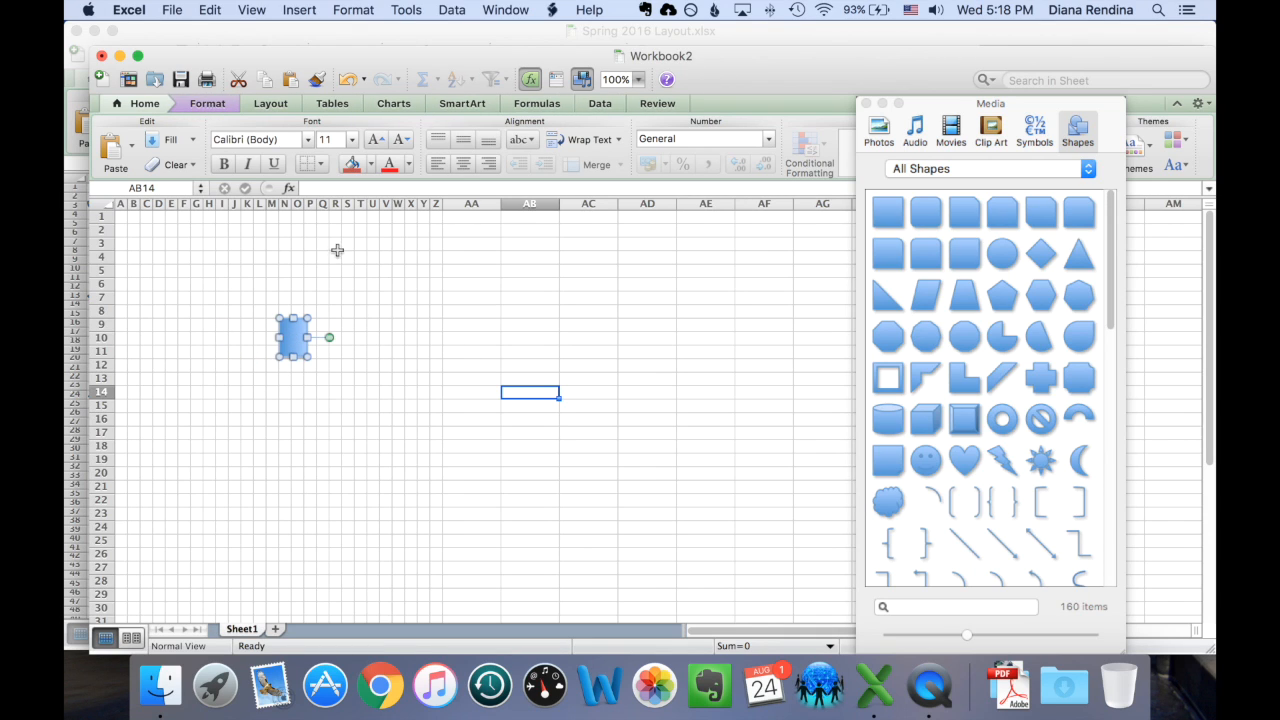
Step: Give the columns from AA onward the same narrow width to extend the square grid
click(352, 10)
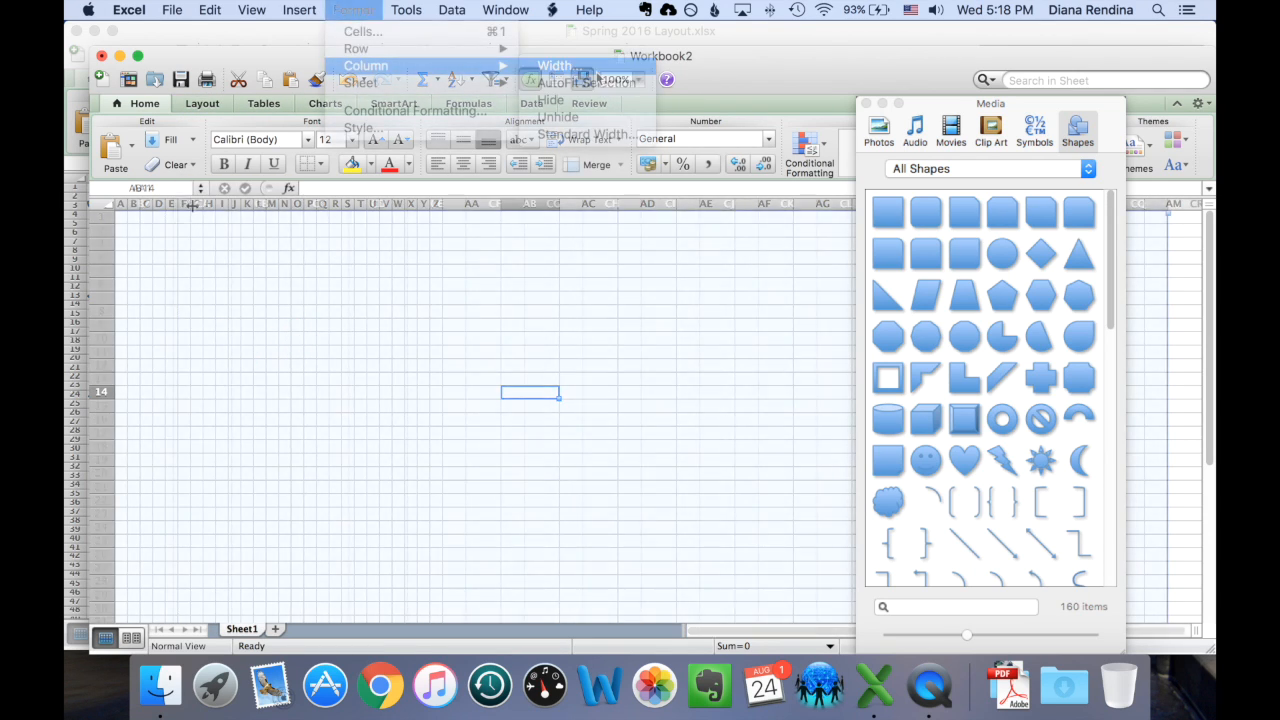
click(554, 64)
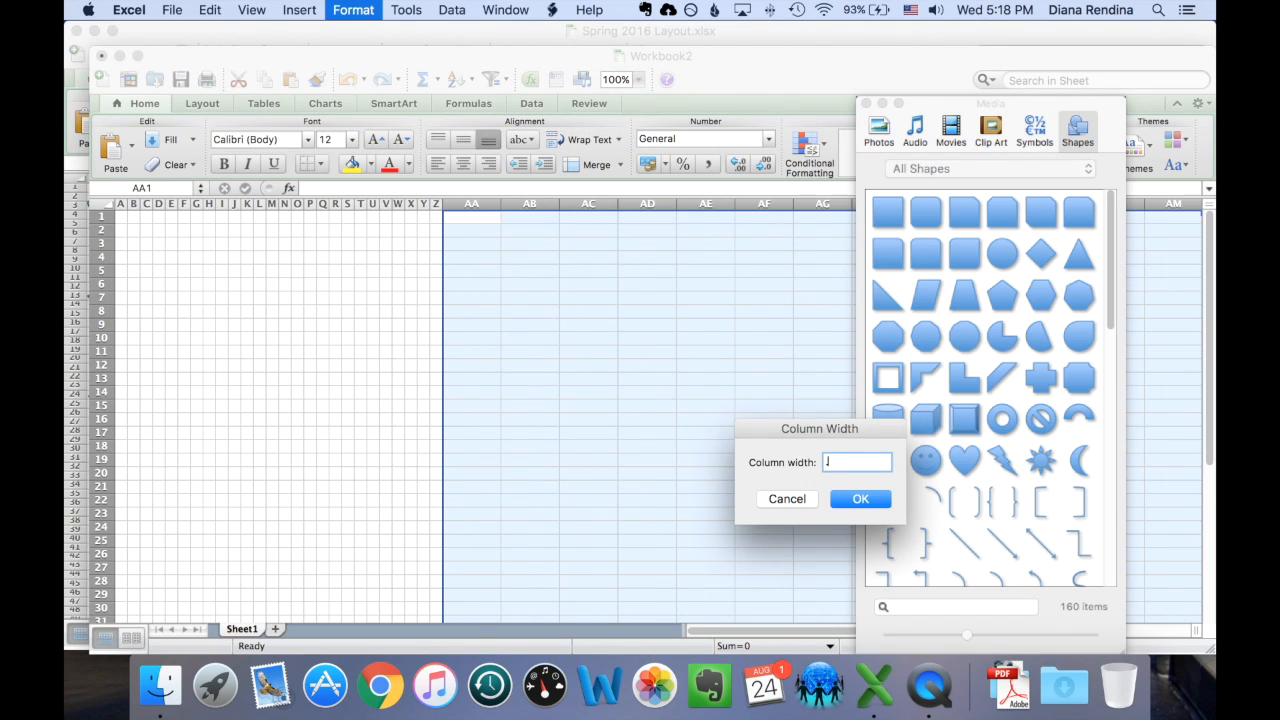
click(860, 498)
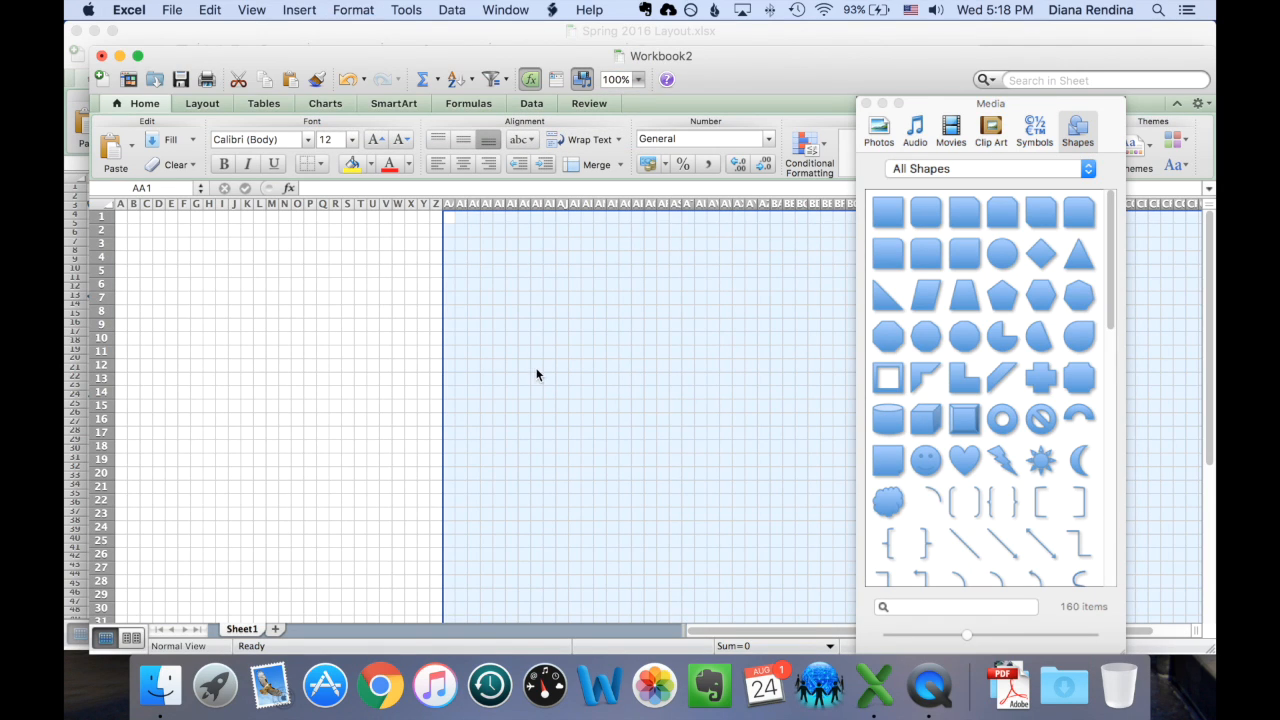
click(864, 104)
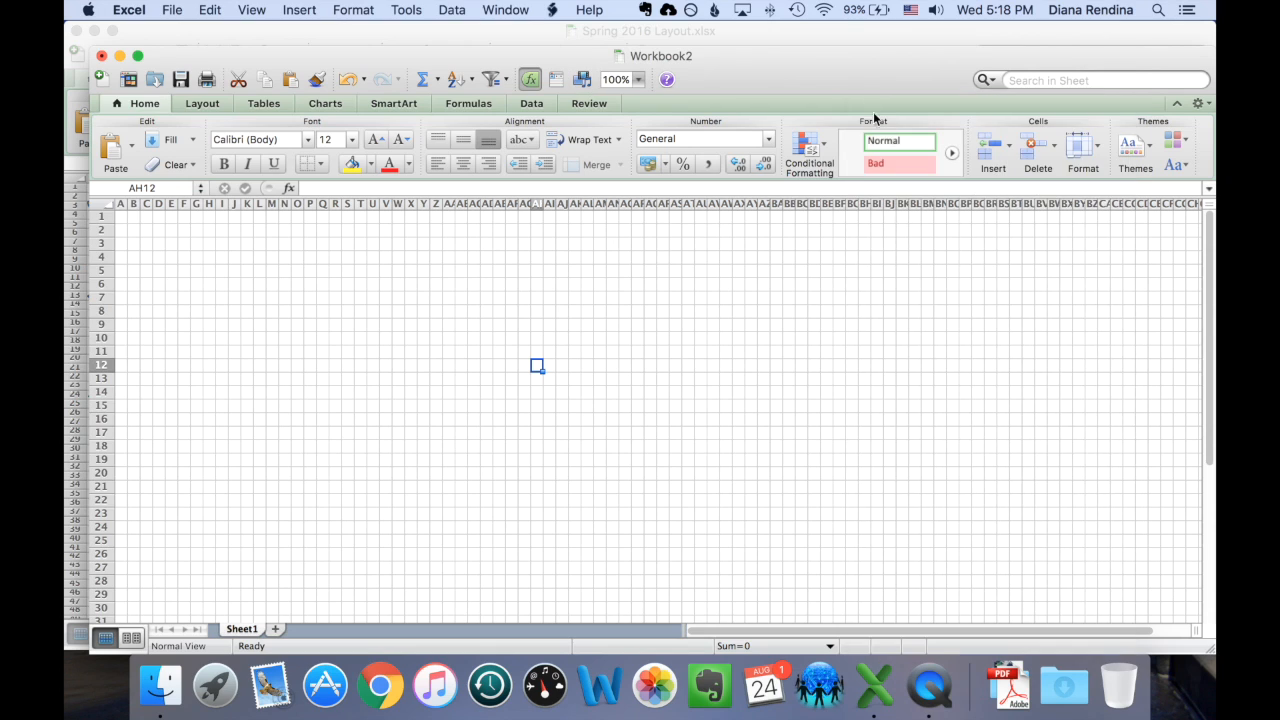
click(650, 448)
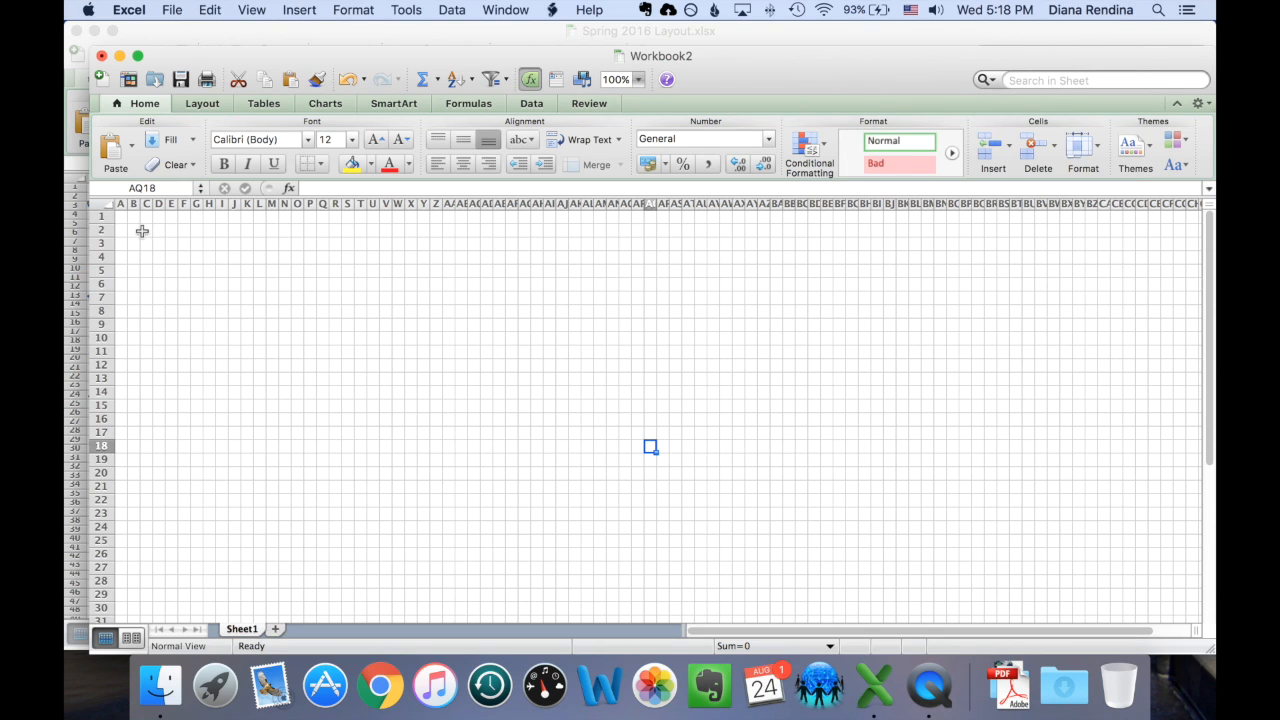
Step: Select the room block A1:BH30 and apply a plain border around it
drag(142, 232, 862, 448)
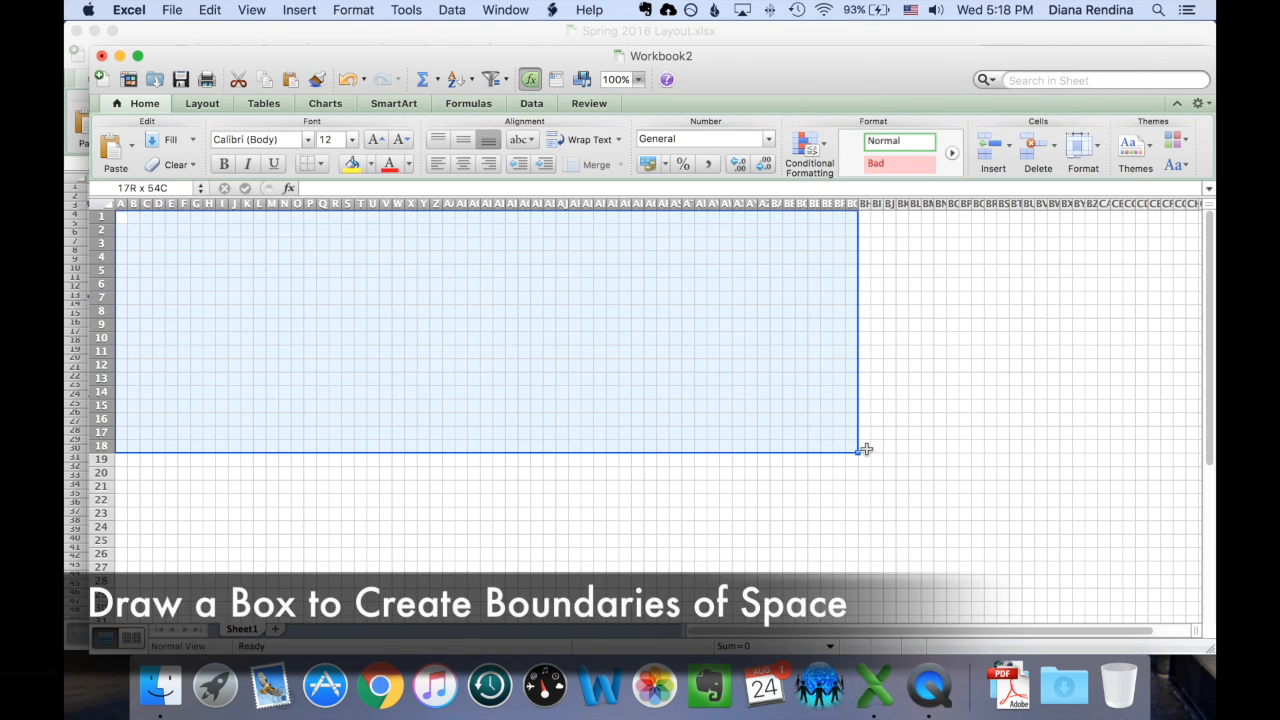
drag(864, 450, 864, 610)
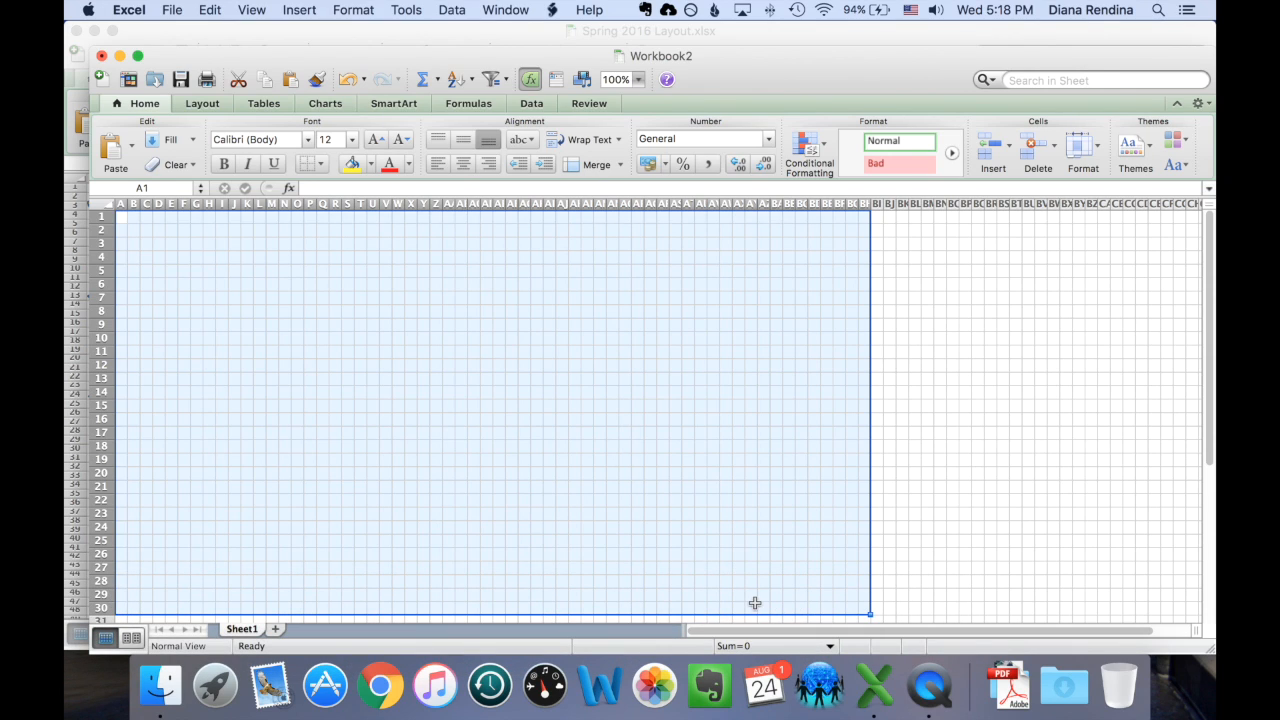
mouse_move(640, 492)
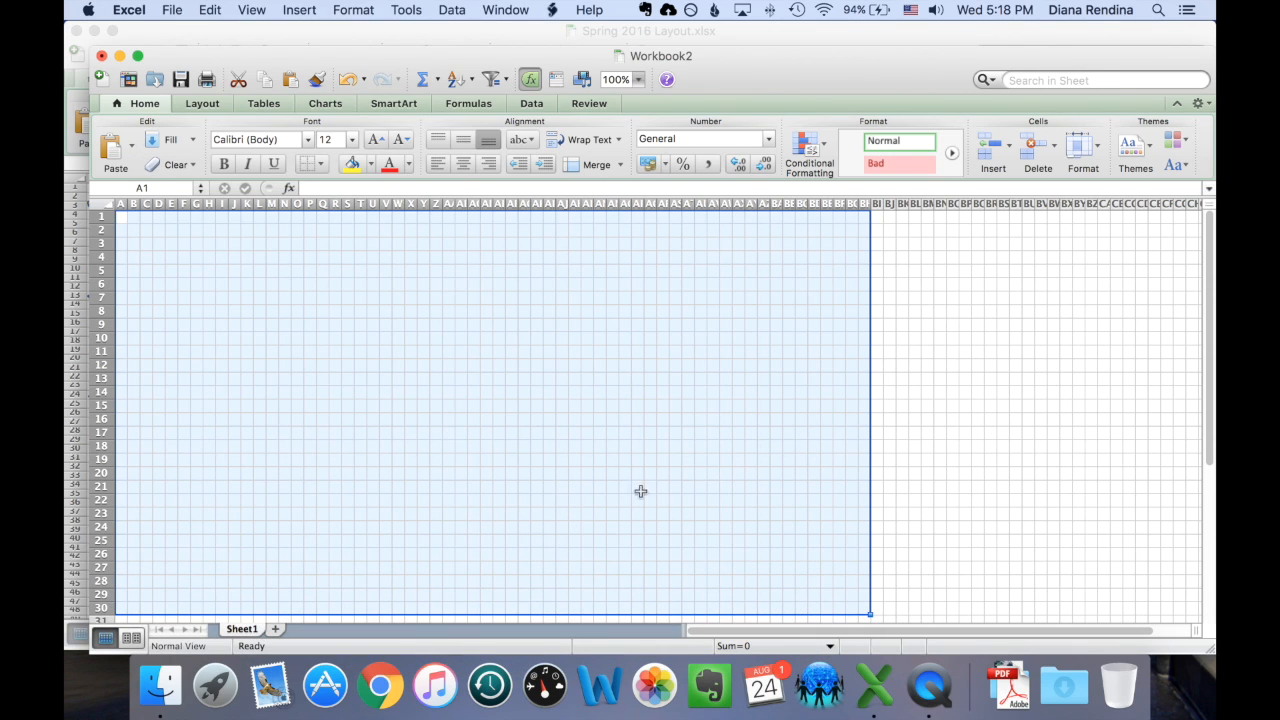
mouse_move(484, 528)
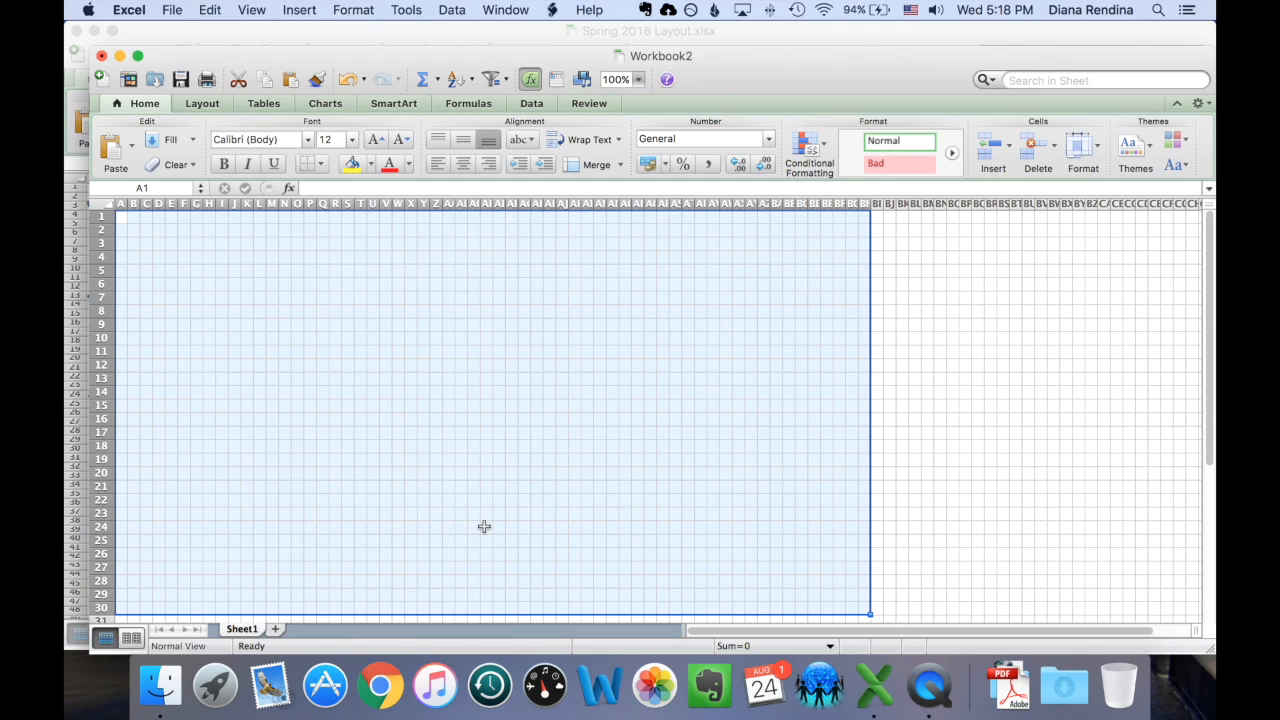
mouse_move(120, 352)
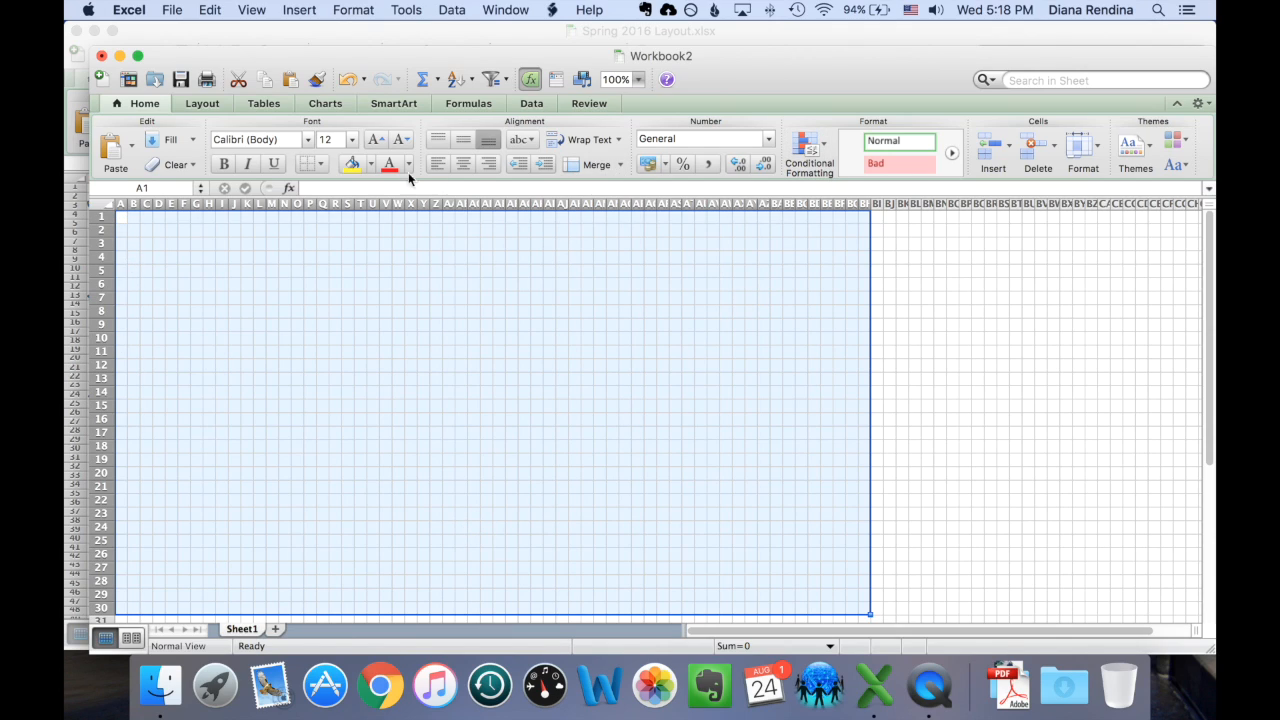
click(322, 164)
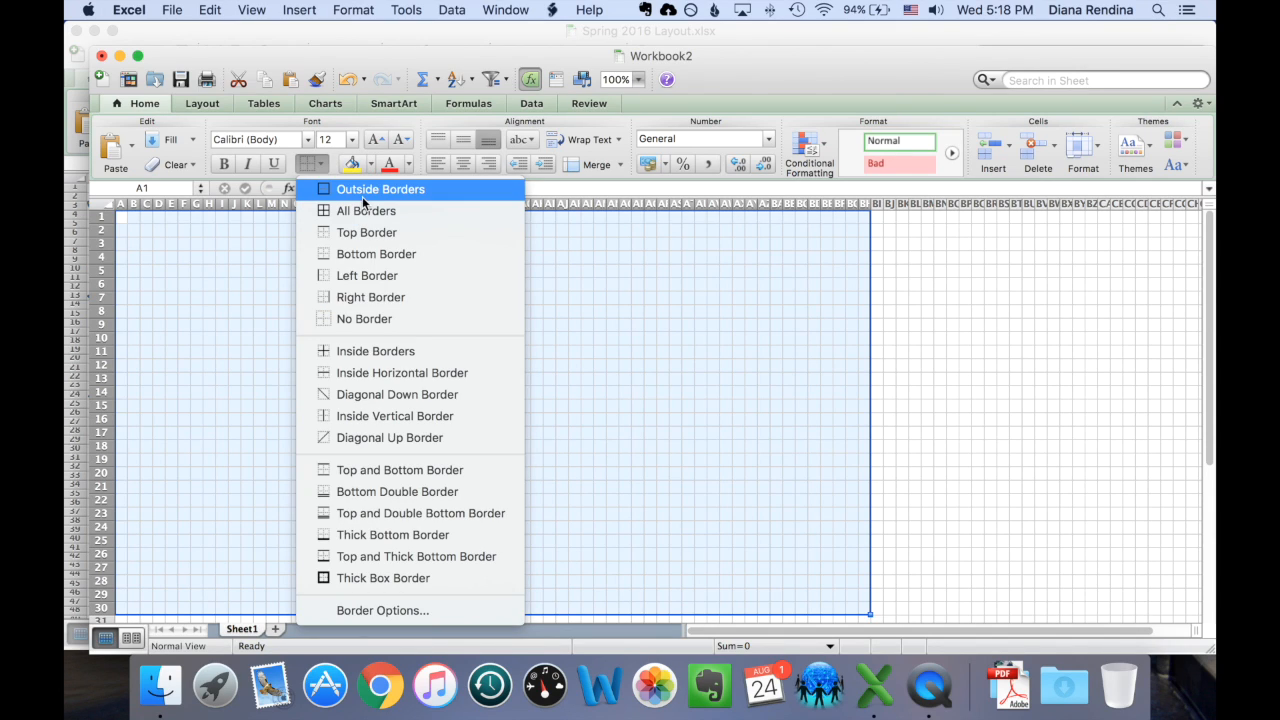
click(380, 188)
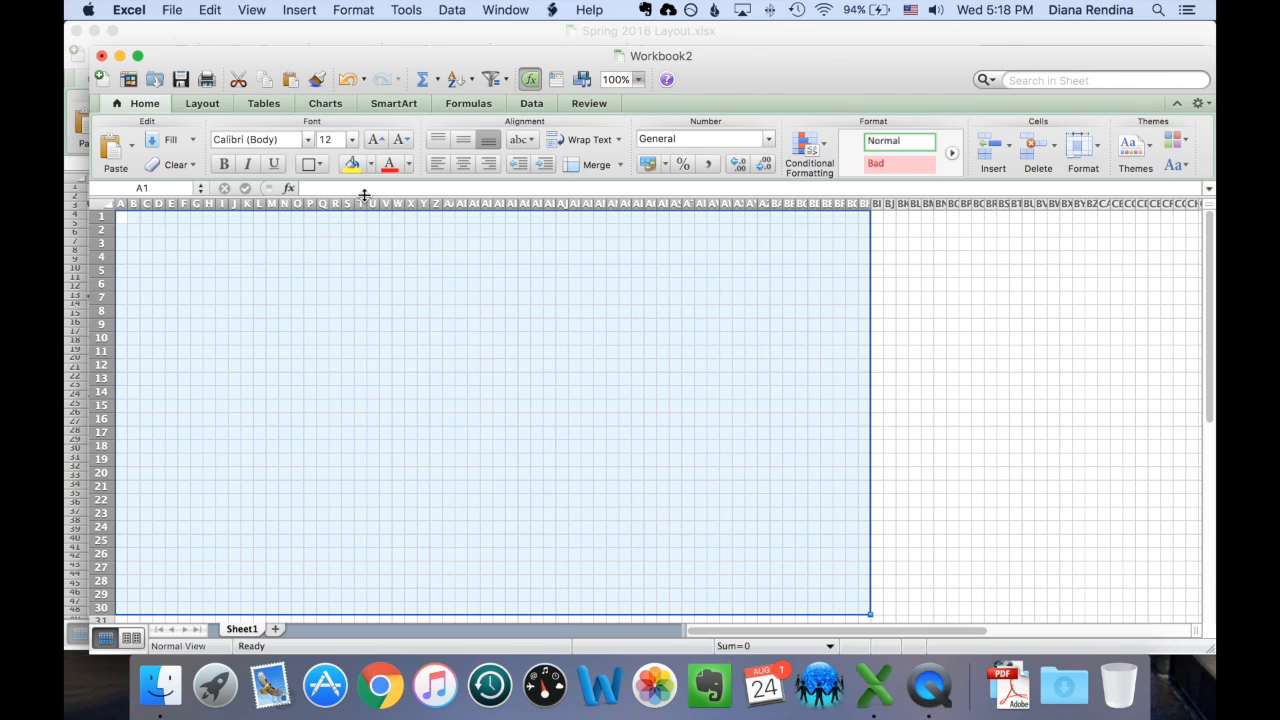
click(588, 380)
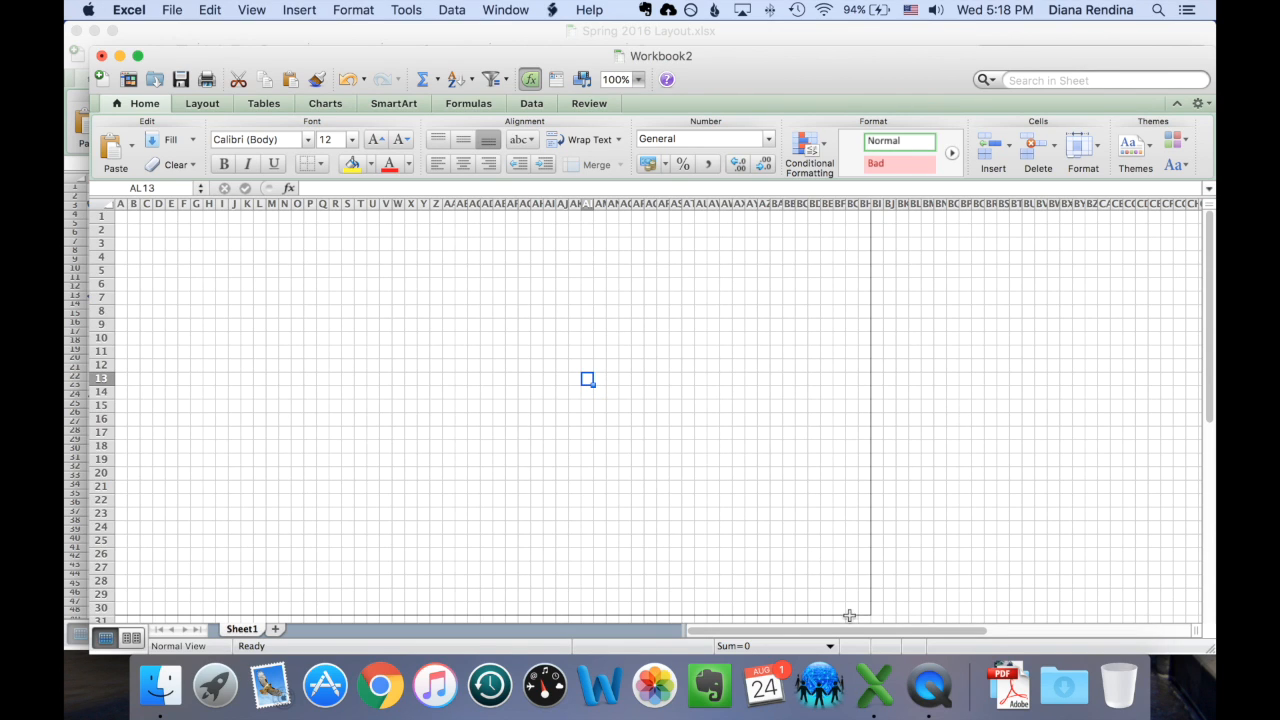
Step: Reselect A1:BH30 and outline it with a Thick Box Border as the outer walls
drag(588, 380, 868, 612)
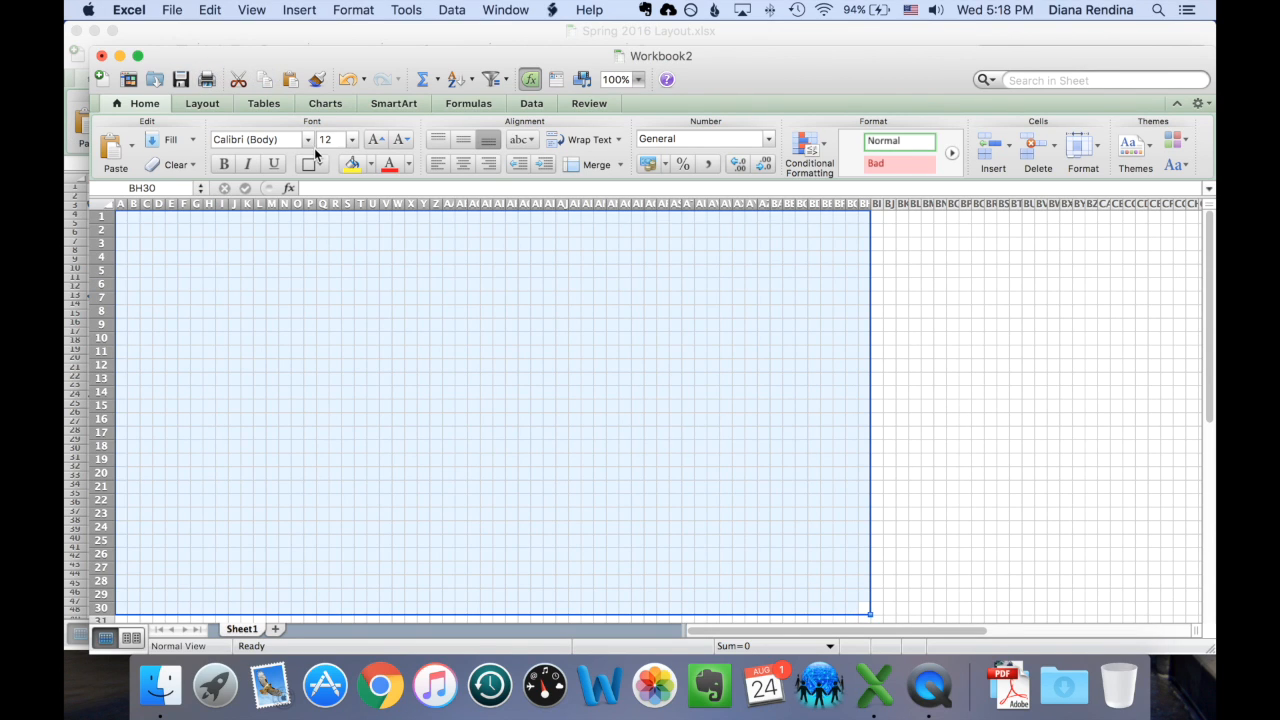
click(310, 164)
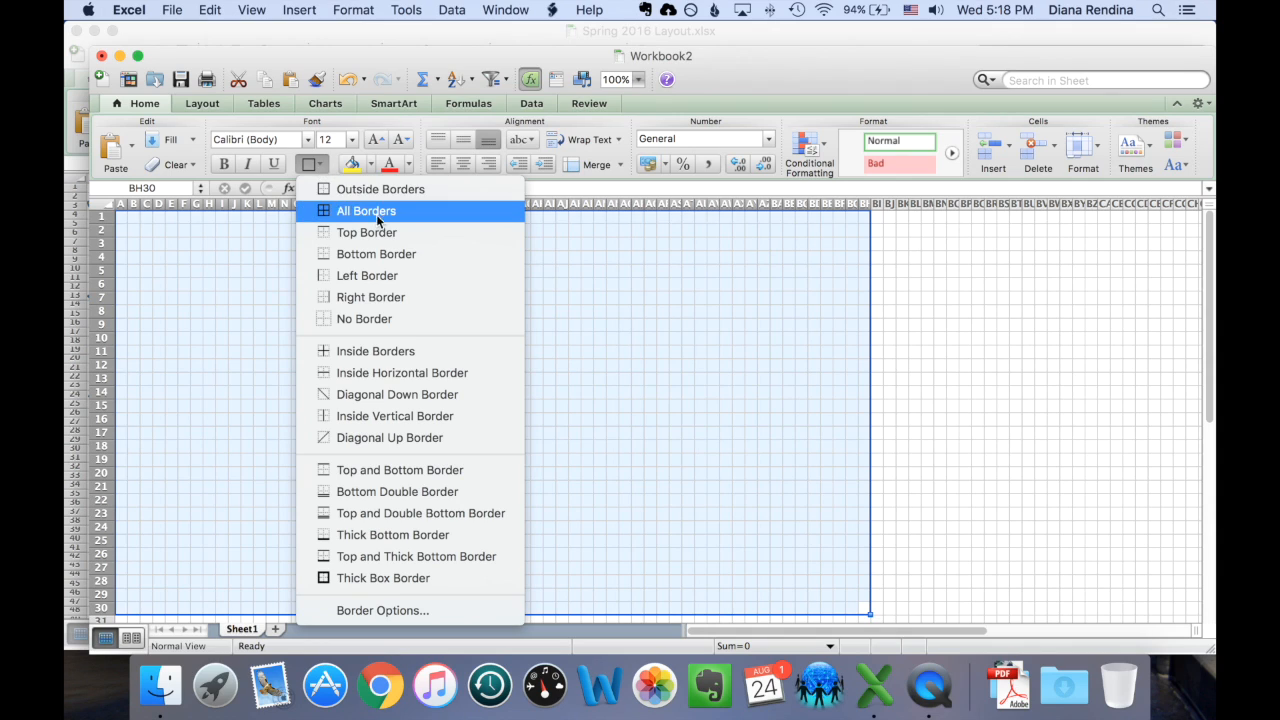
click(366, 210)
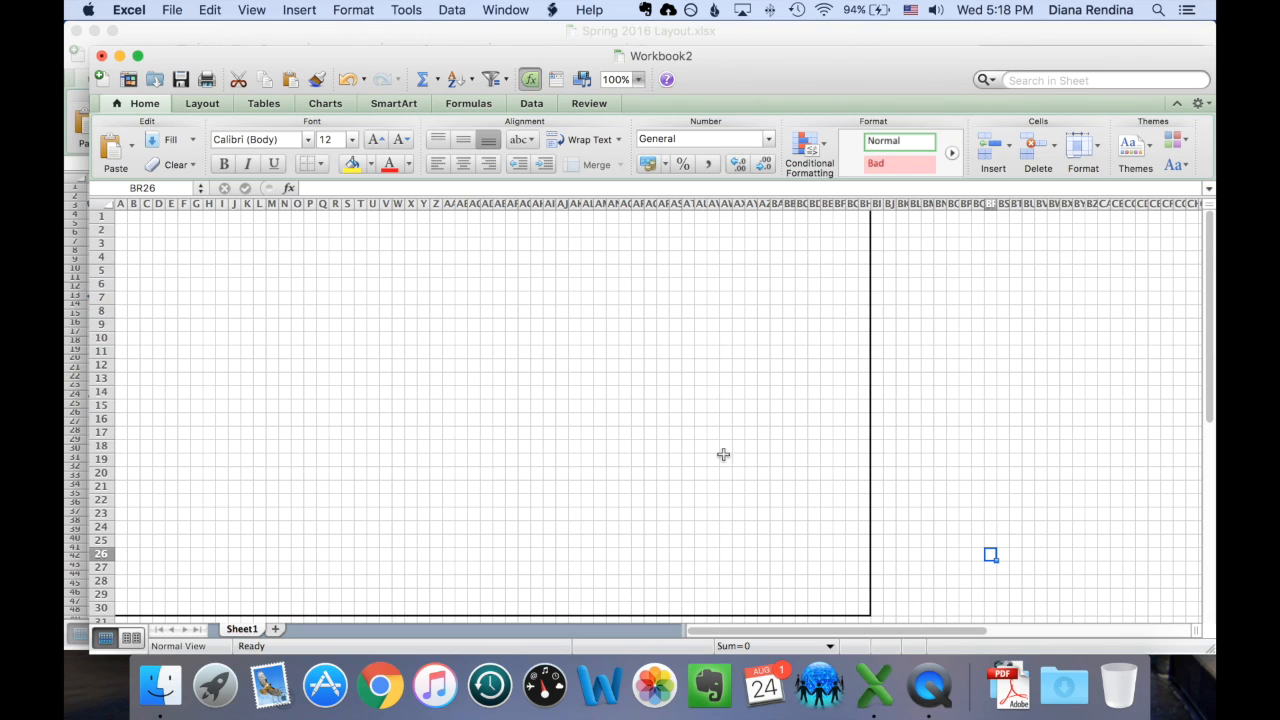
mouse_move(496, 420)
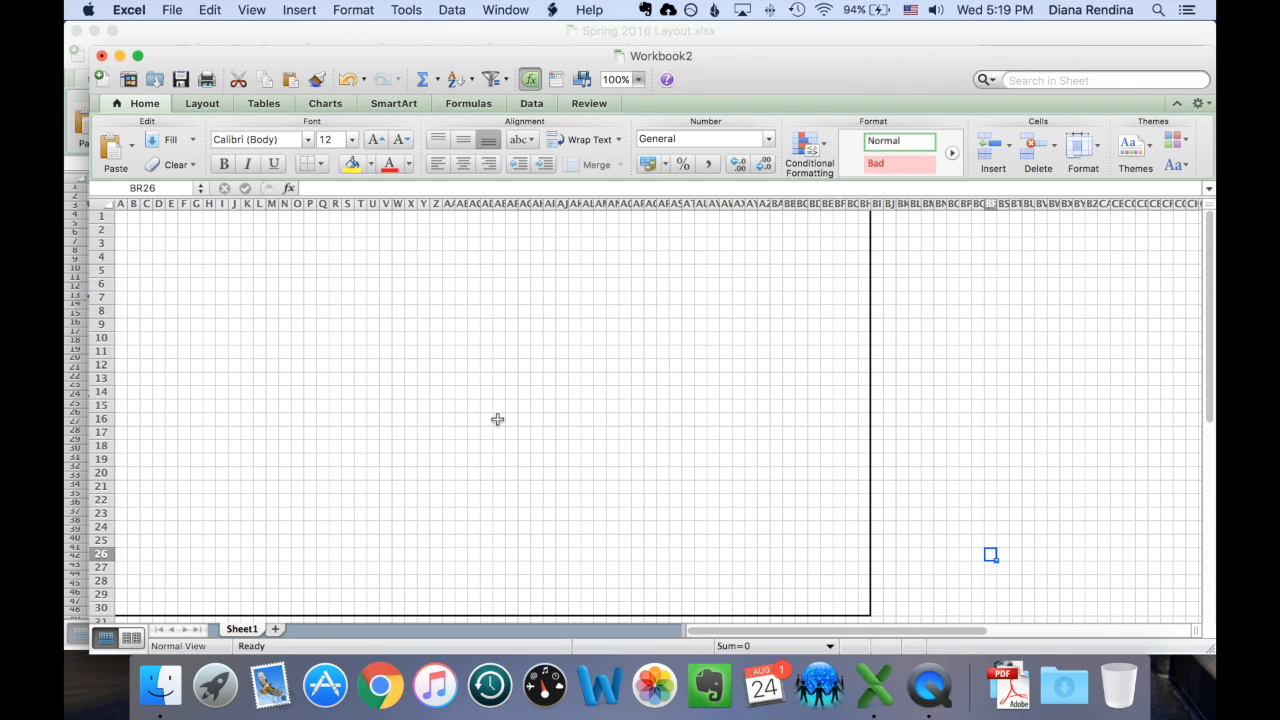
mouse_move(816, 492)
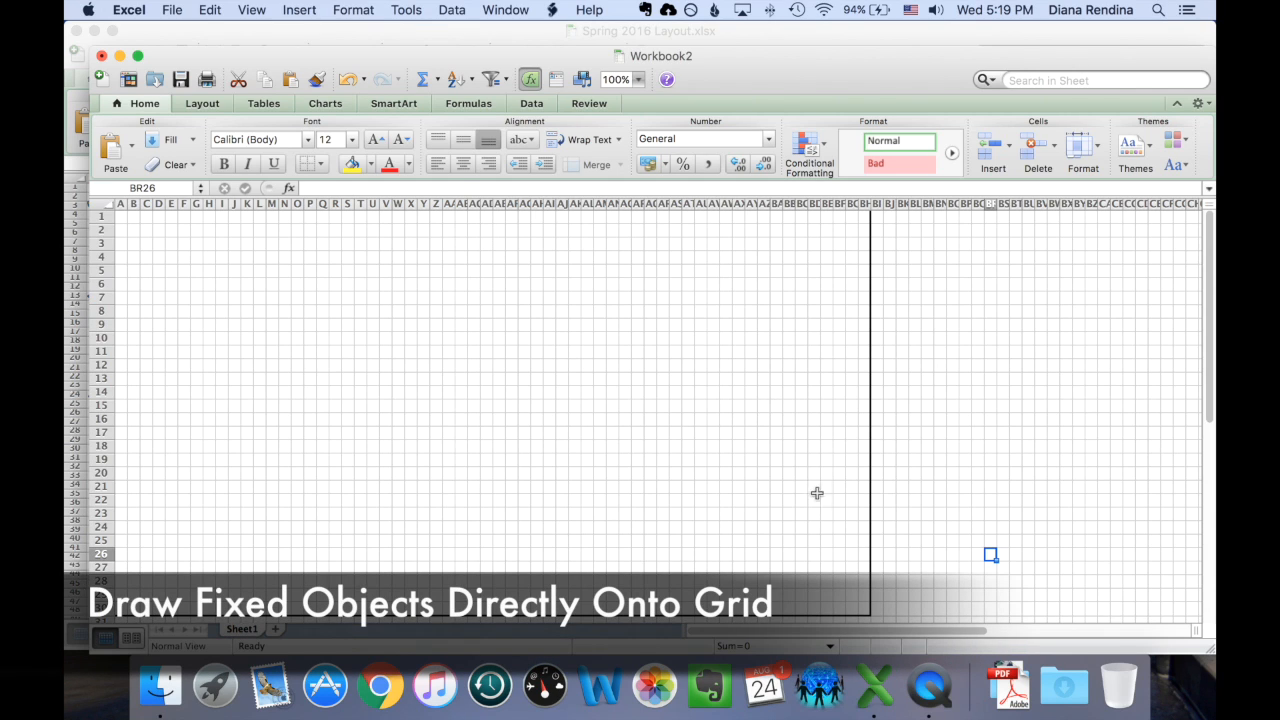
mouse_move(836, 520)
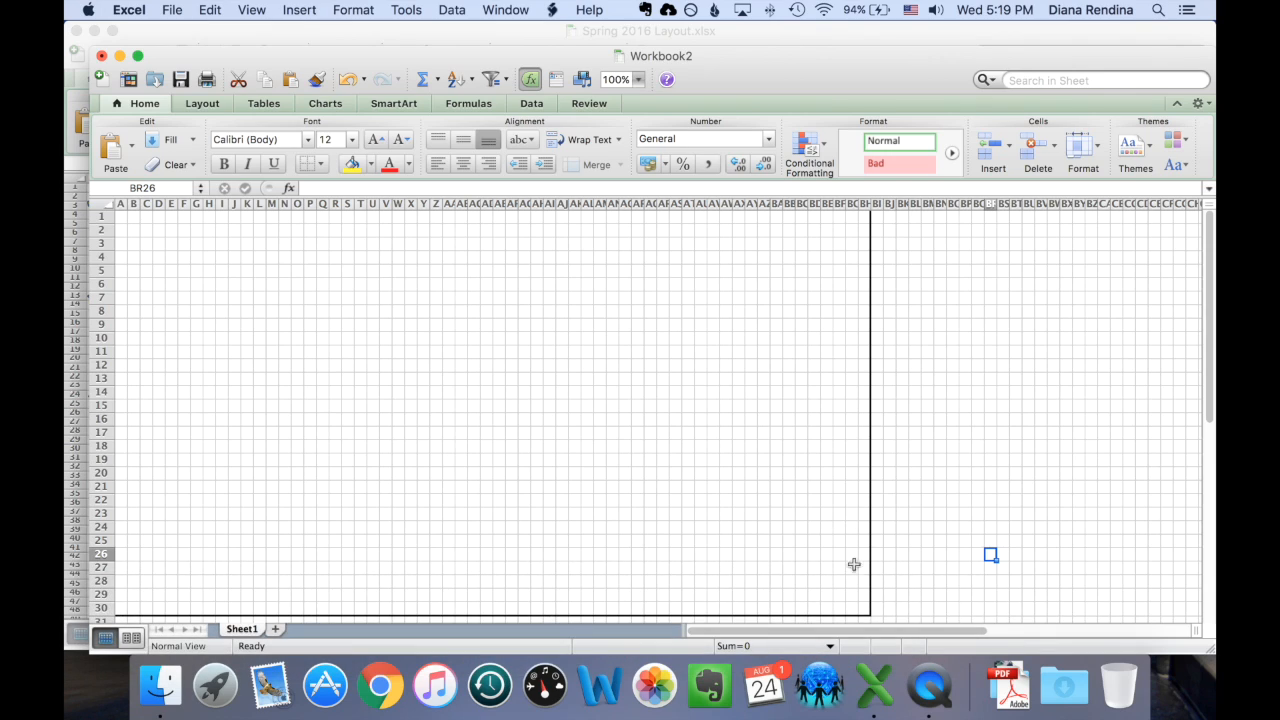
mouse_move(868, 608)
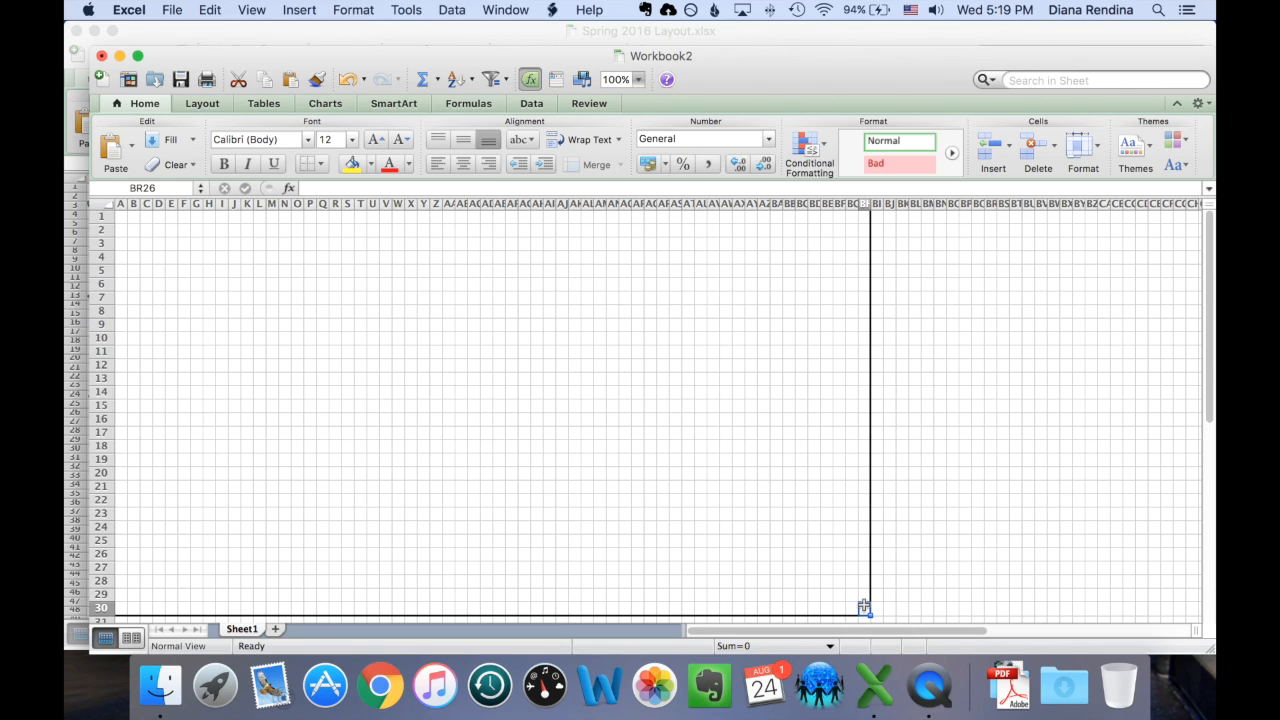
Step: Fill the room's left and right wall columns (A and BH) with dark red
drag(864, 608, 864, 486)
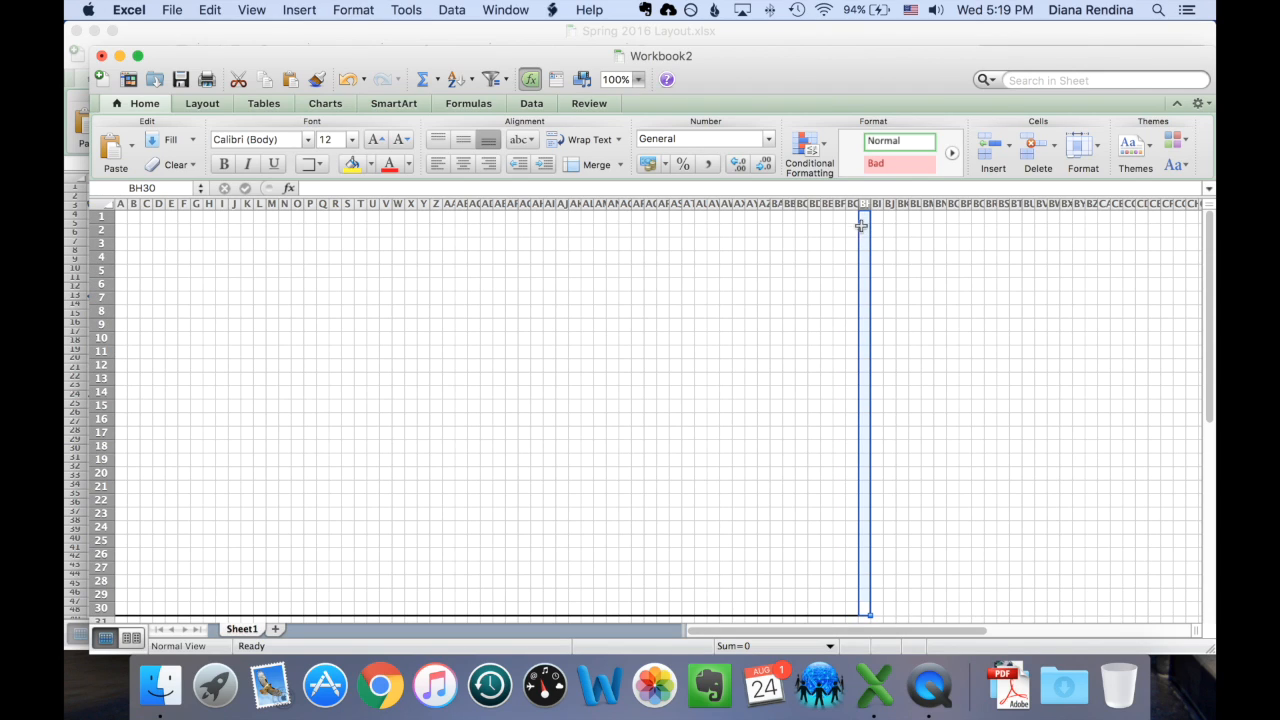
mouse_move(884, 452)
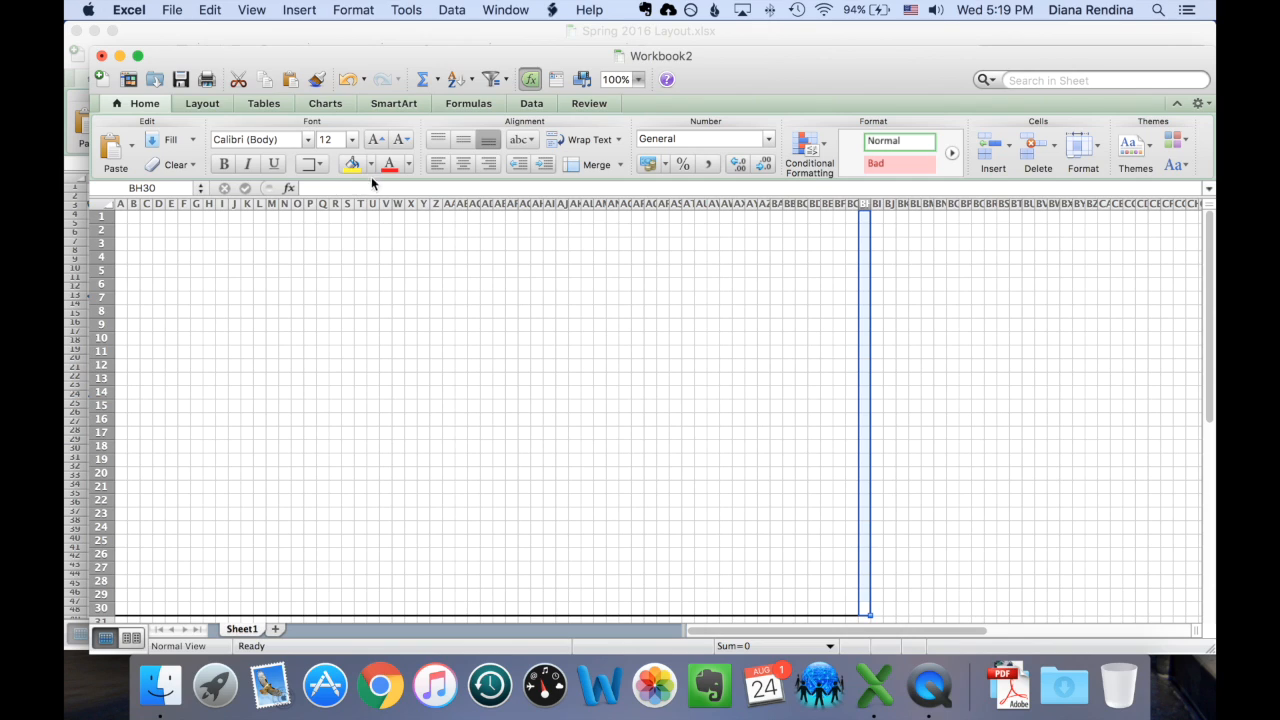
click(352, 164)
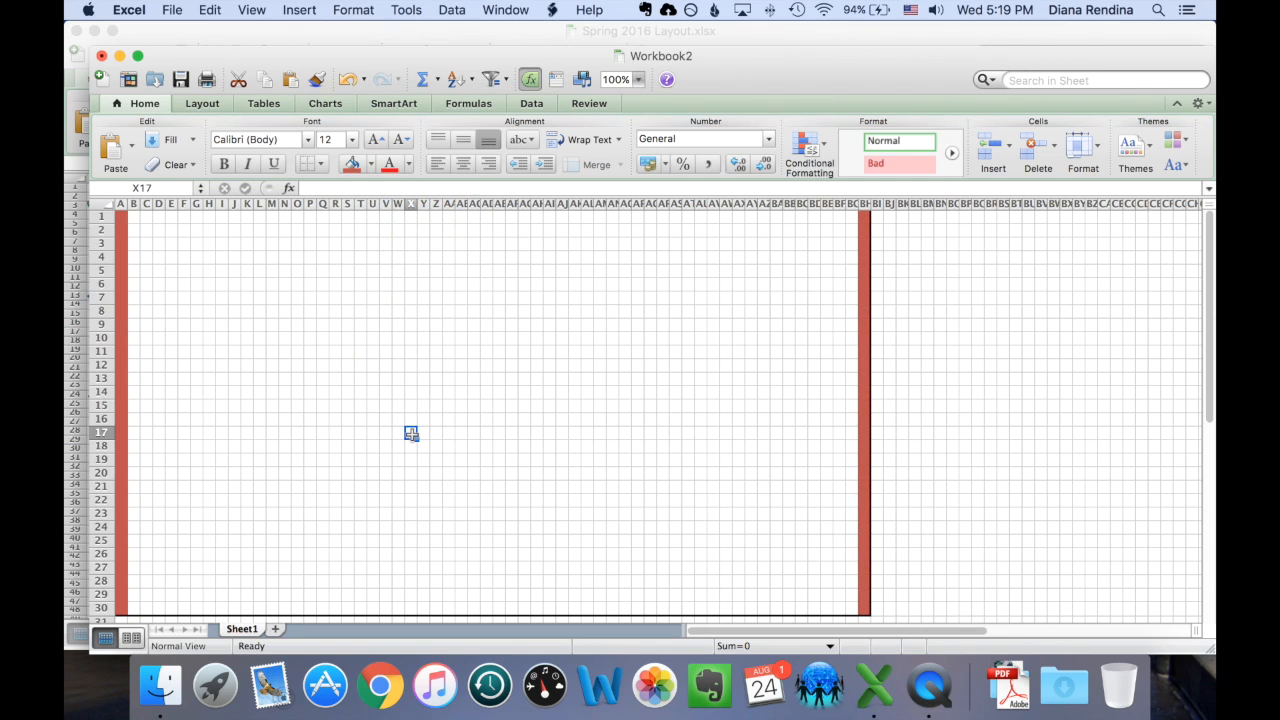
mouse_move(478, 596)
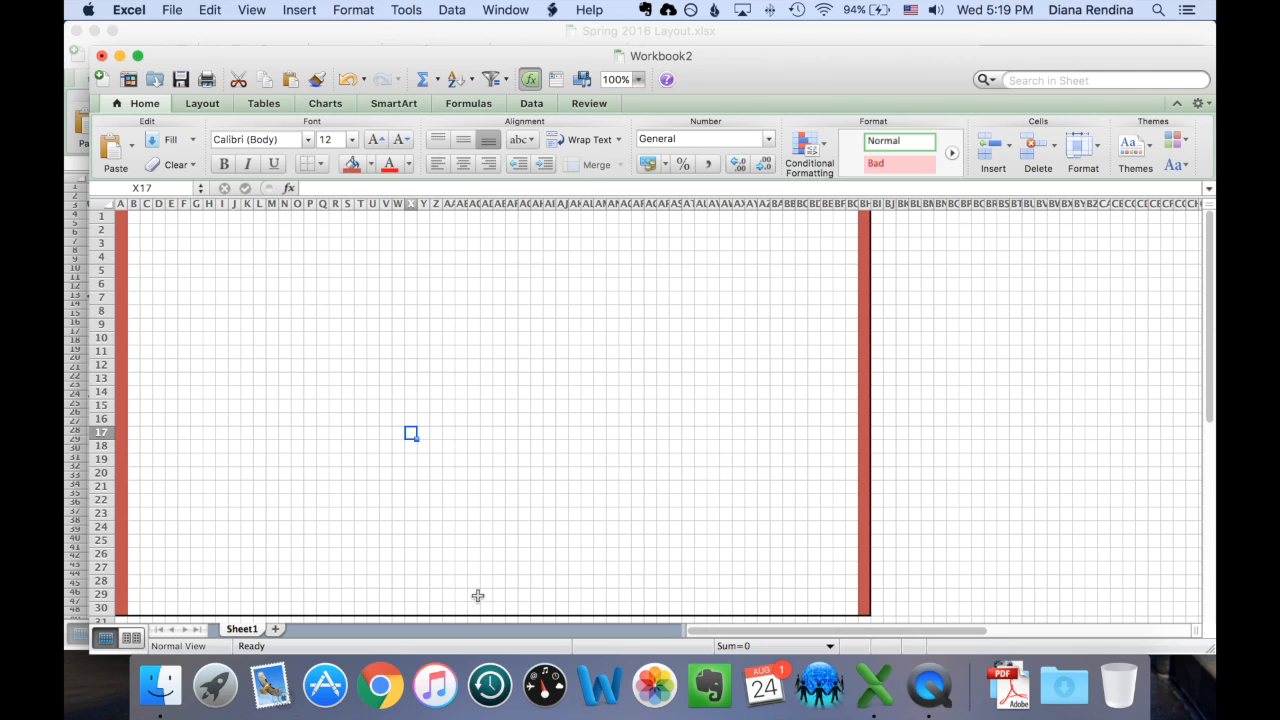
mouse_move(406, 536)
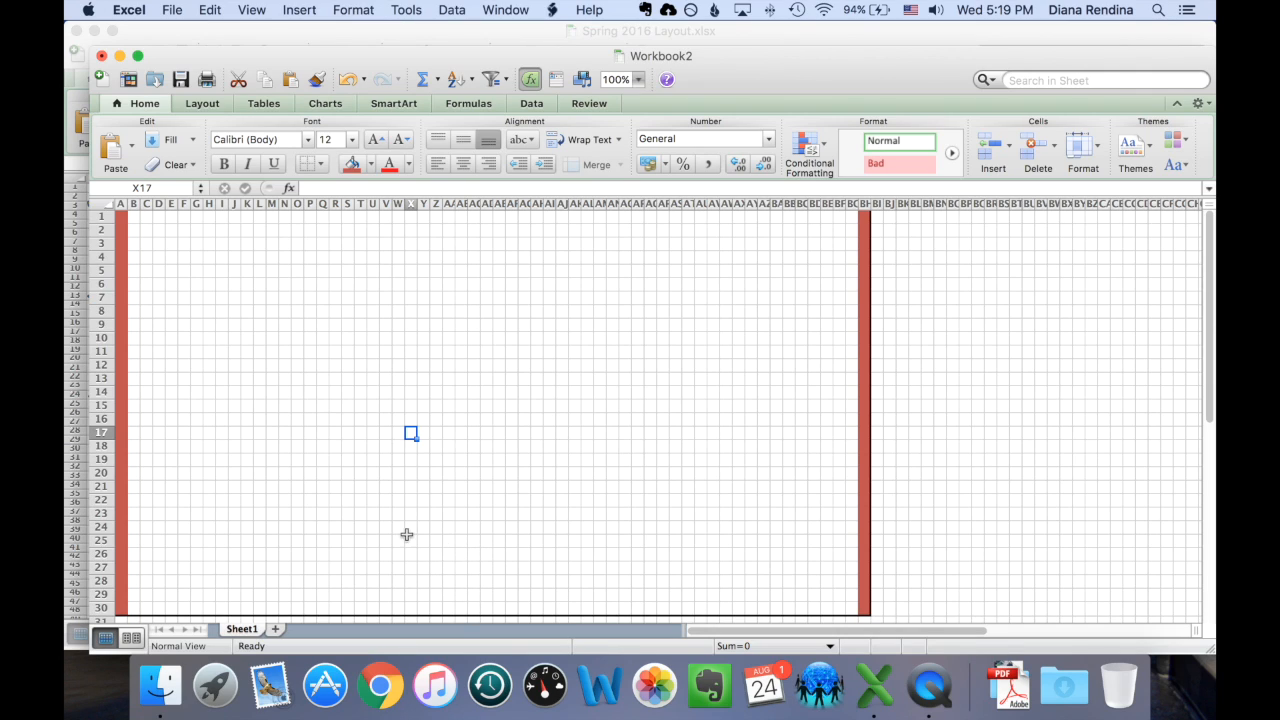
mouse_move(408, 514)
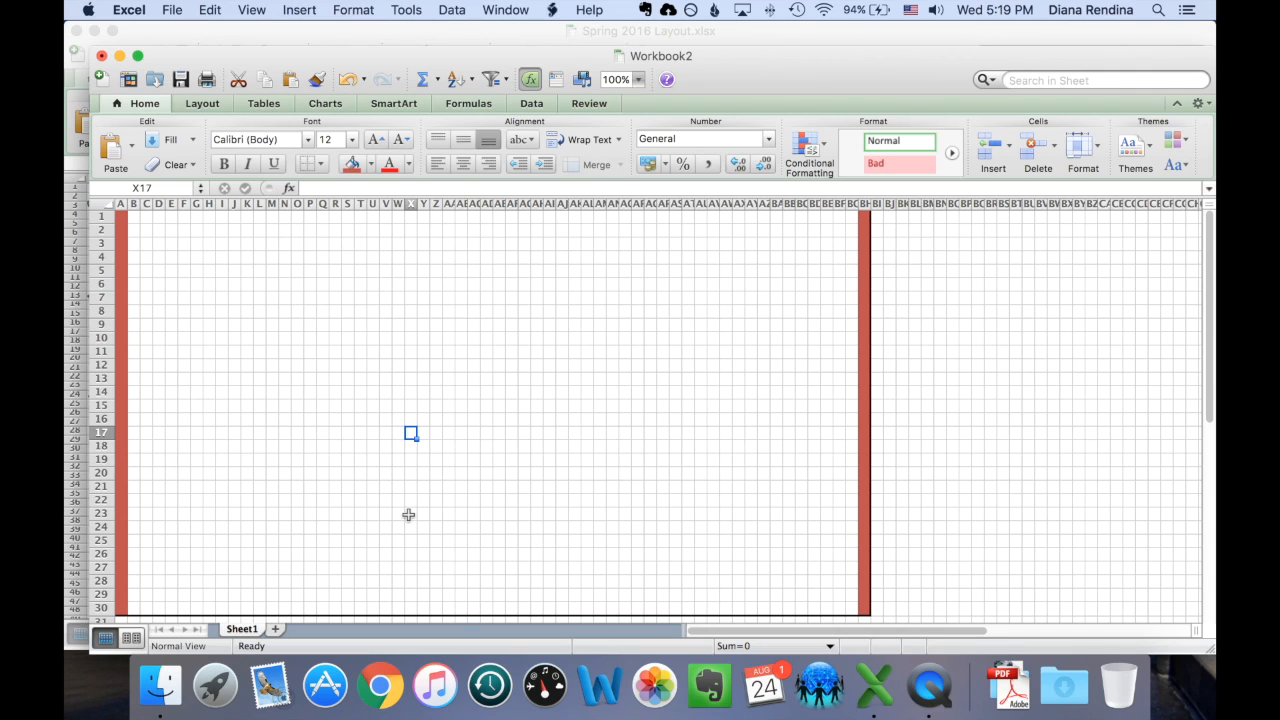
click(412, 512)
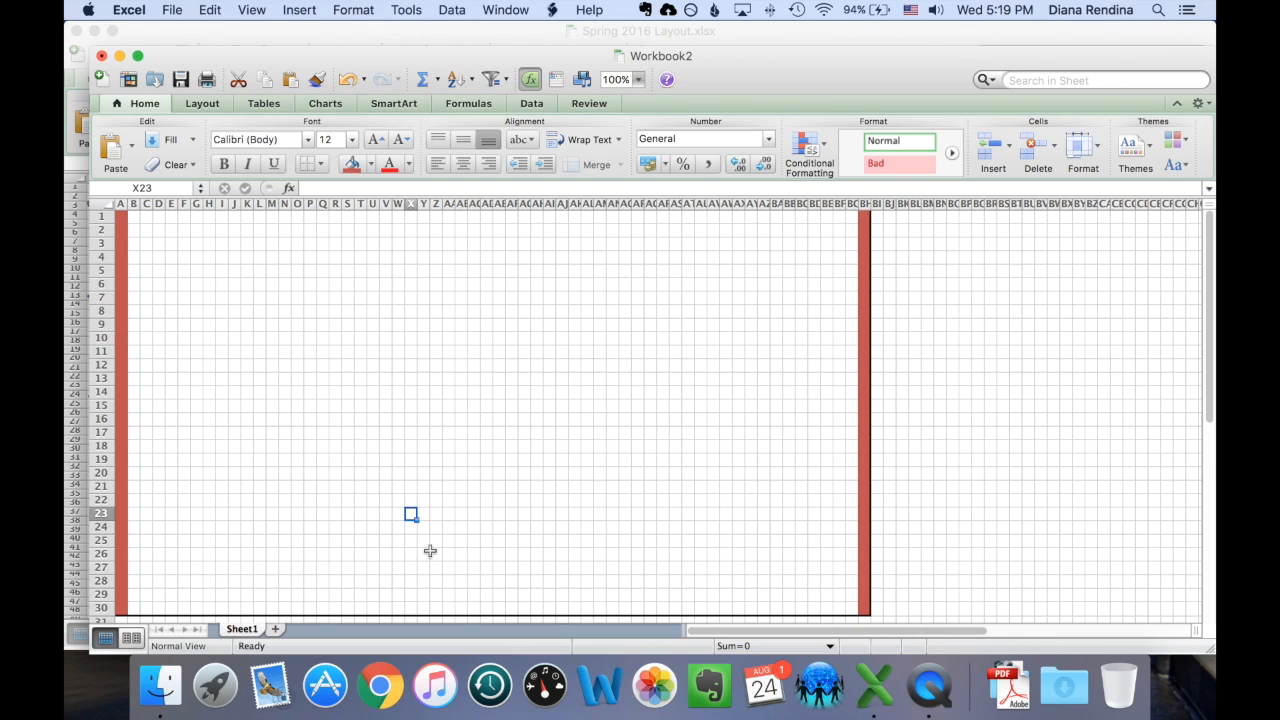
mouse_move(416, 572)
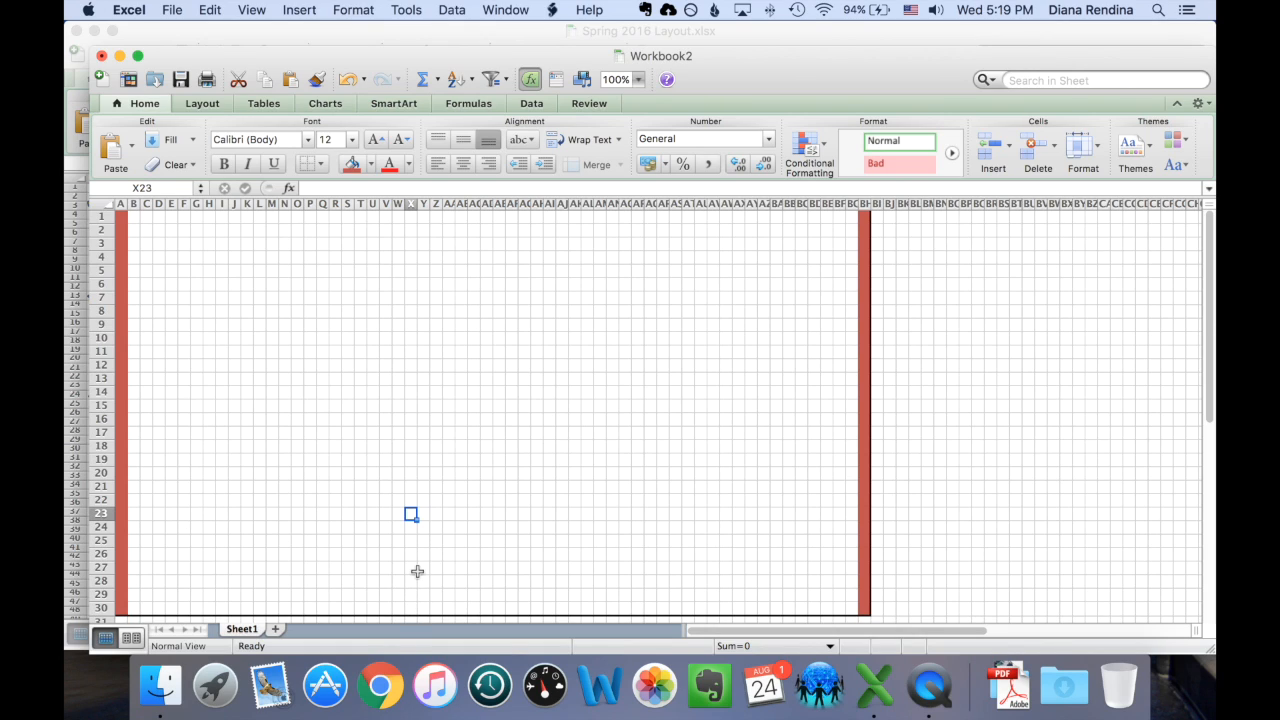
mouse_move(416, 544)
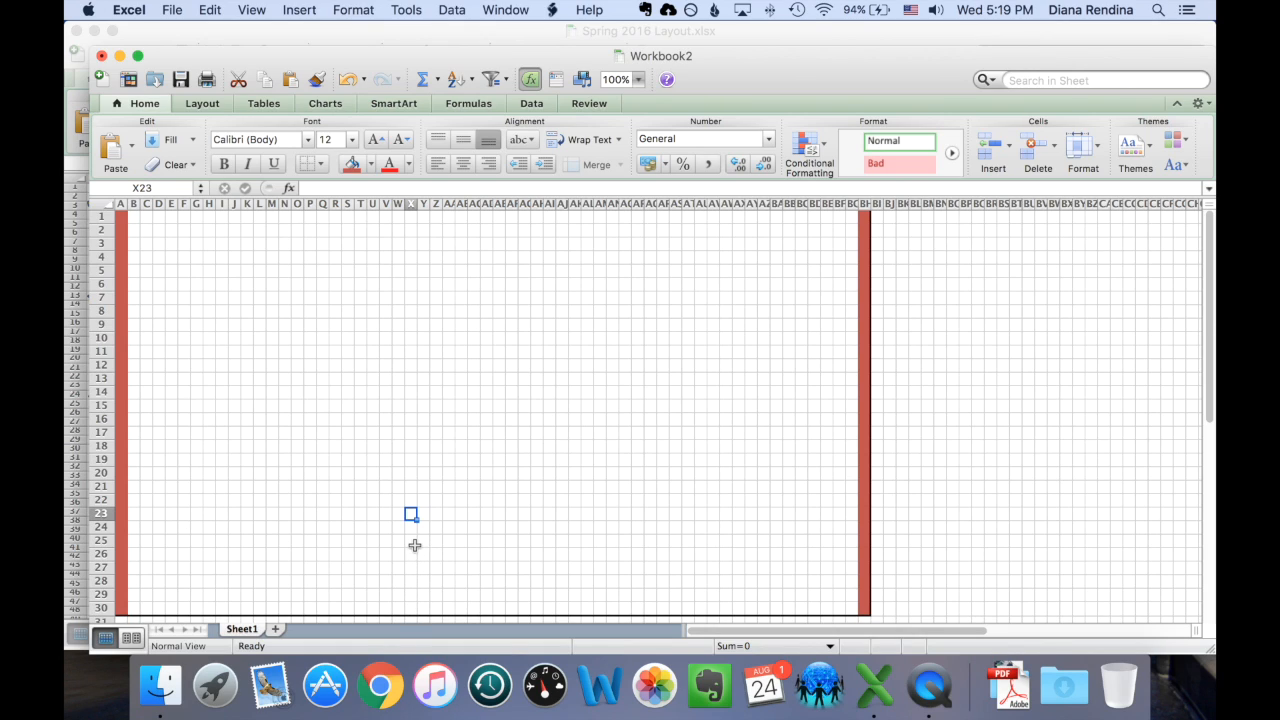
Step: Fill a desk-sized block of cells near row 23 with light peach
click(412, 528)
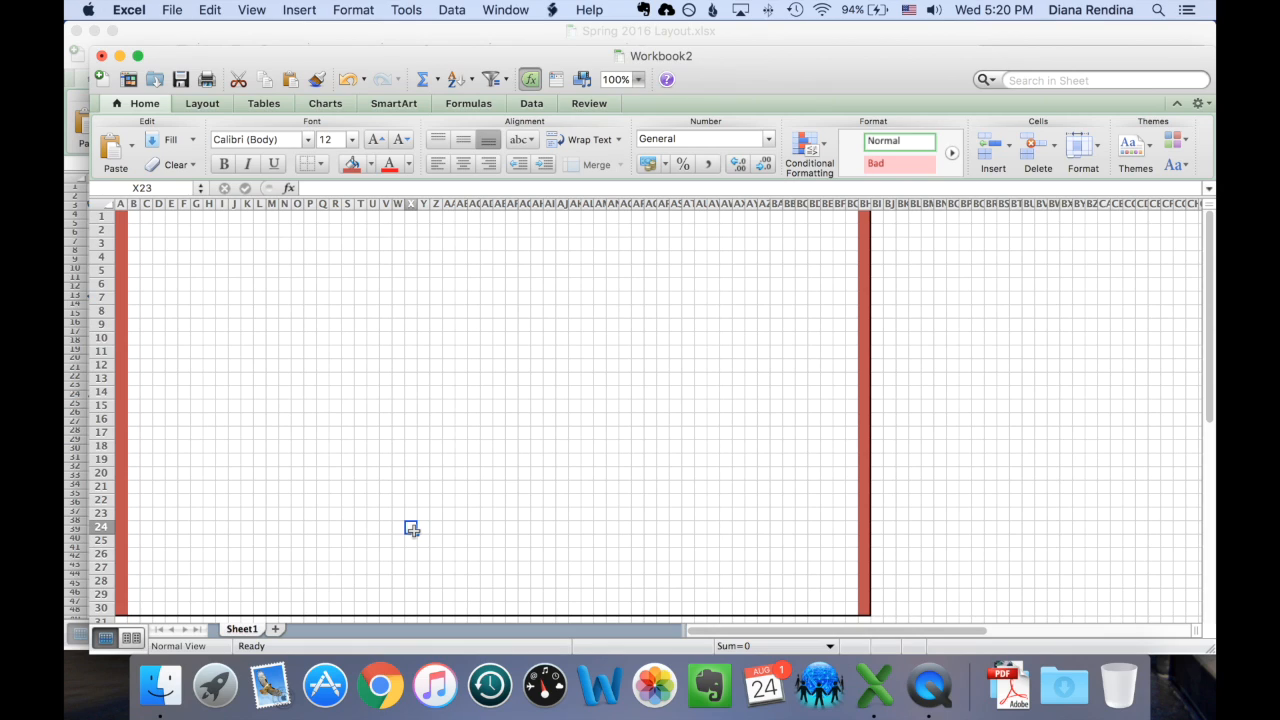
drag(412, 528, 540, 520)
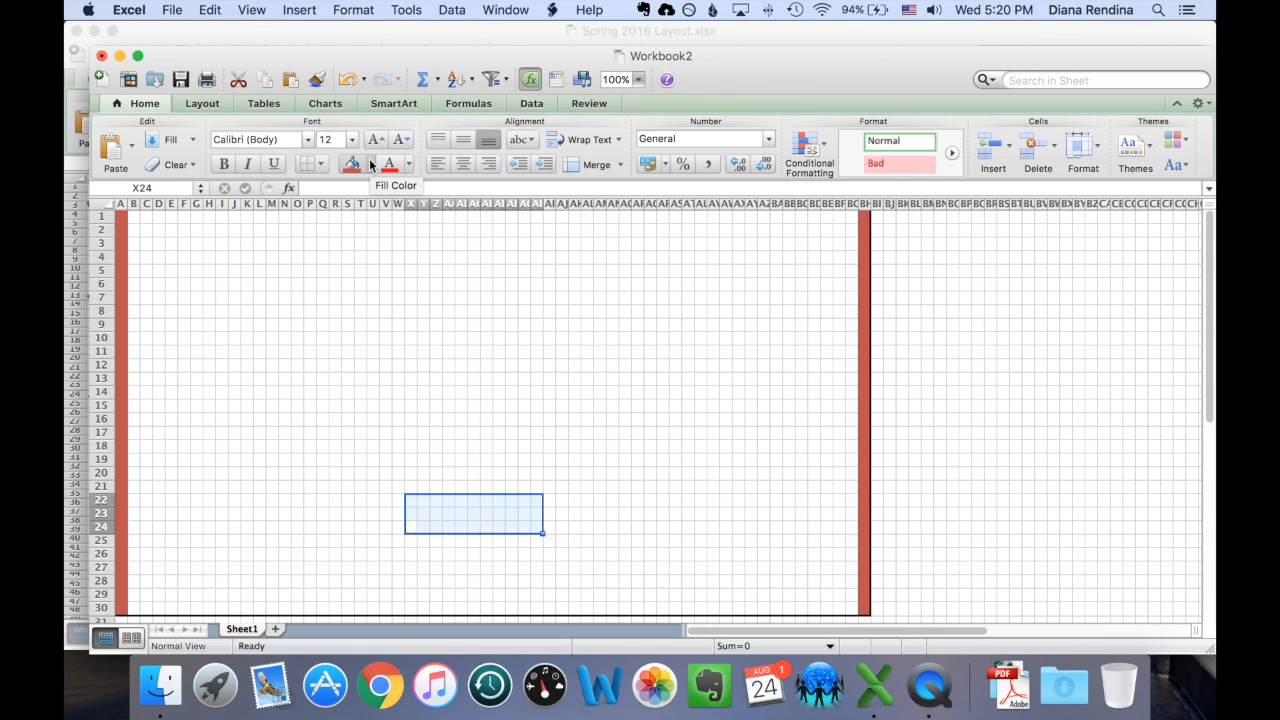
click(352, 164)
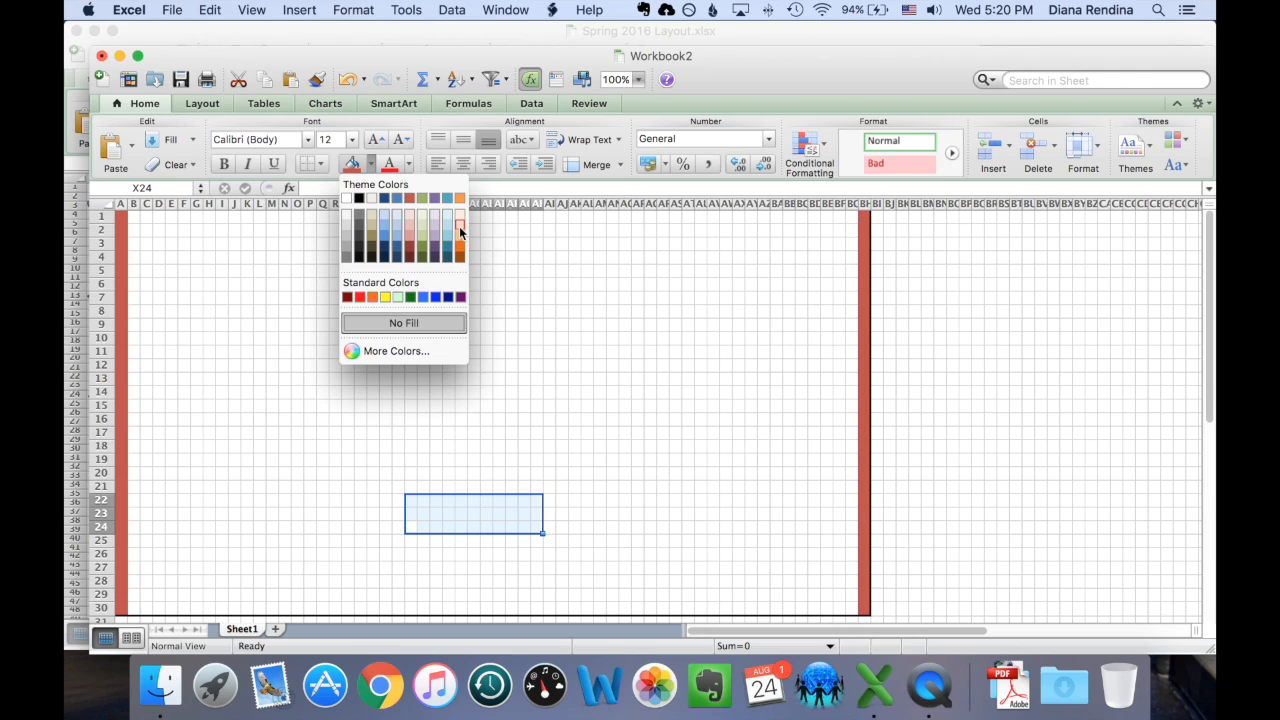
click(460, 224)
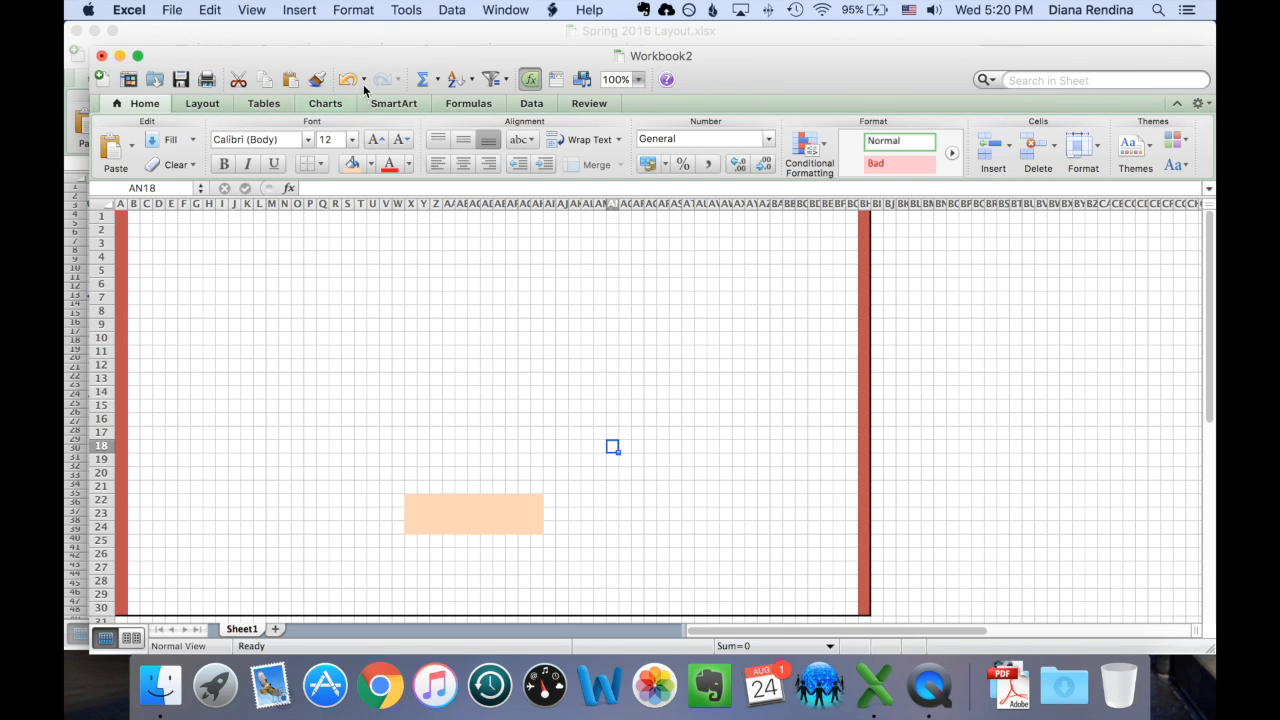
Step: Draw two short line shapes along the top wall to mark a doorway
click(300, 10)
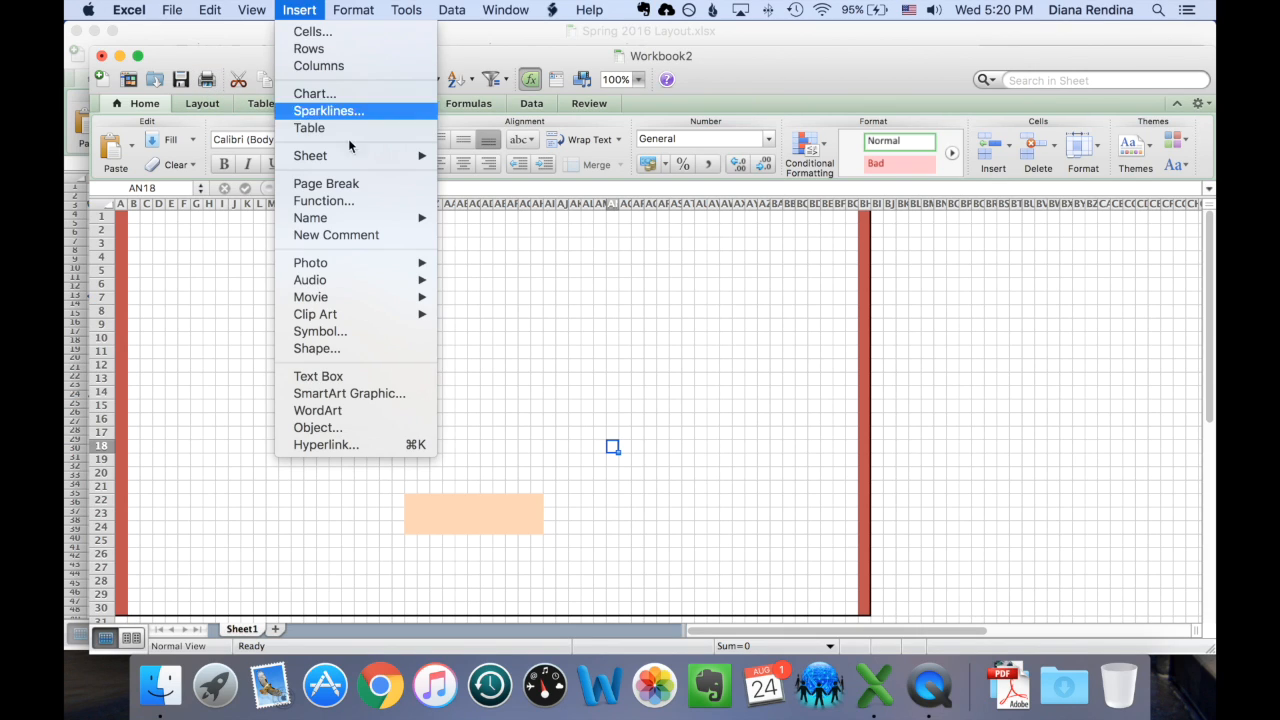
mouse_move(356, 348)
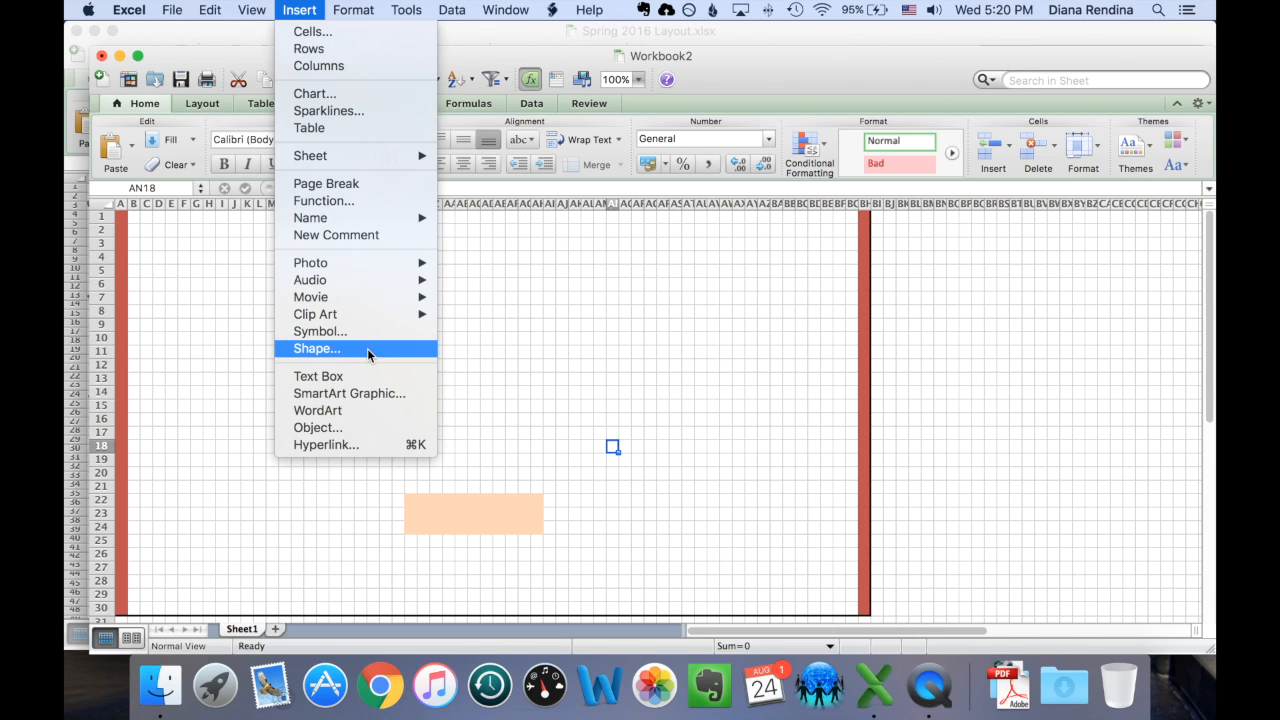
click(316, 348)
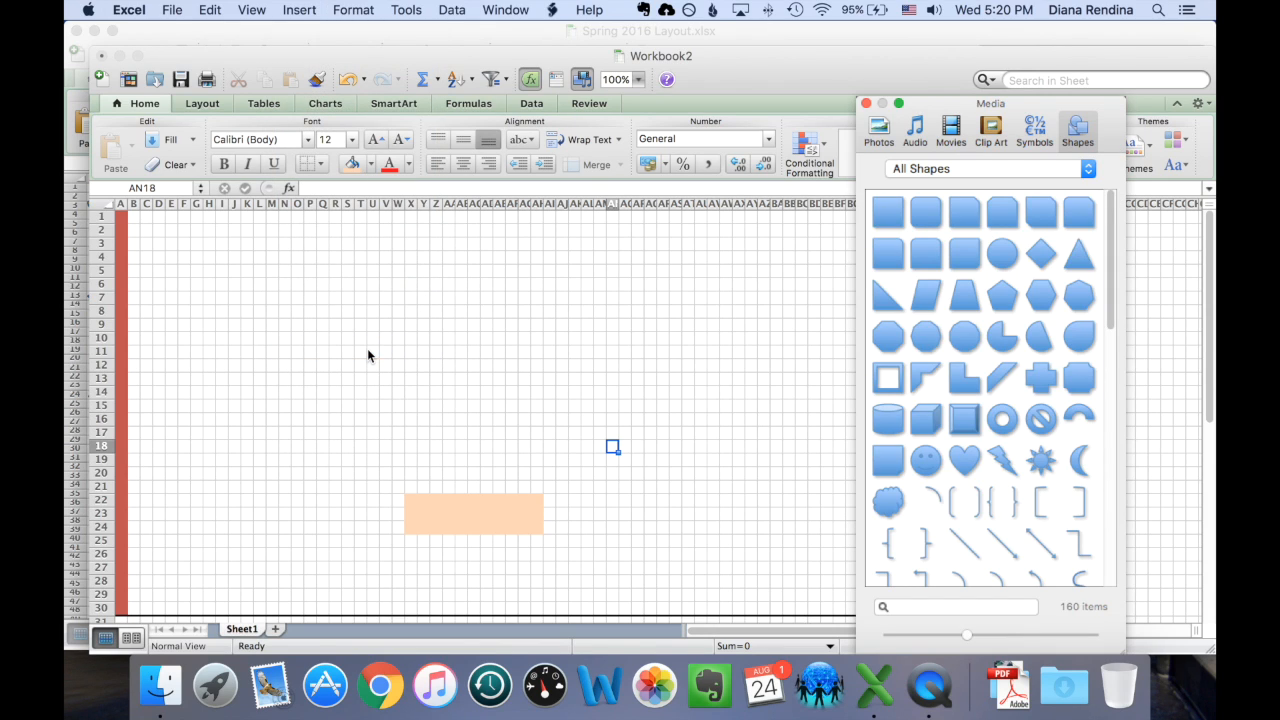
mouse_move(968, 552)
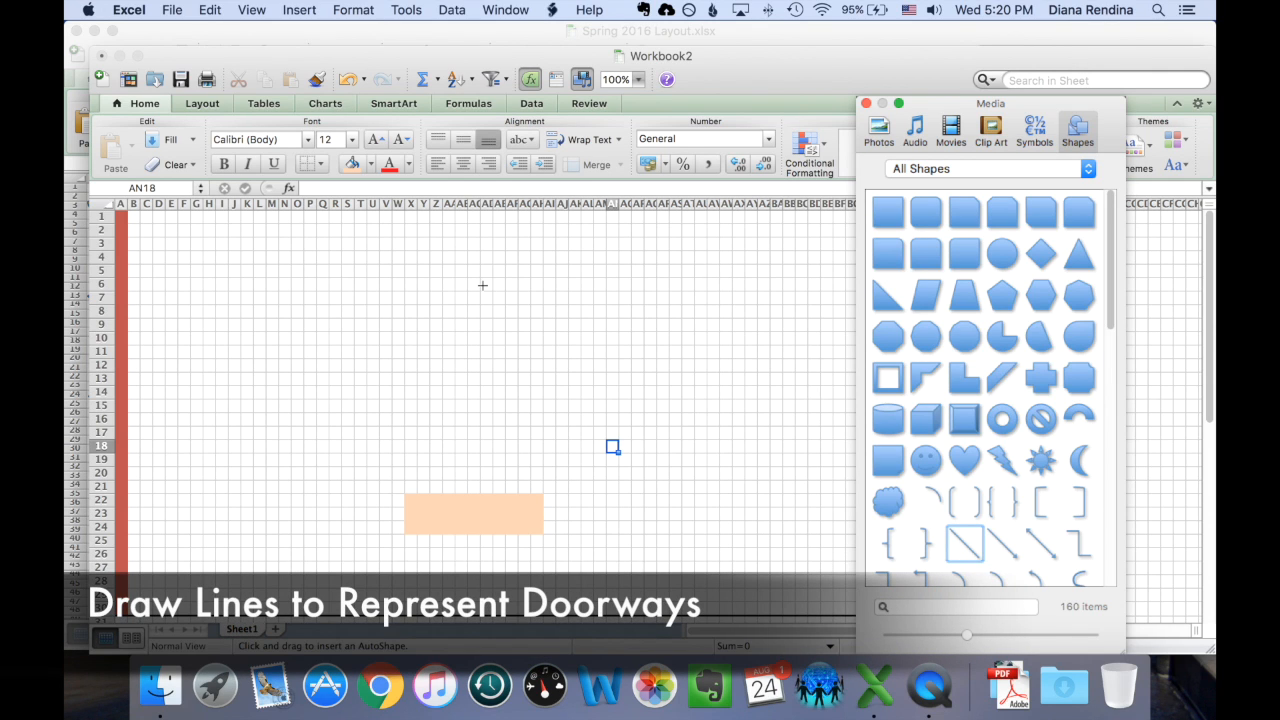
drag(470, 216, 536, 248)
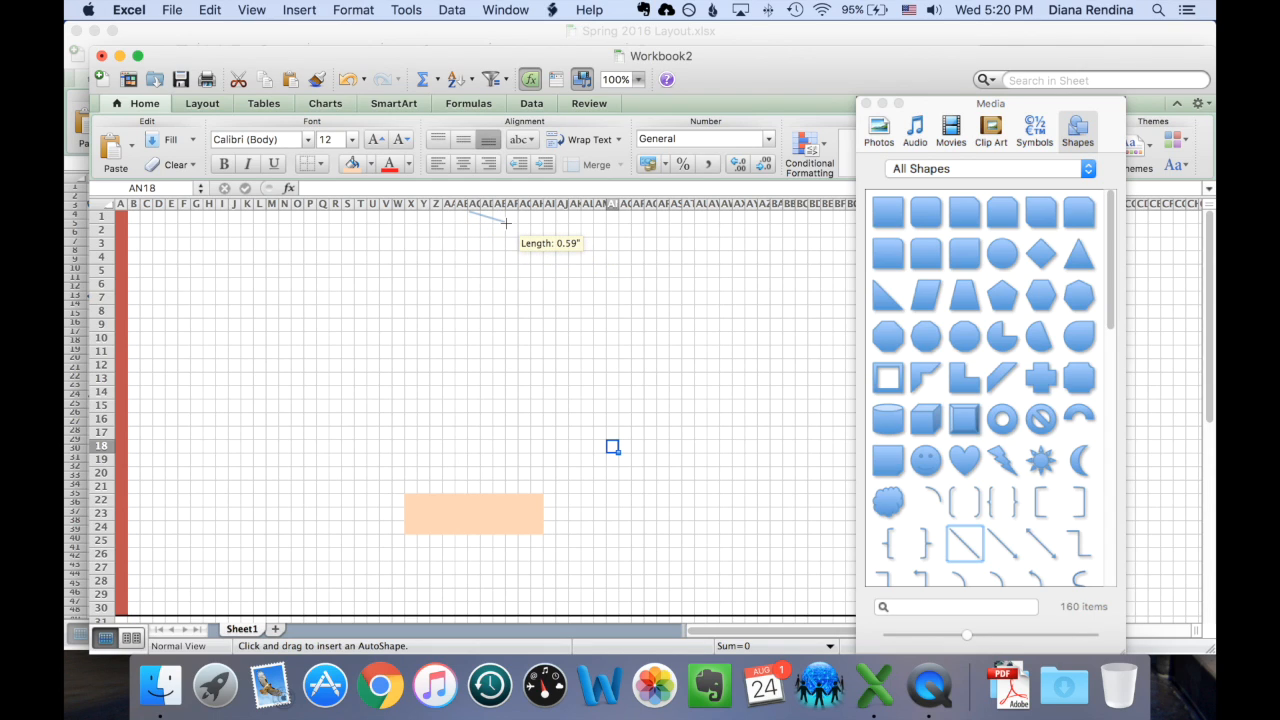
drag(470, 216, 504, 222)
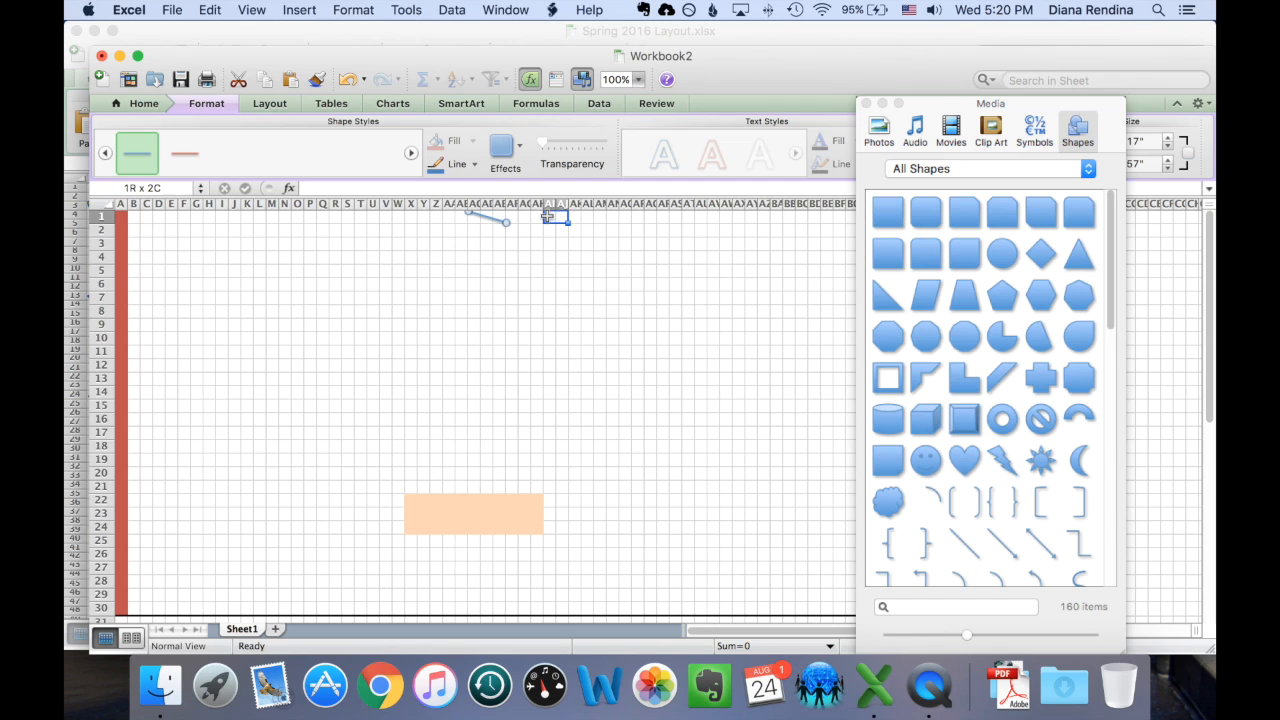
click(966, 544)
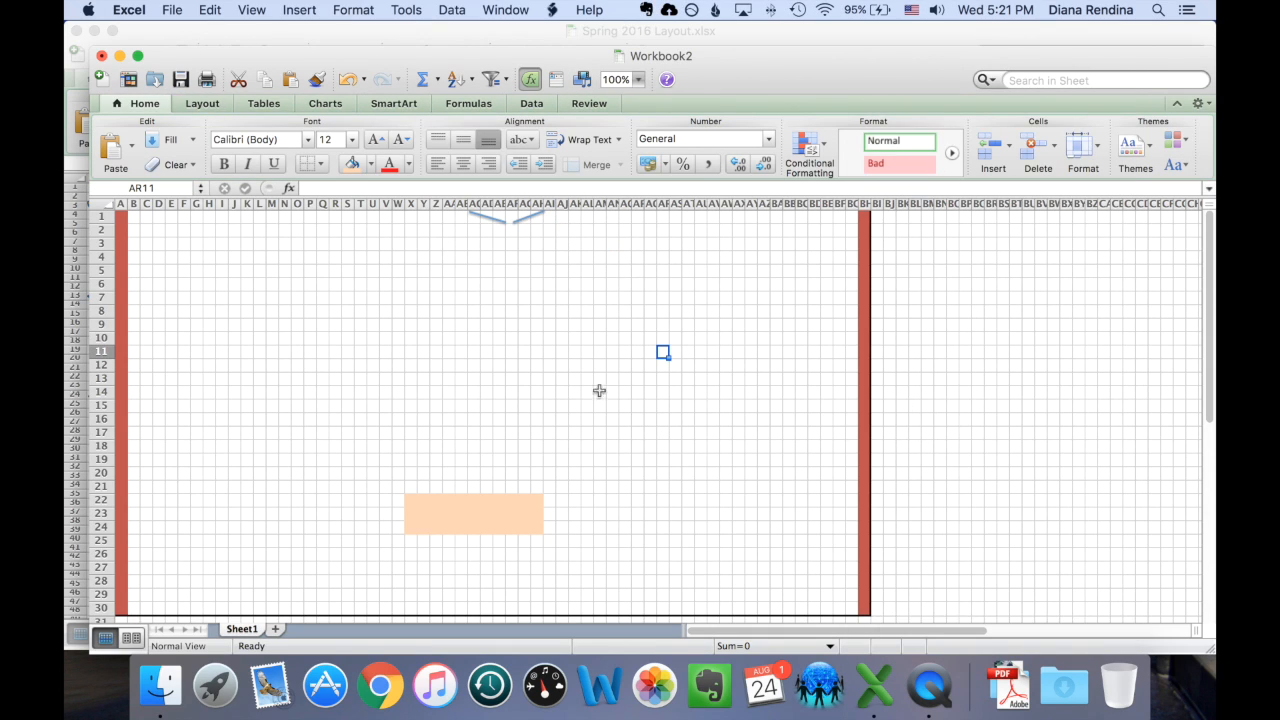
mouse_move(658, 540)
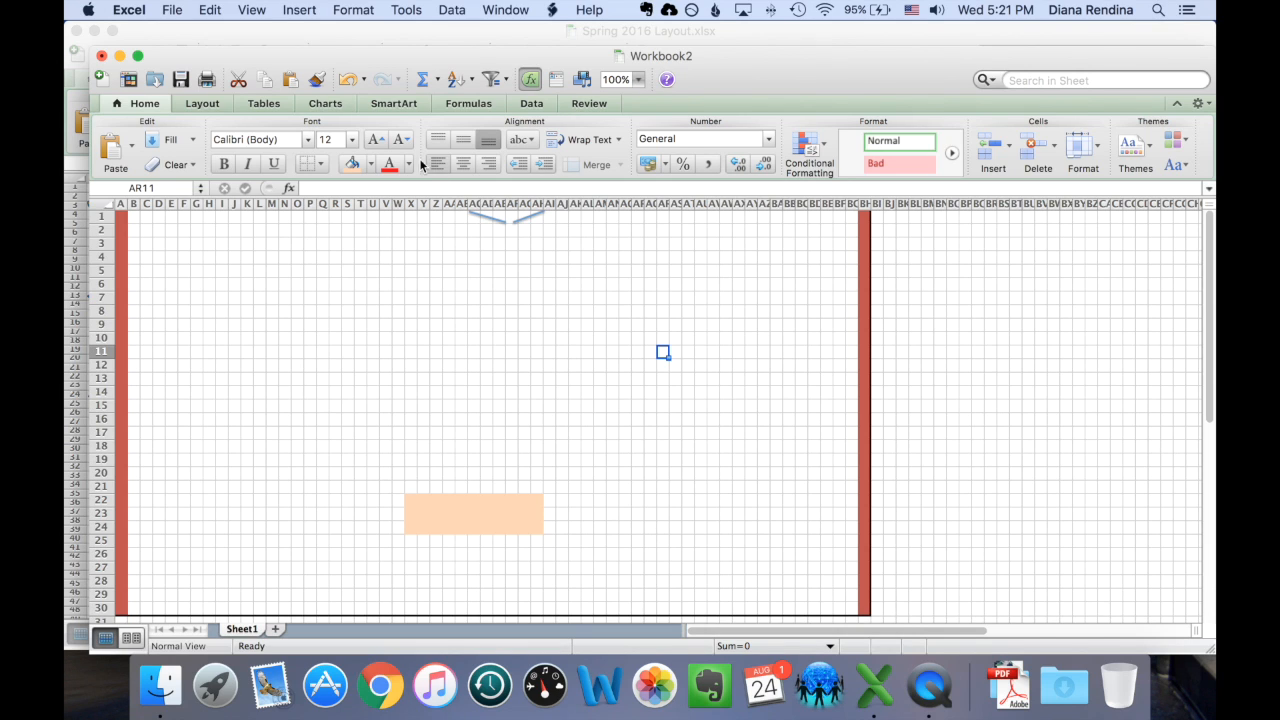
Step: Draw a rectangle shape near the upper-left of the floor plan
click(300, 10)
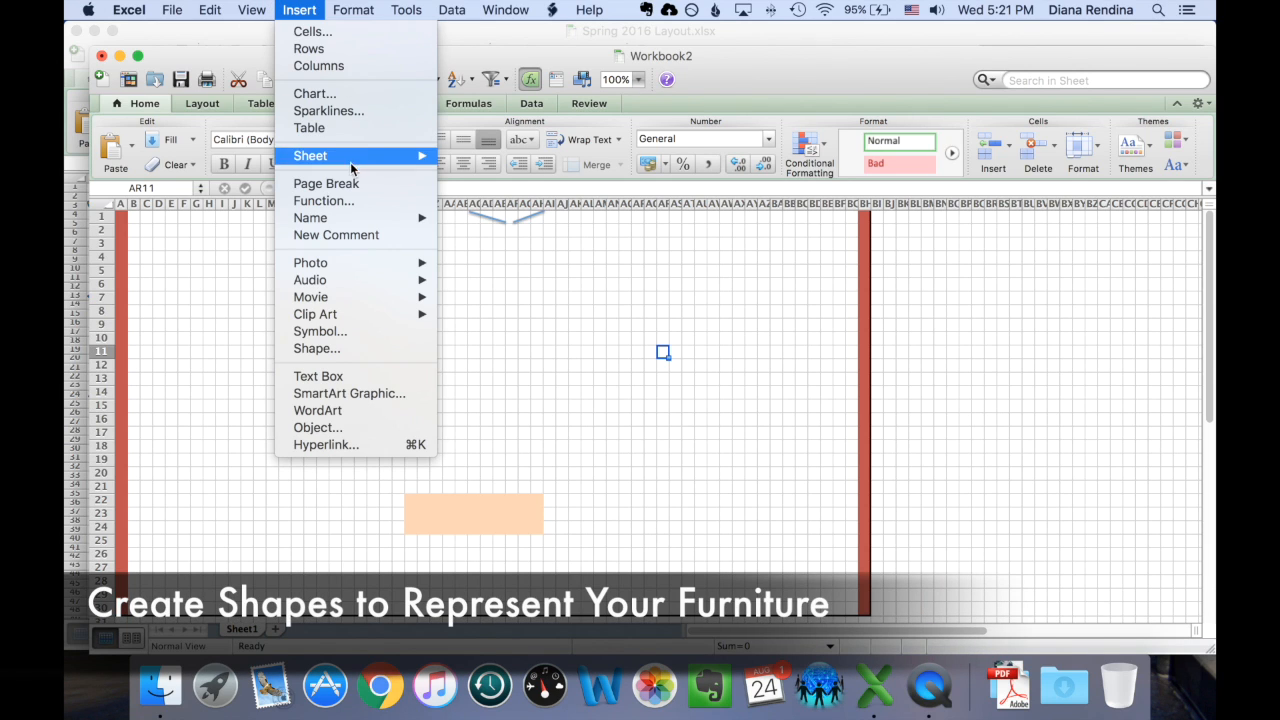
mouse_move(376, 350)
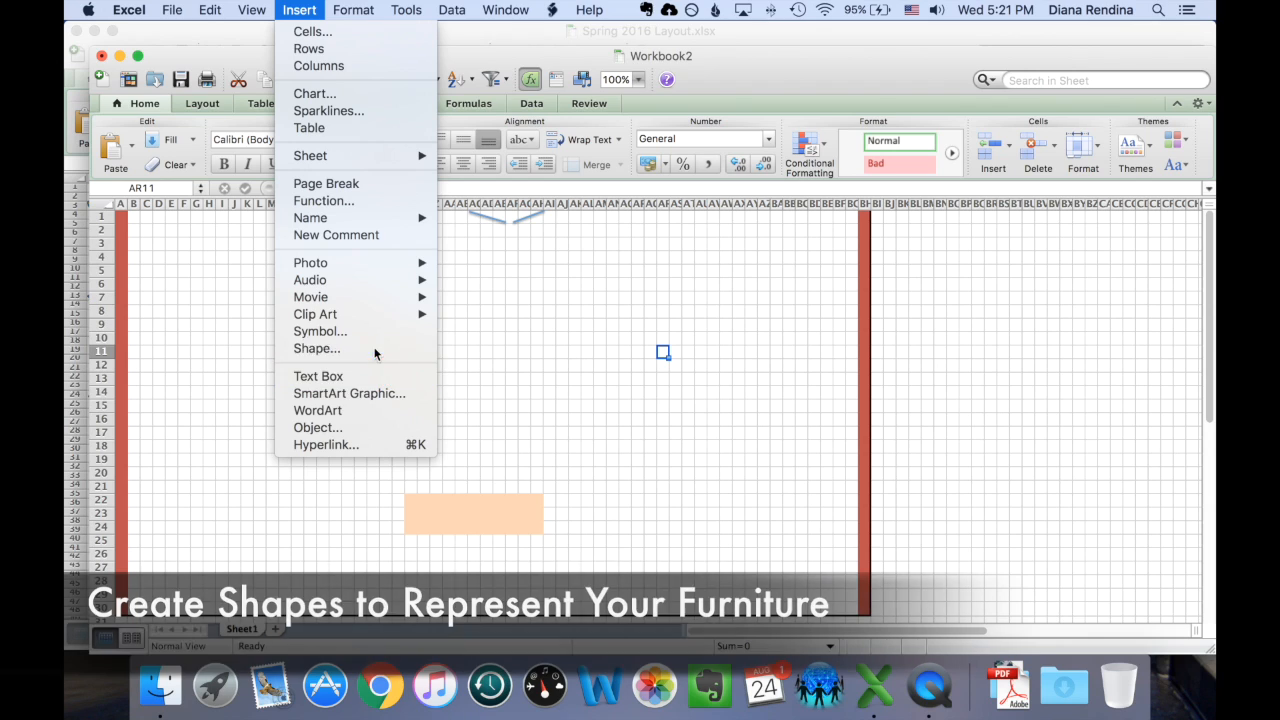
click(316, 348)
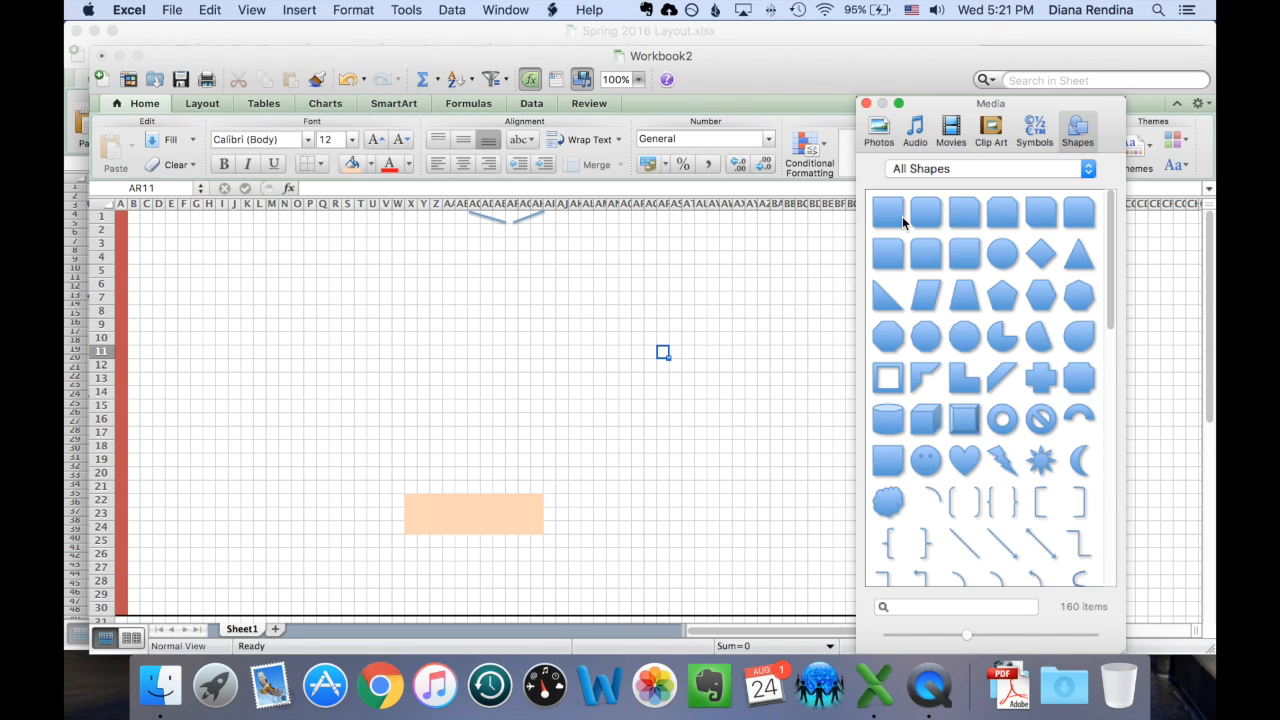
mouse_move(504, 288)
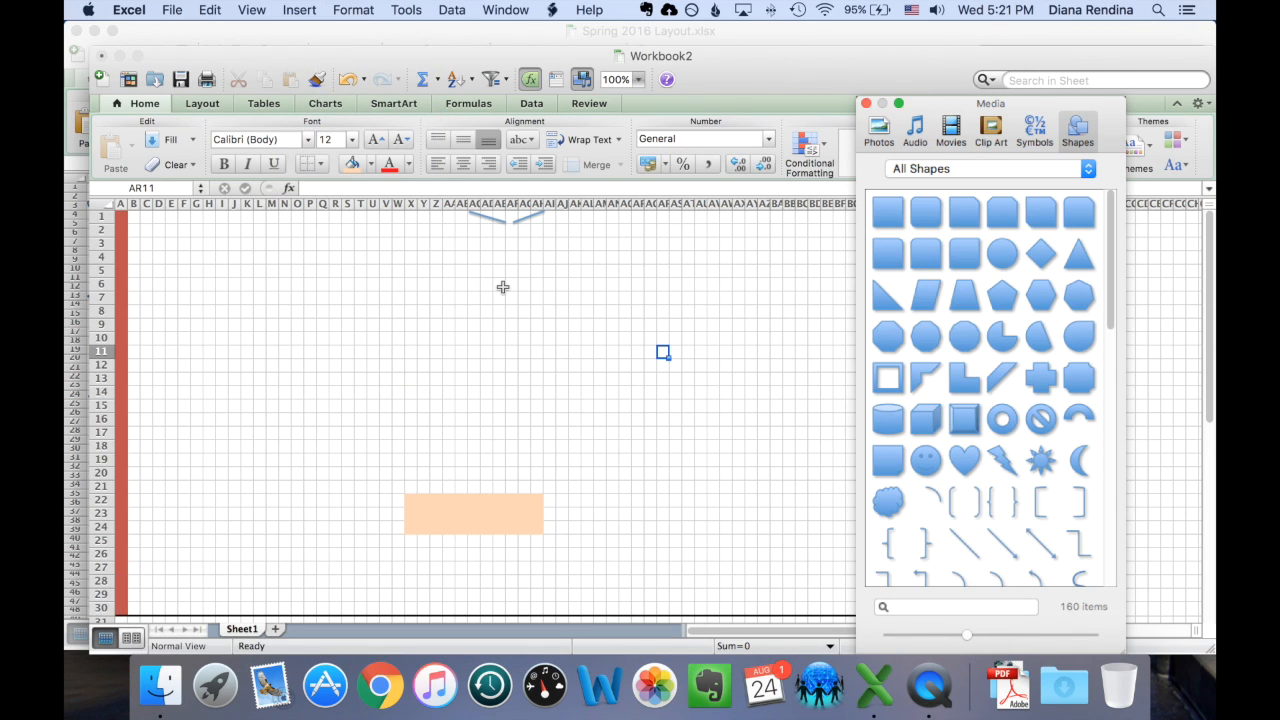
mouse_move(760, 252)
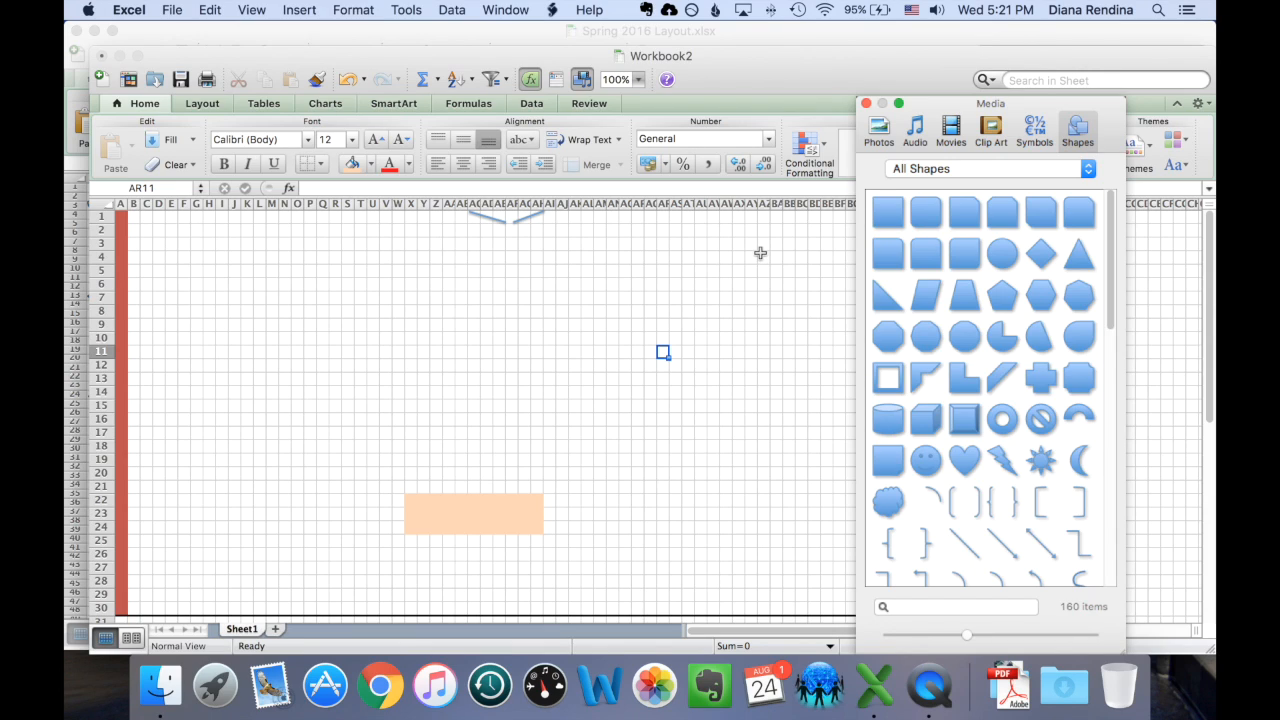
mouse_move(886, 230)
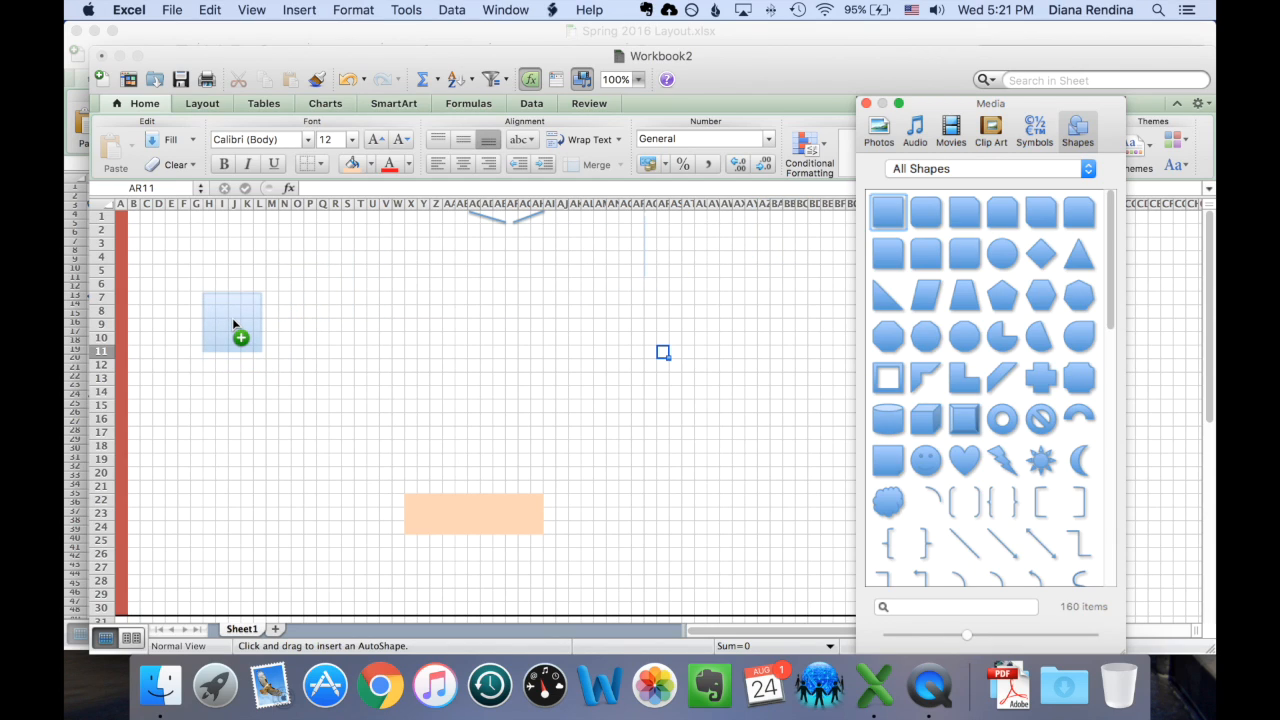
drag(204, 292, 262, 348)
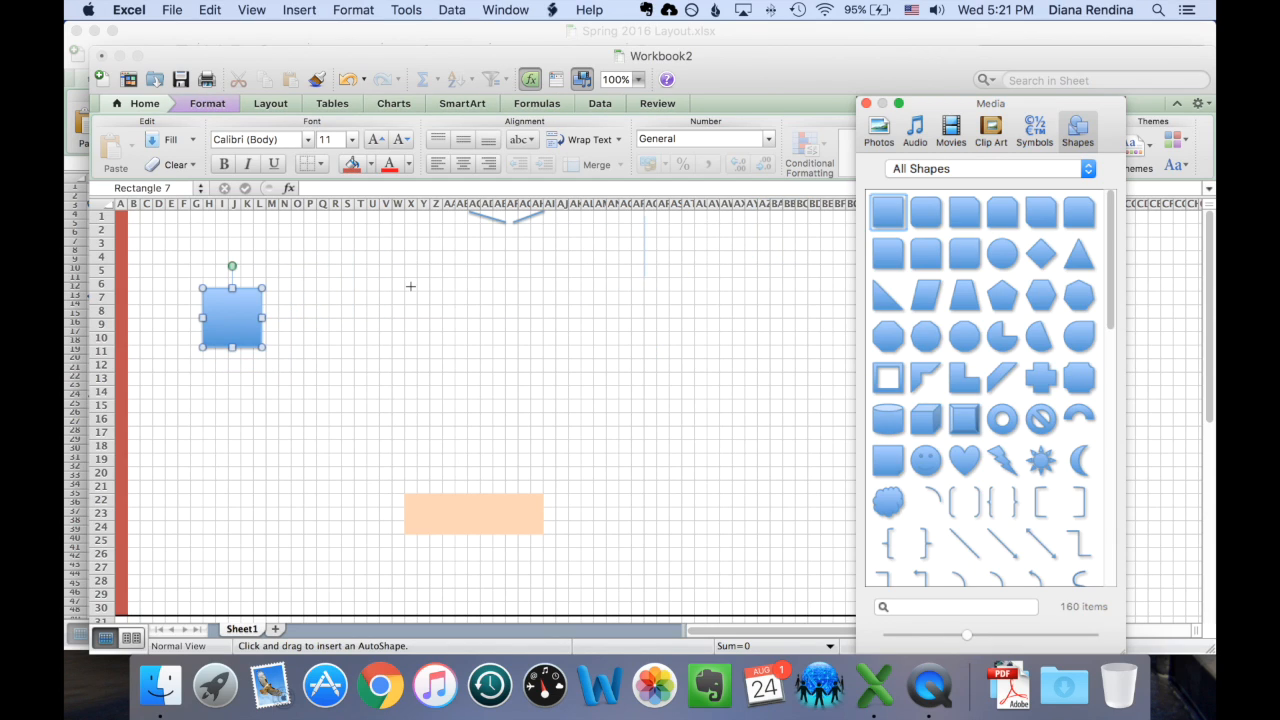
mouse_move(208, 312)
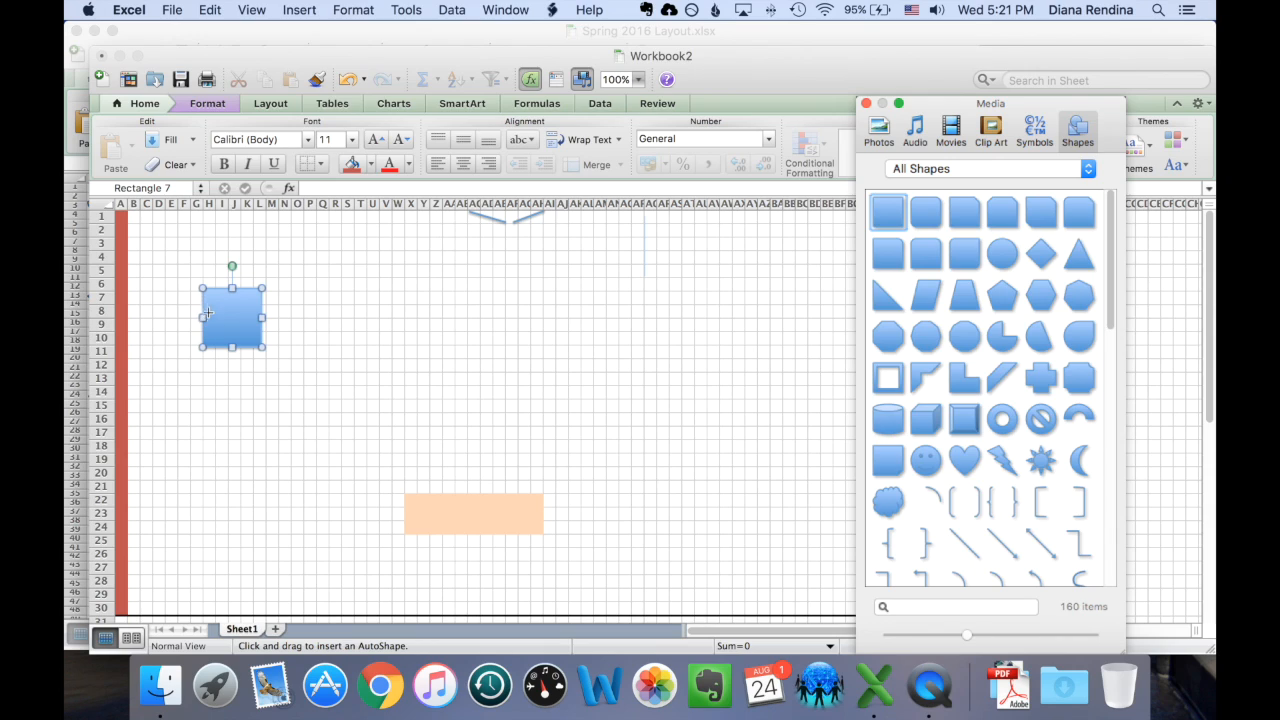
mouse_move(232, 288)
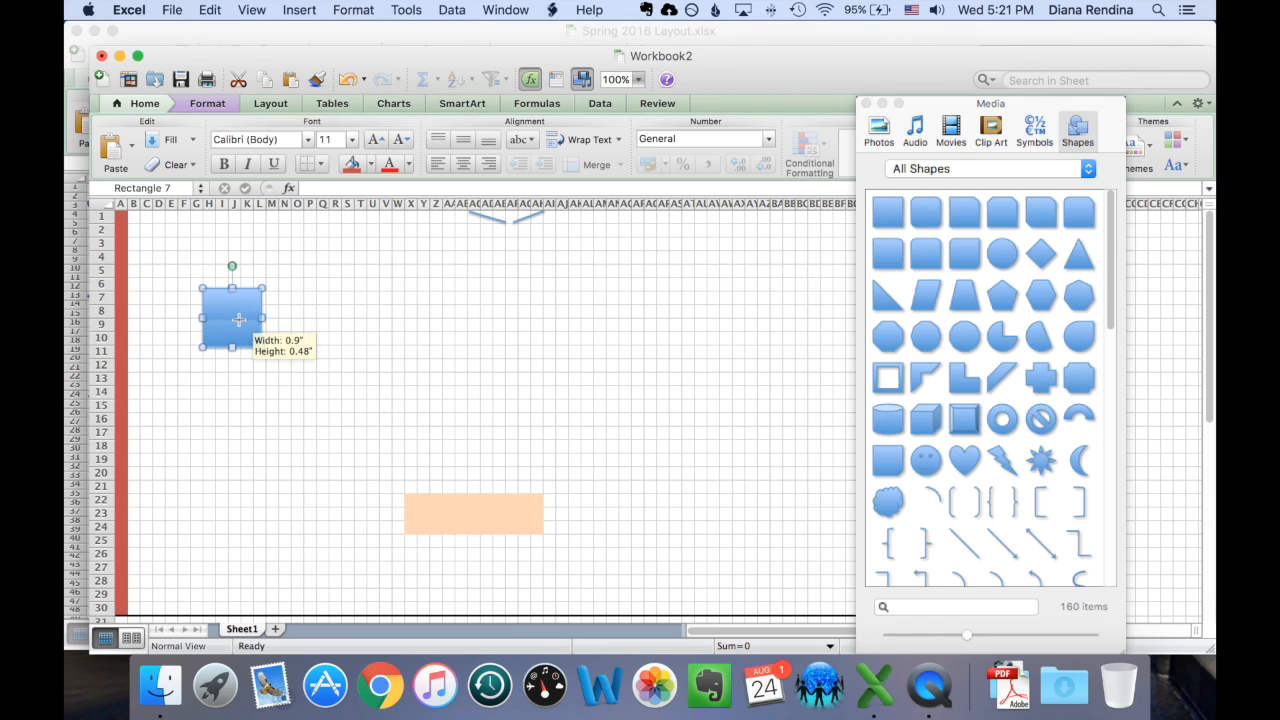
Step: Flatten and widen the rectangle into a table shape and move it down to around row 10
drag(232, 342, 232, 324)
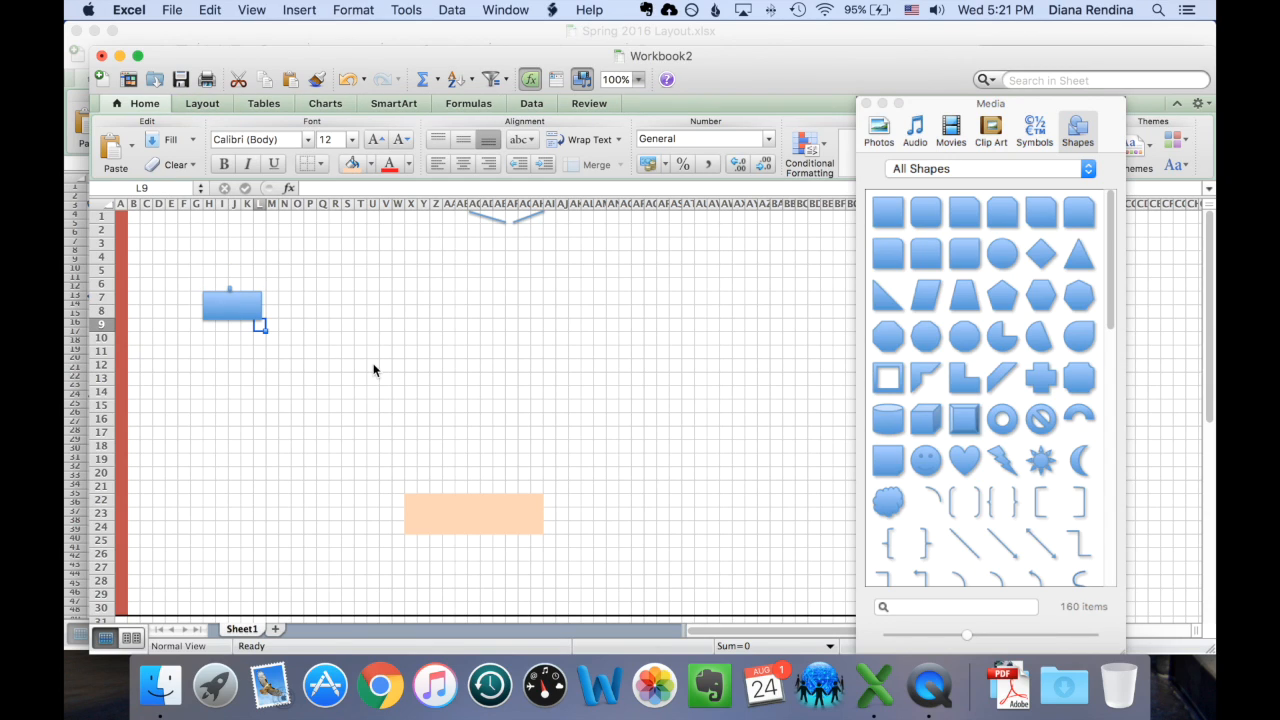
click(232, 304)
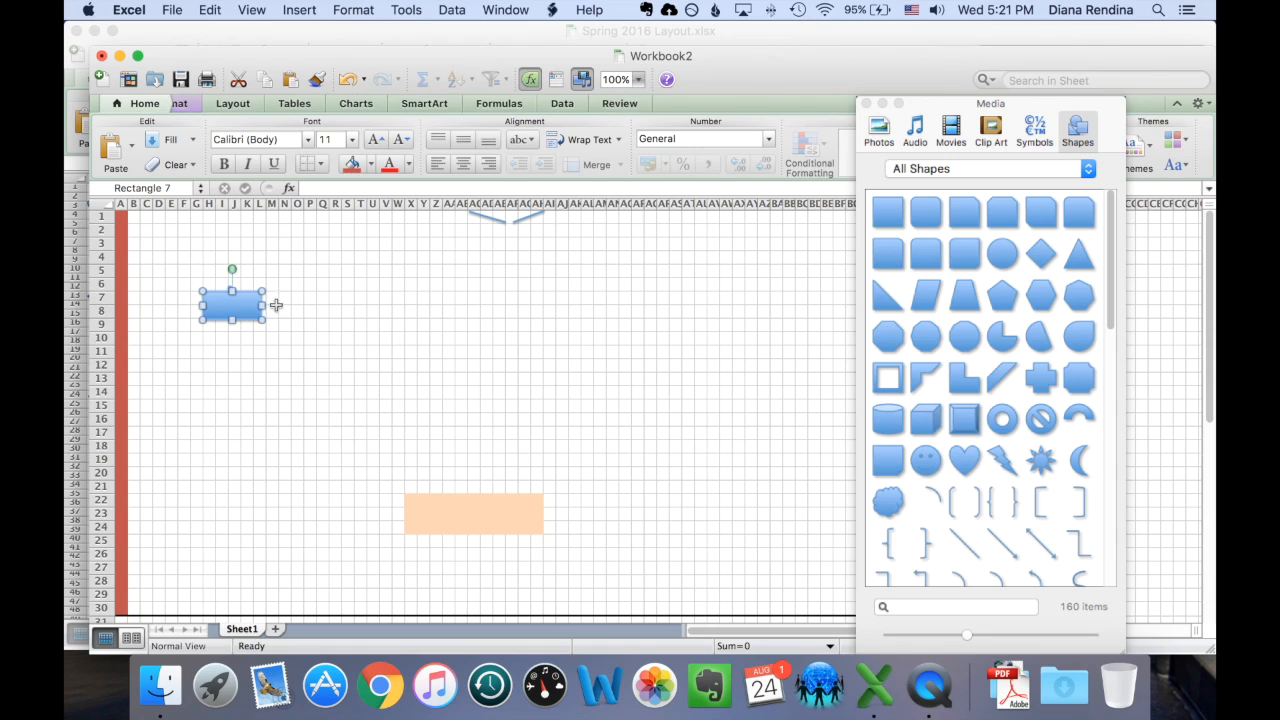
drag(268, 304, 276, 304)
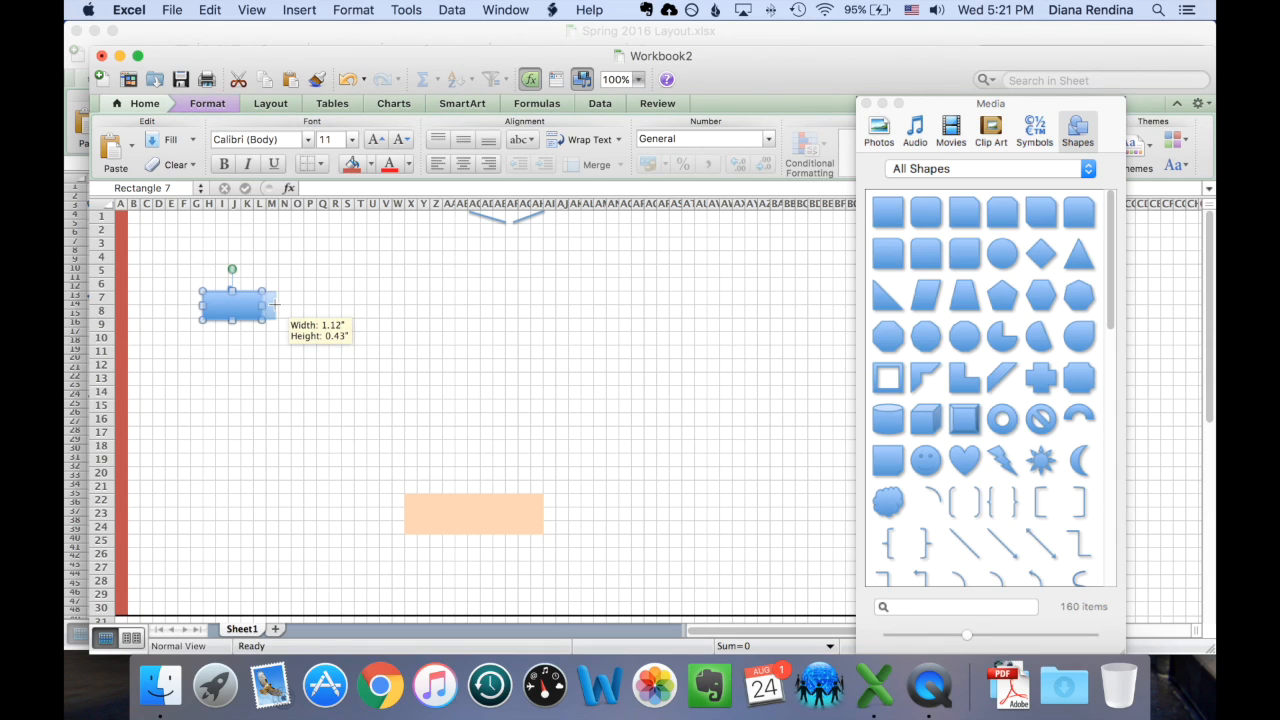
click(322, 392)
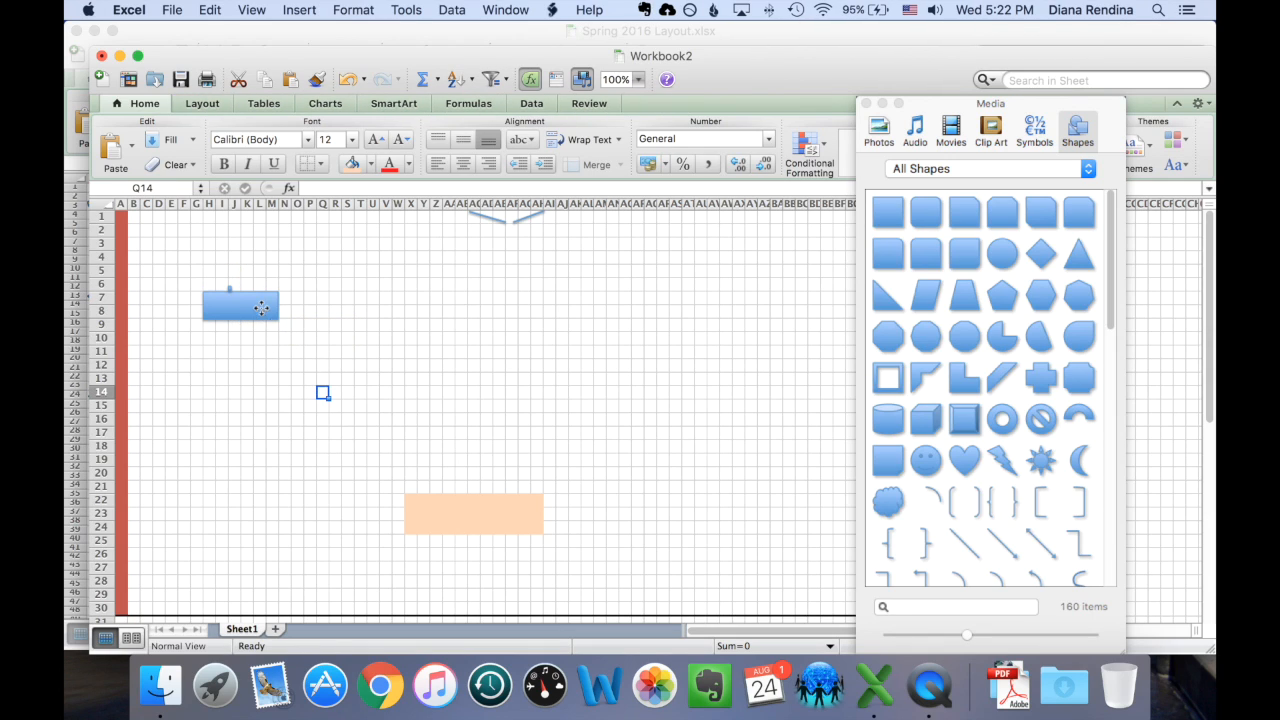
drag(240, 308, 242, 352)
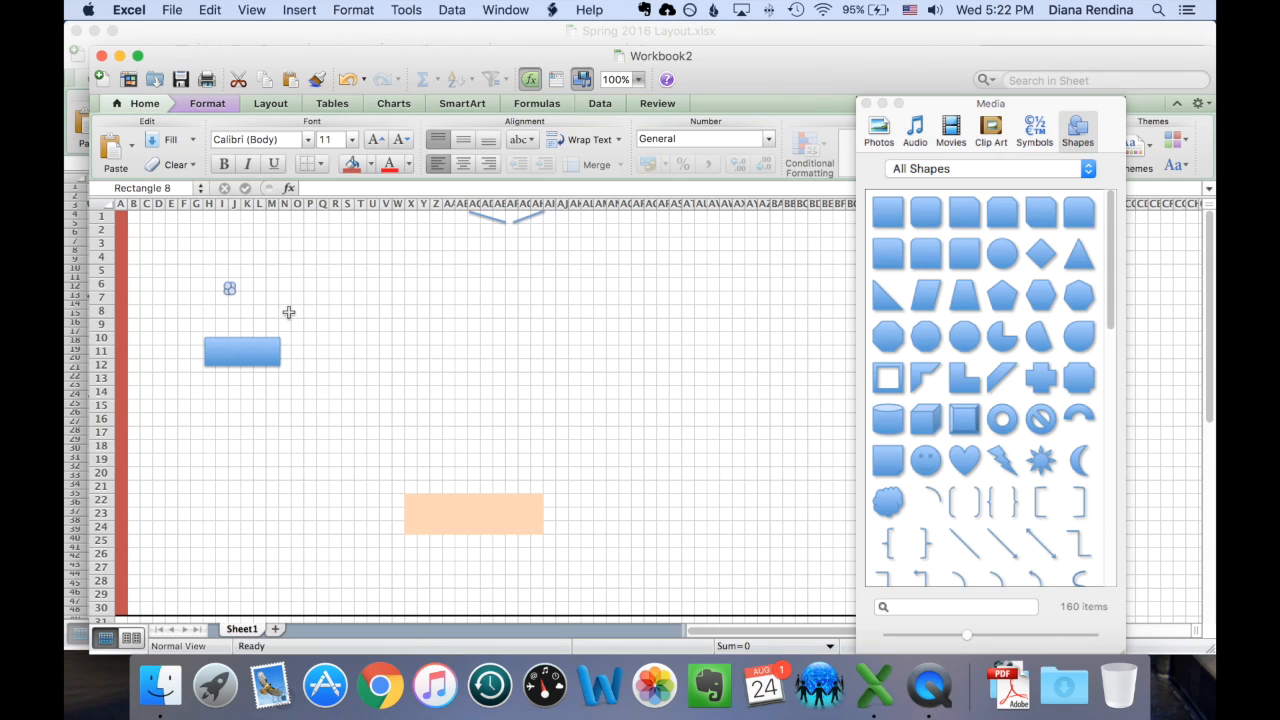
Step: Change the table rectangle's fill from blue to grey
click(242, 352)
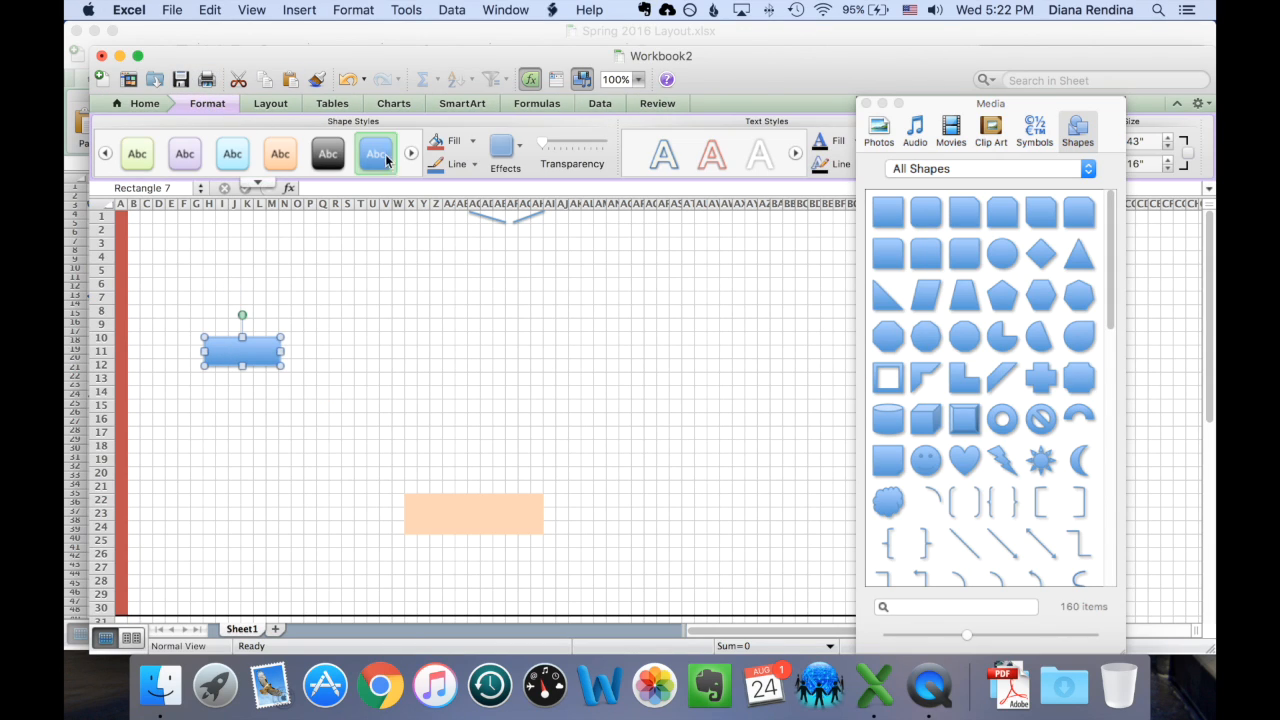
click(472, 140)
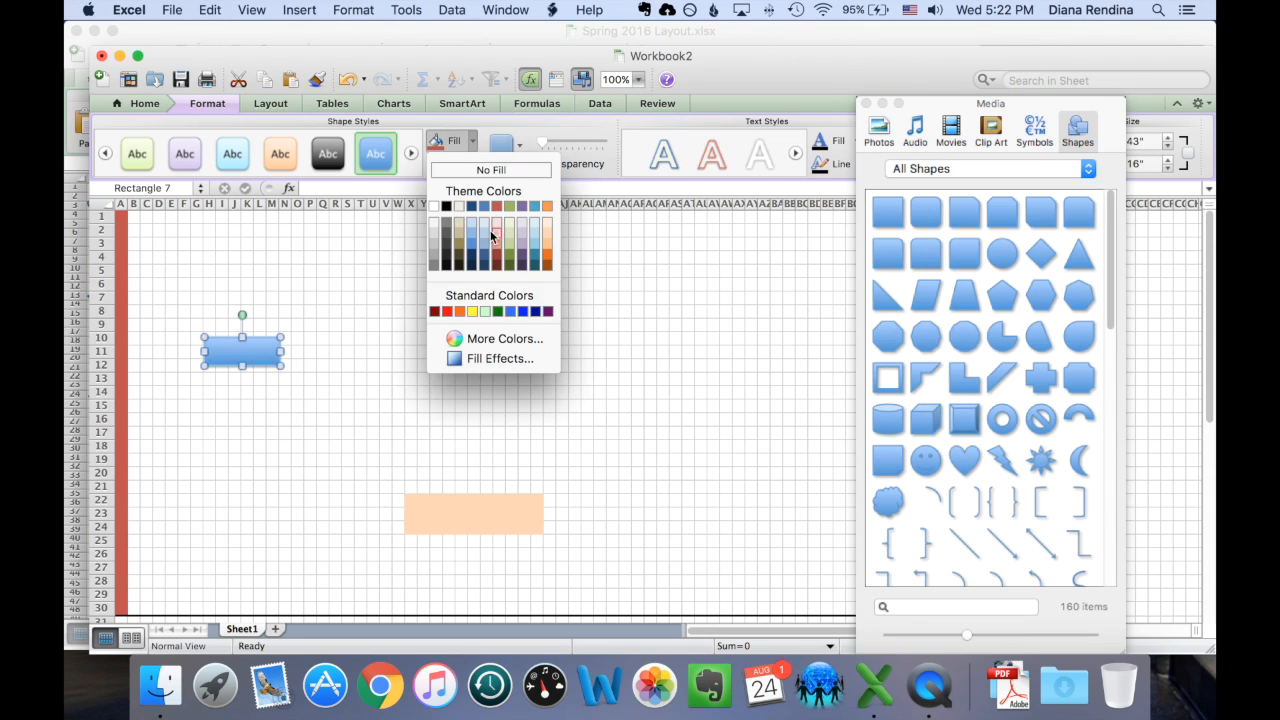
mouse_move(432, 248)
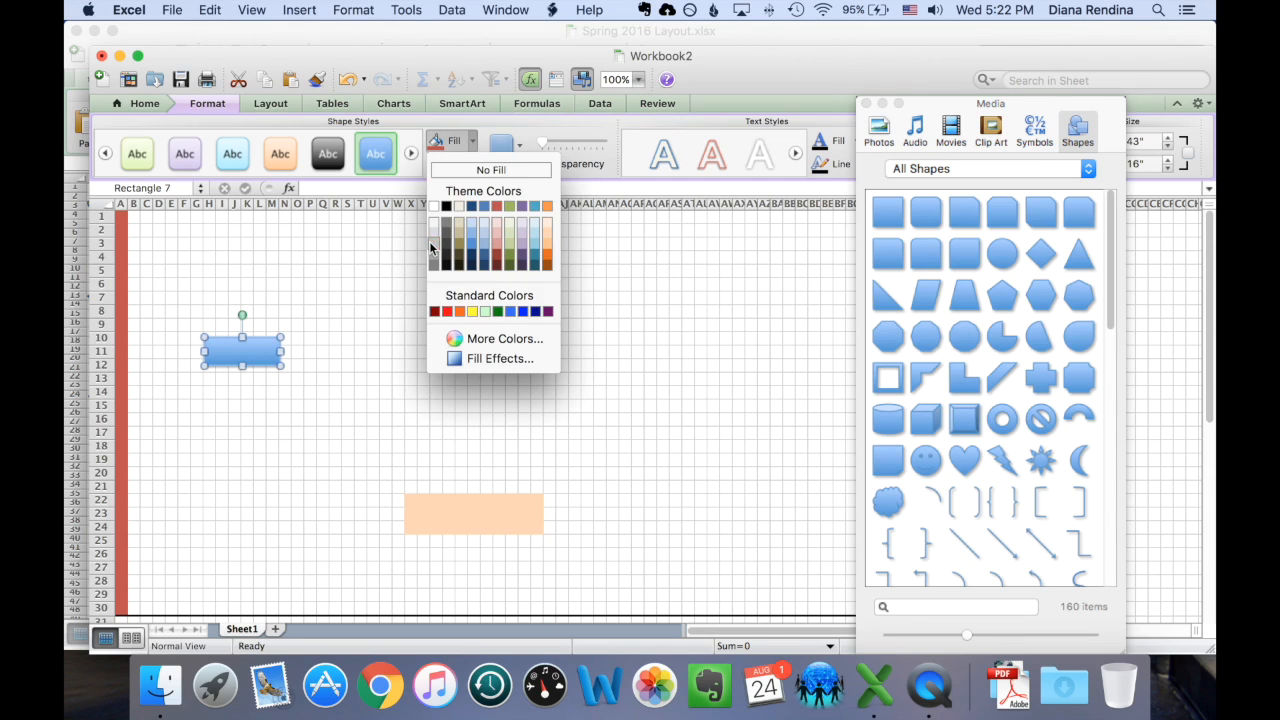
click(456, 164)
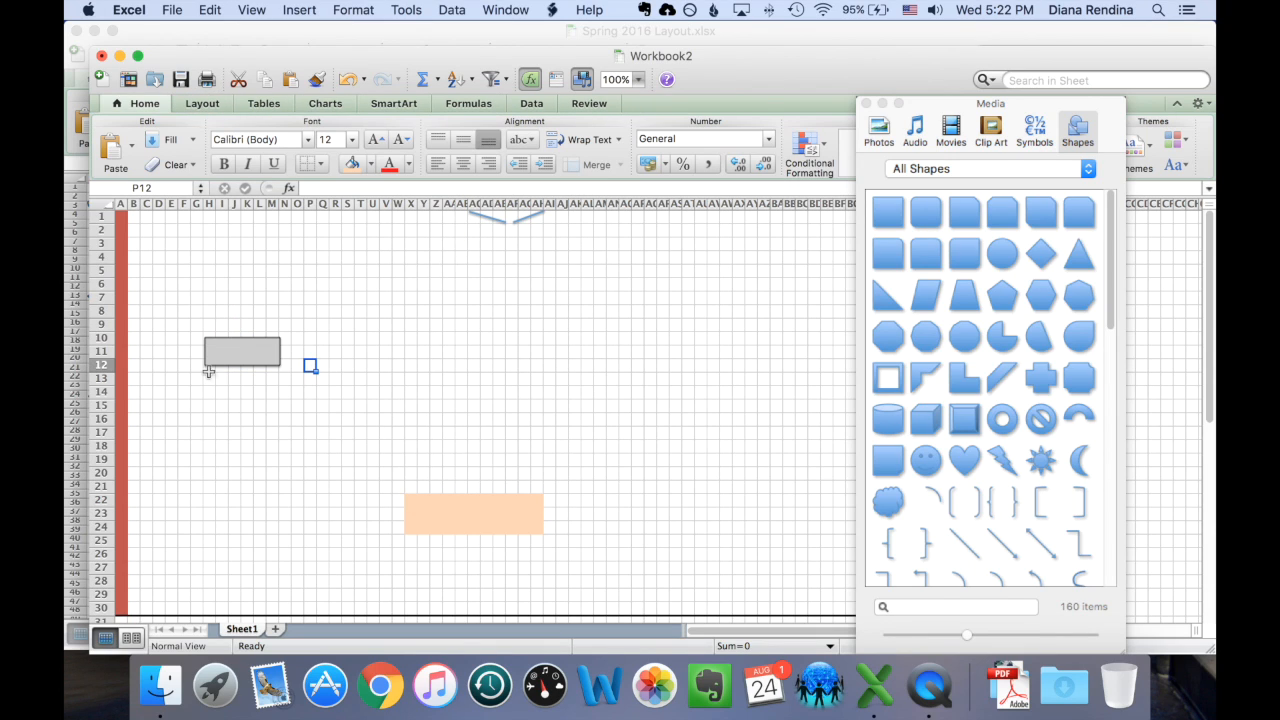
click(242, 352)
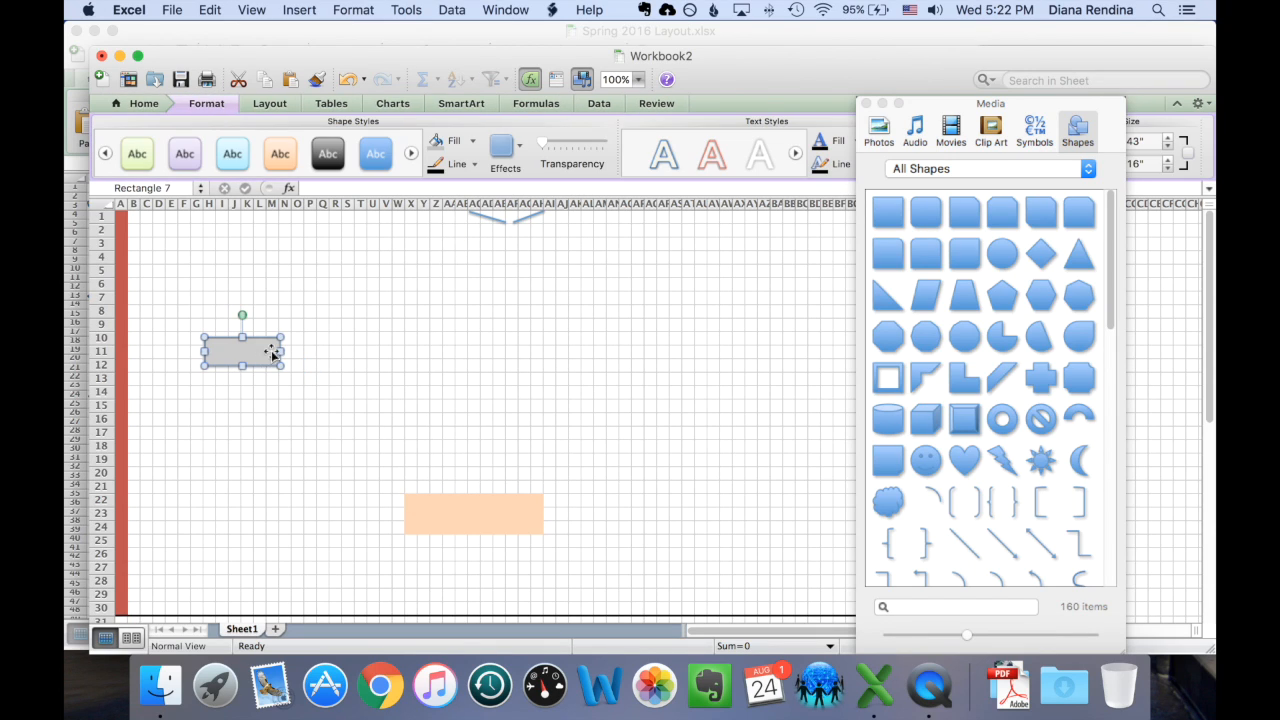
Step: Option-drag copies of the grey table and arrange six tables in two columns on the left
drag(242, 350, 250, 336)
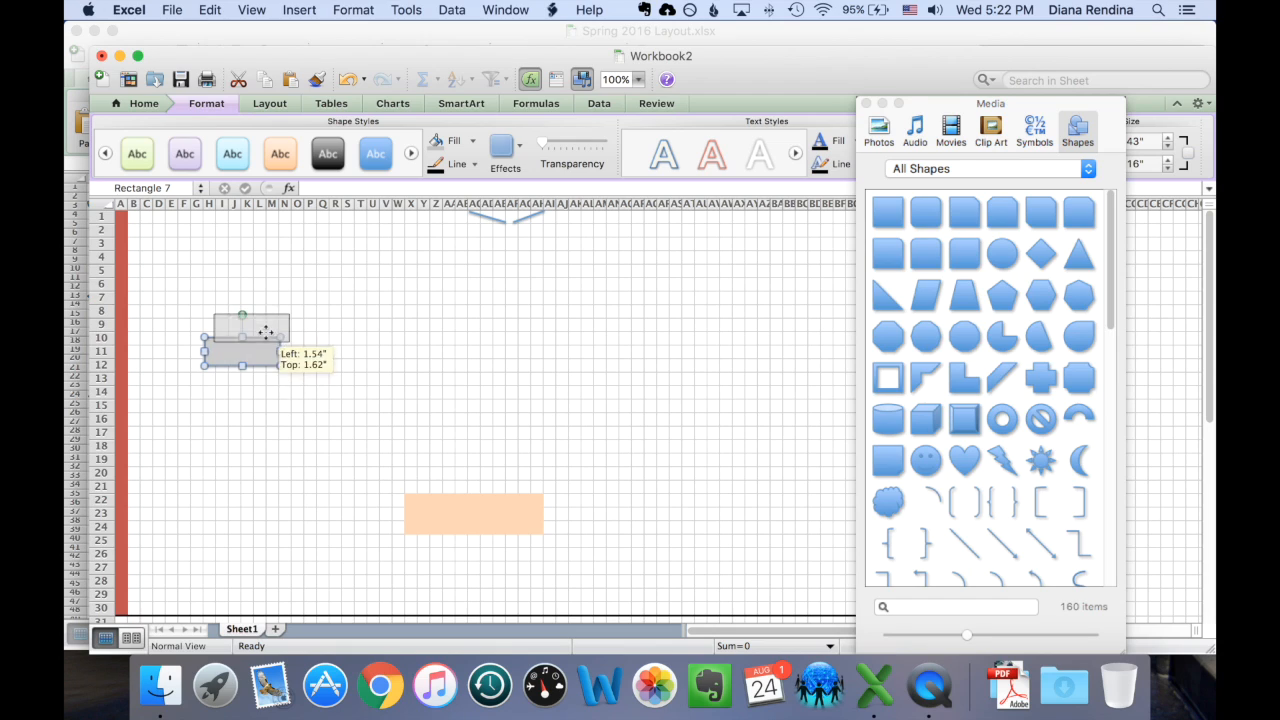
drag(248, 340, 246, 320)
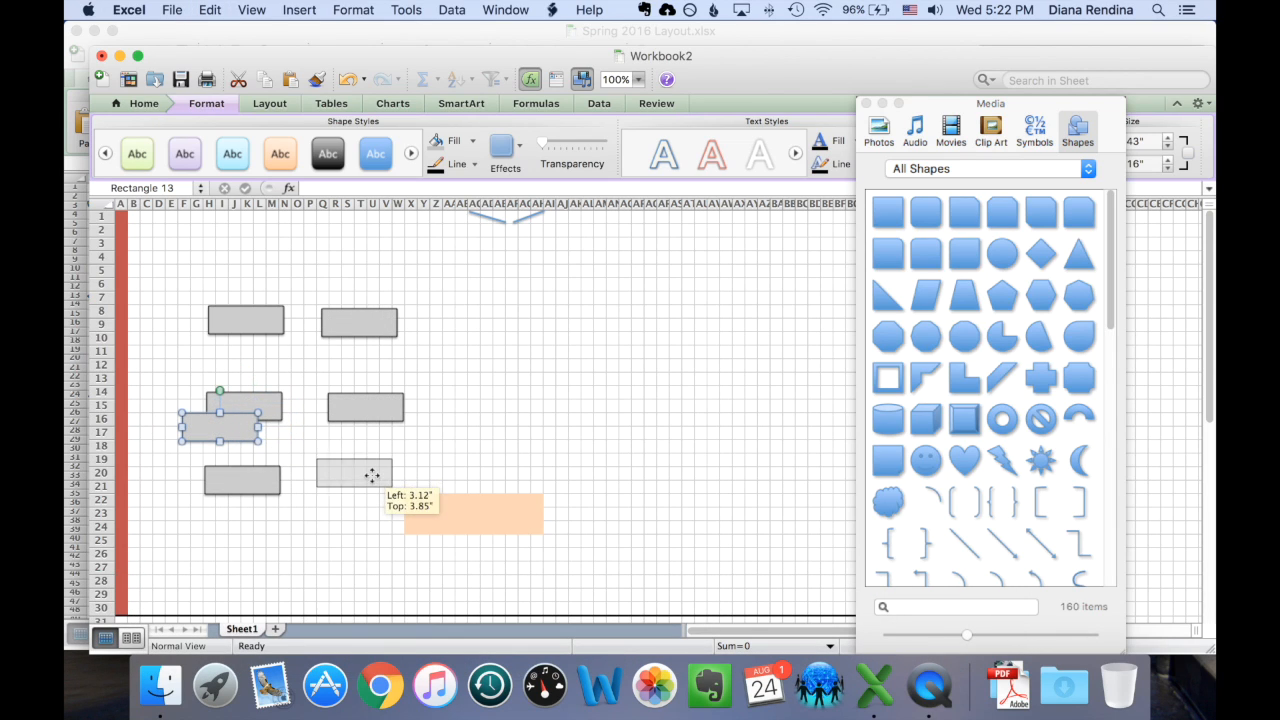
drag(352, 472, 360, 308)
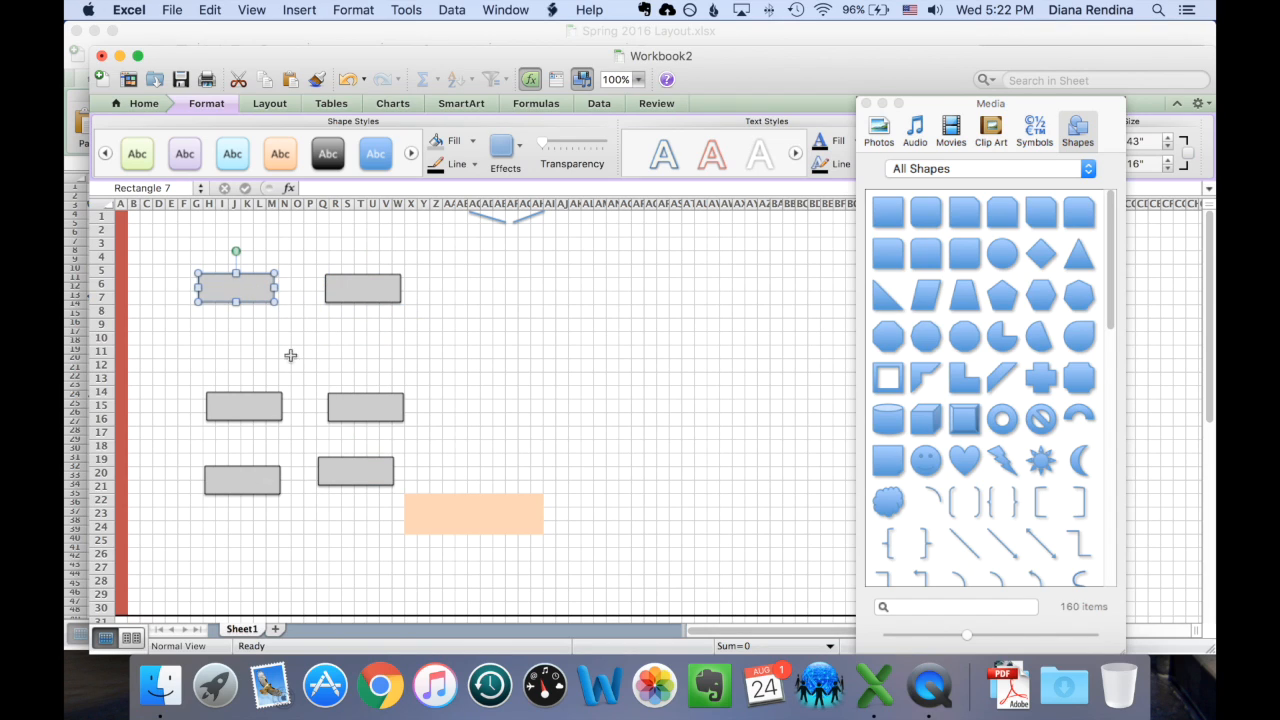
drag(236, 288, 236, 400)
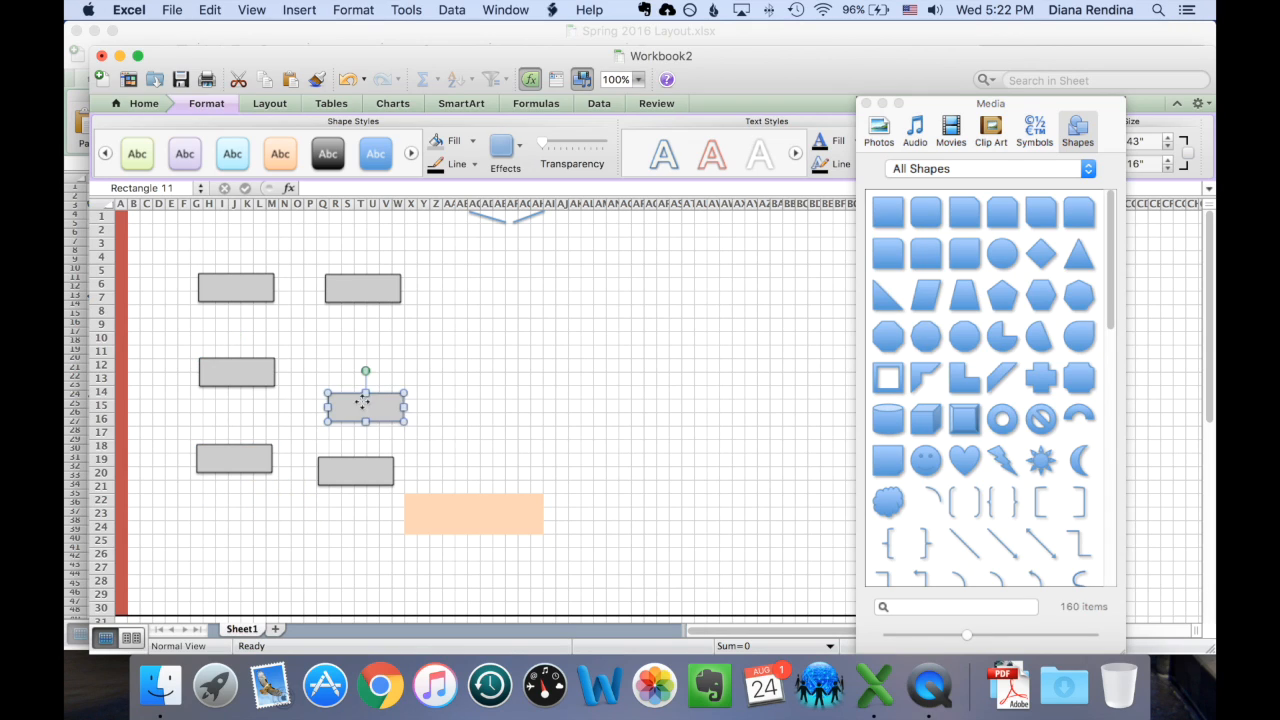
Step: Rotate a lower table upright and slide it against its neighbour to complete three stacked double tables
drag(364, 404, 368, 450)
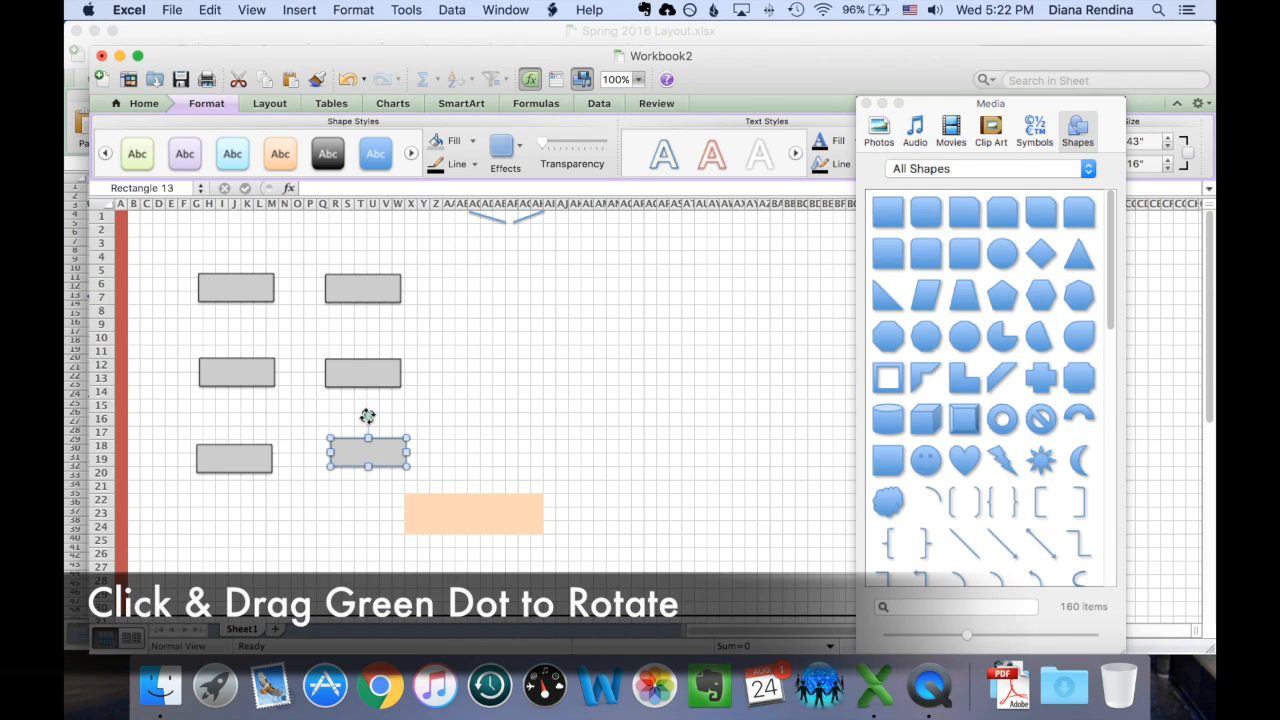
drag(368, 414, 404, 452)
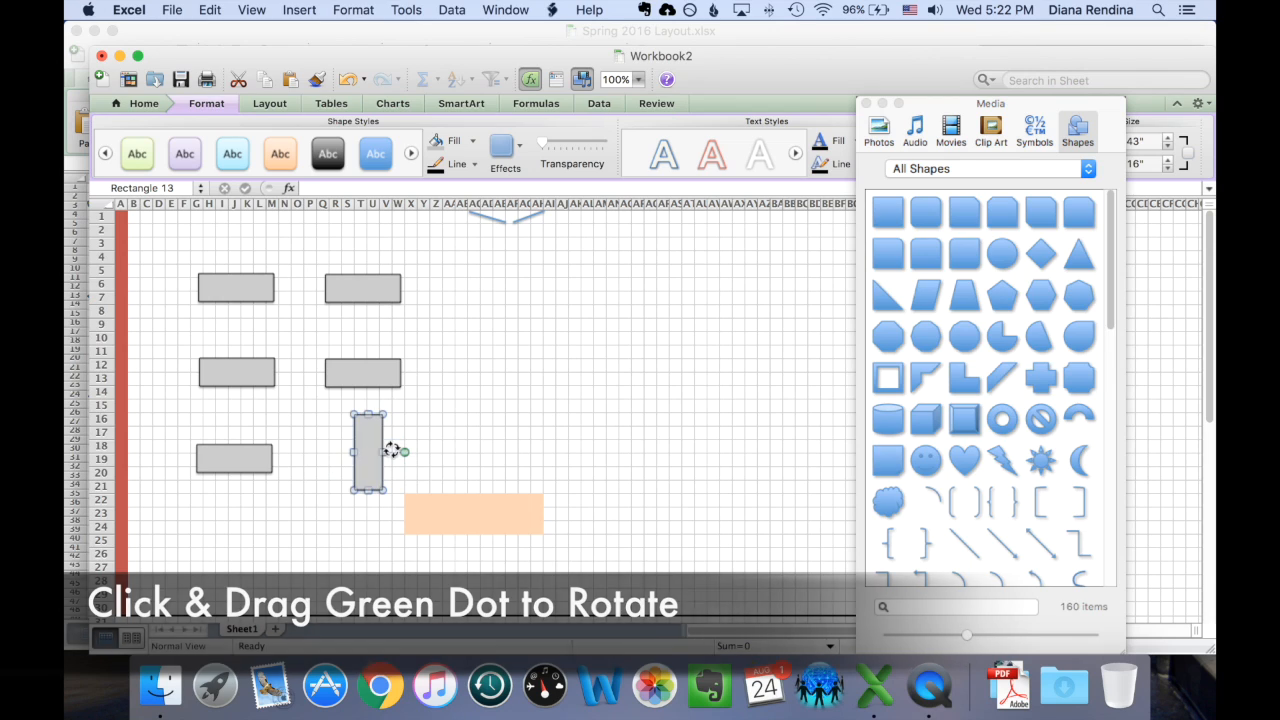
click(412, 460)
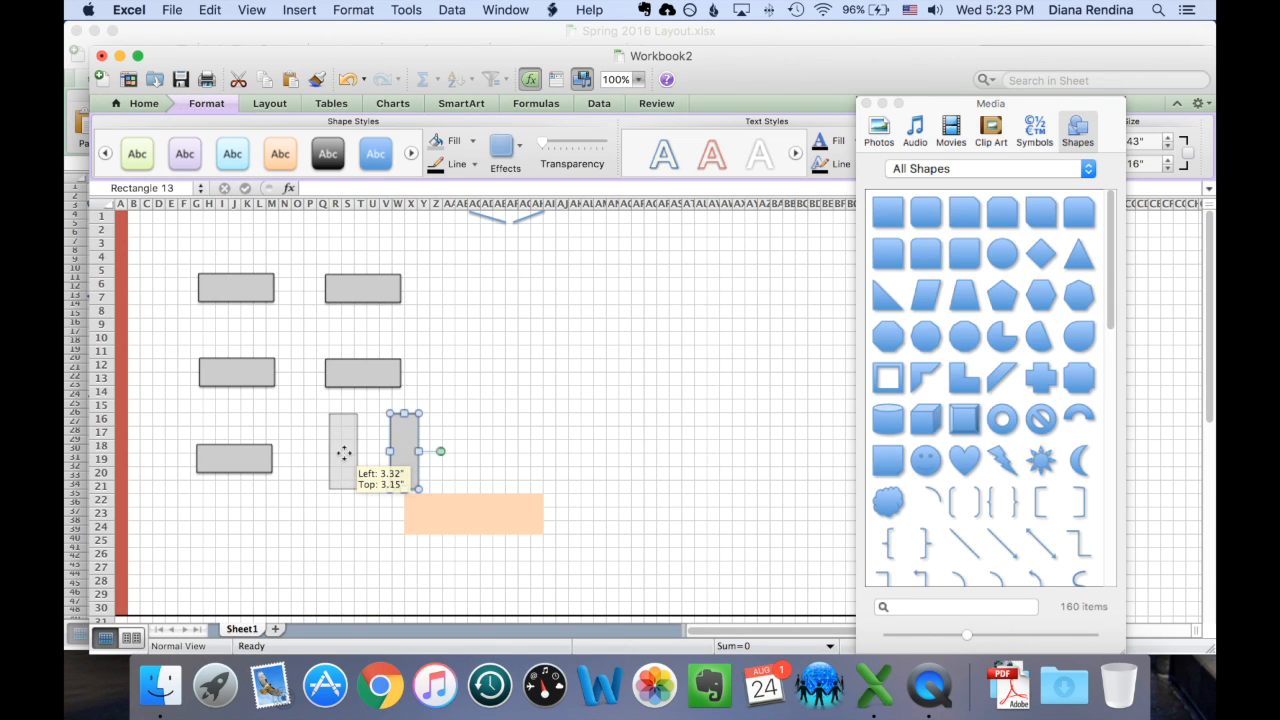
drag(404, 450, 344, 450)
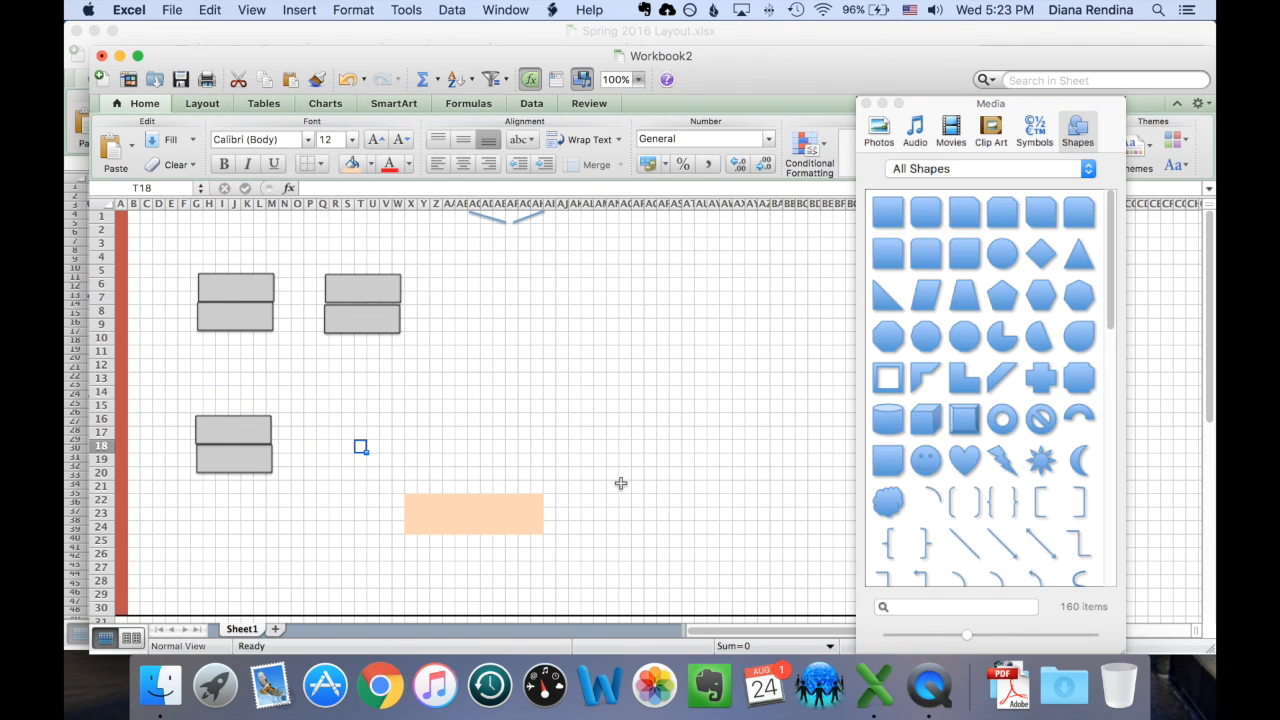
mouse_move(868, 248)
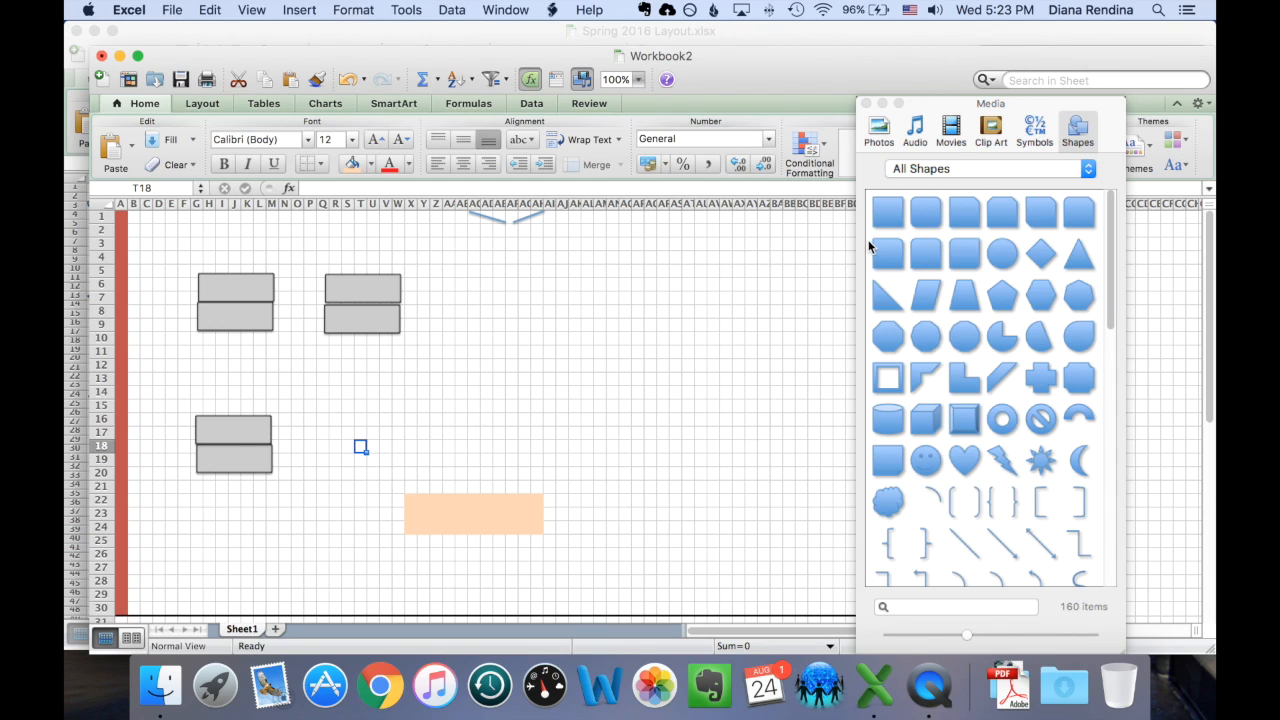
mouse_move(888, 212)
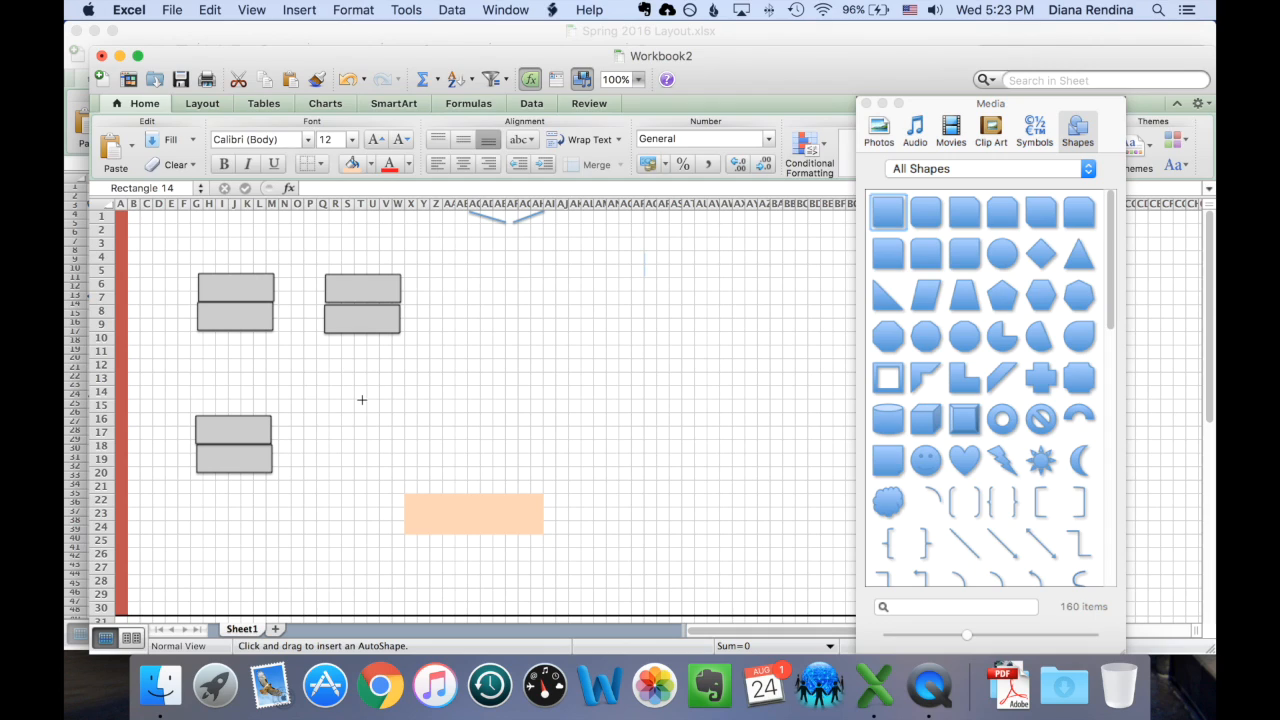
Step: Draw a small blue rectangle as a chair at the top edge of the lower-left table
click(452, 140)
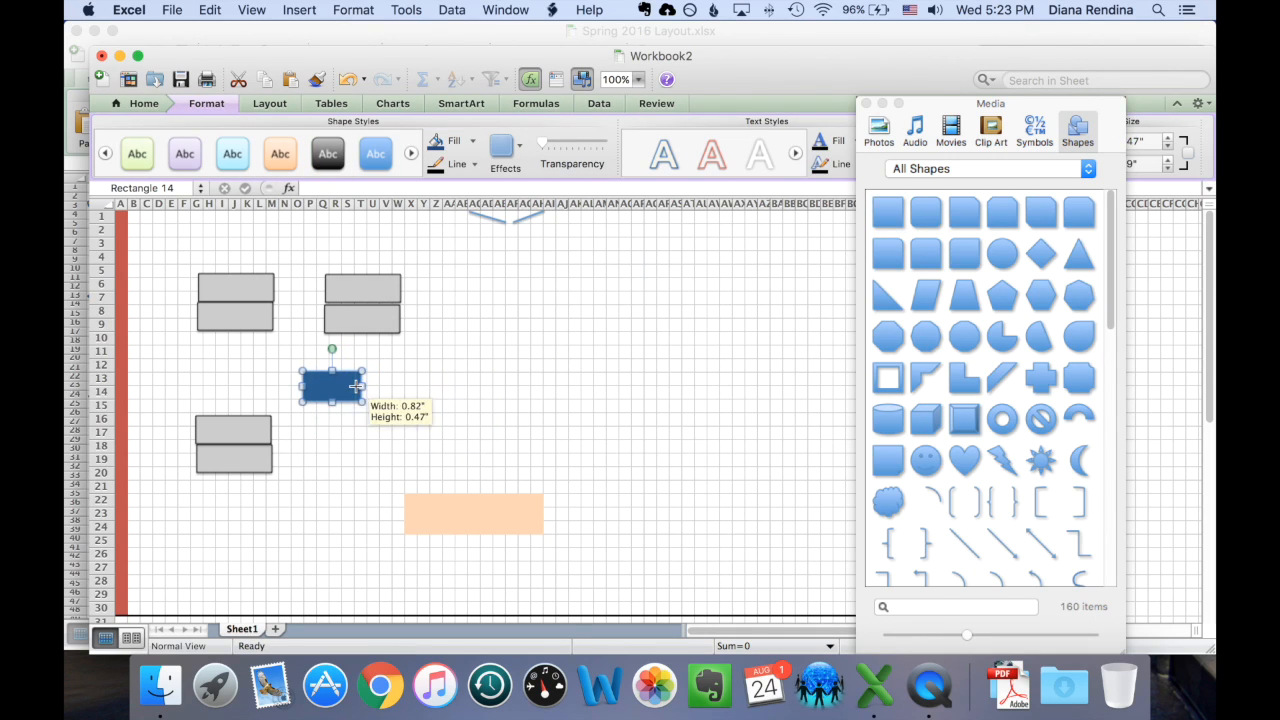
click(392, 420)
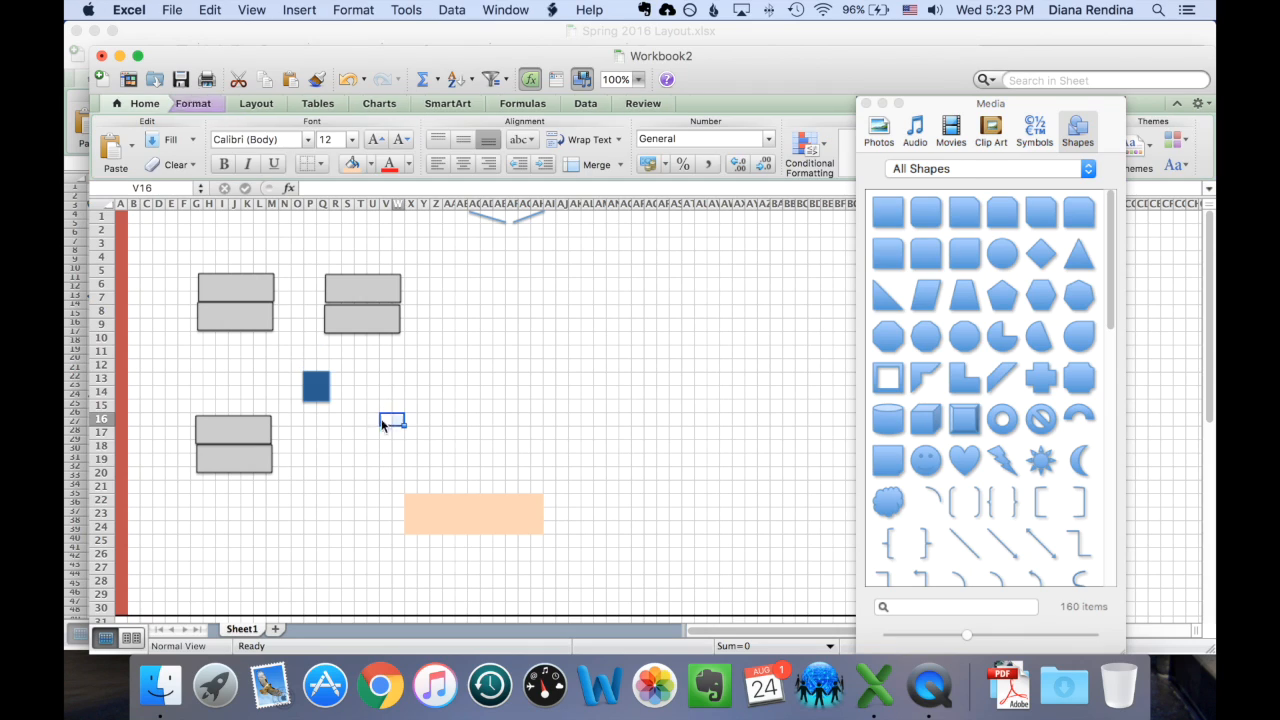
click(316, 388)
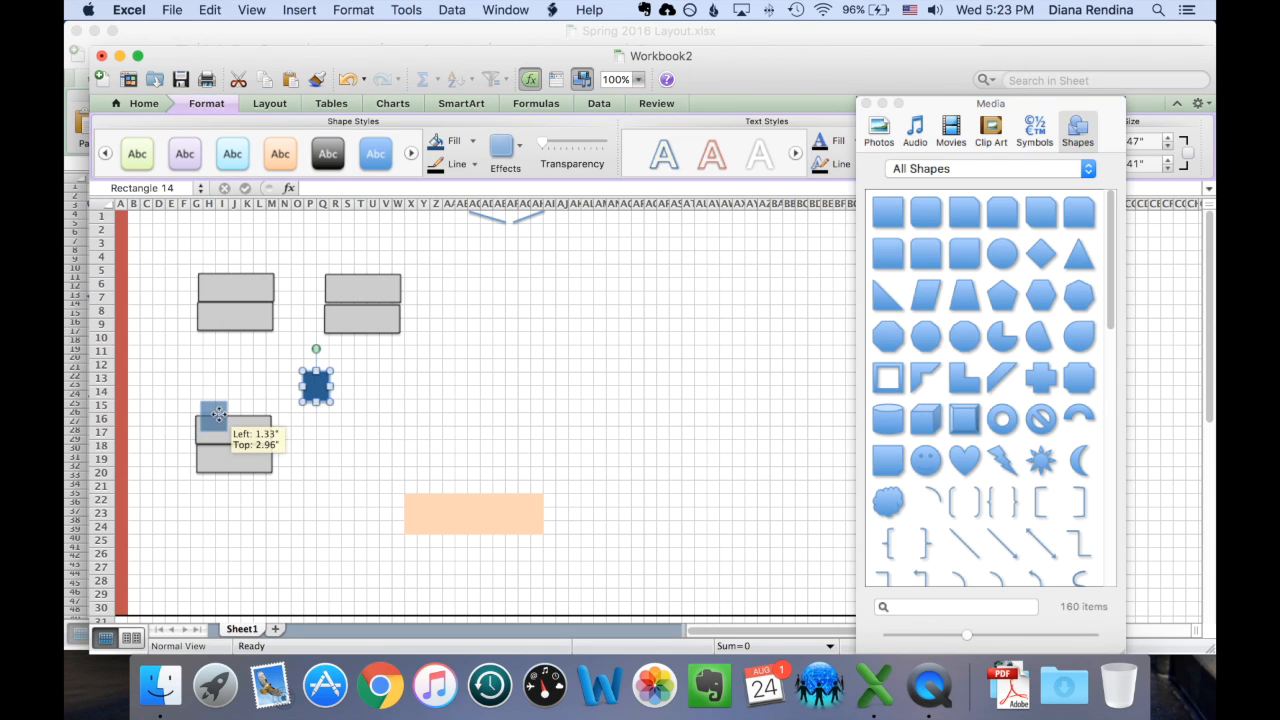
drag(316, 384, 216, 414)
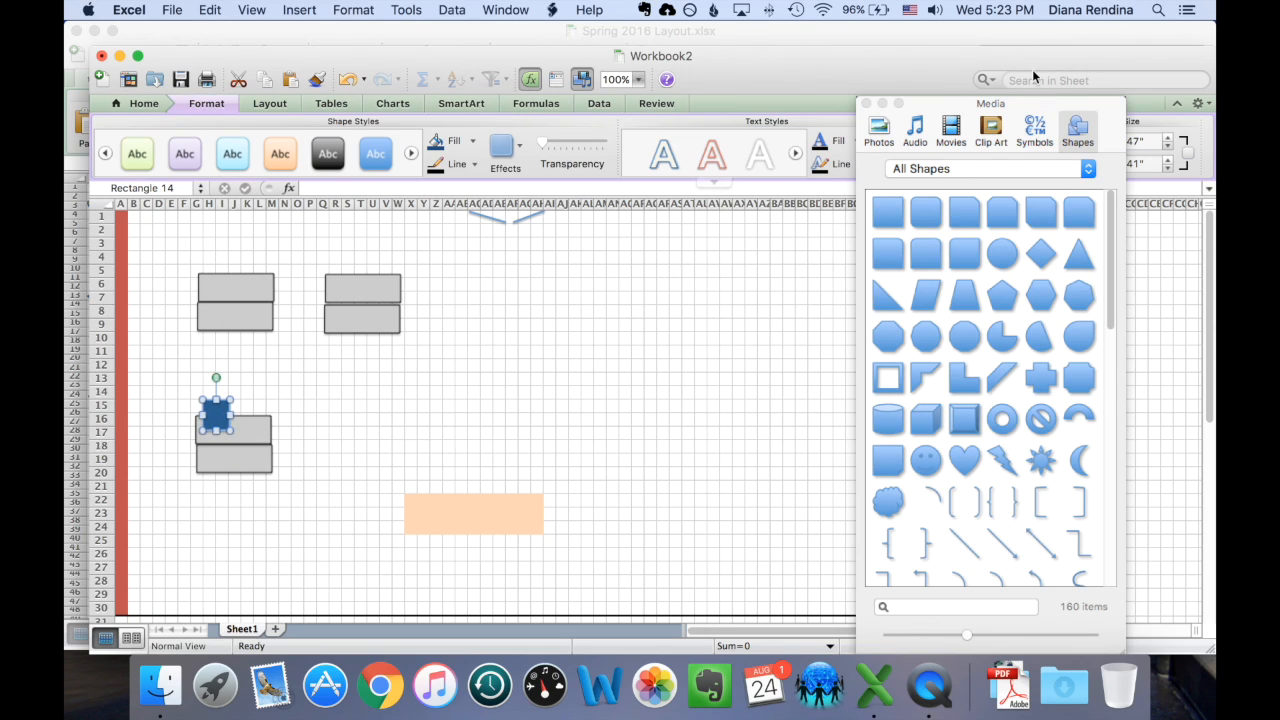
Step: Send the chair backward behind the table and add a second chair beside it
click(866, 104)
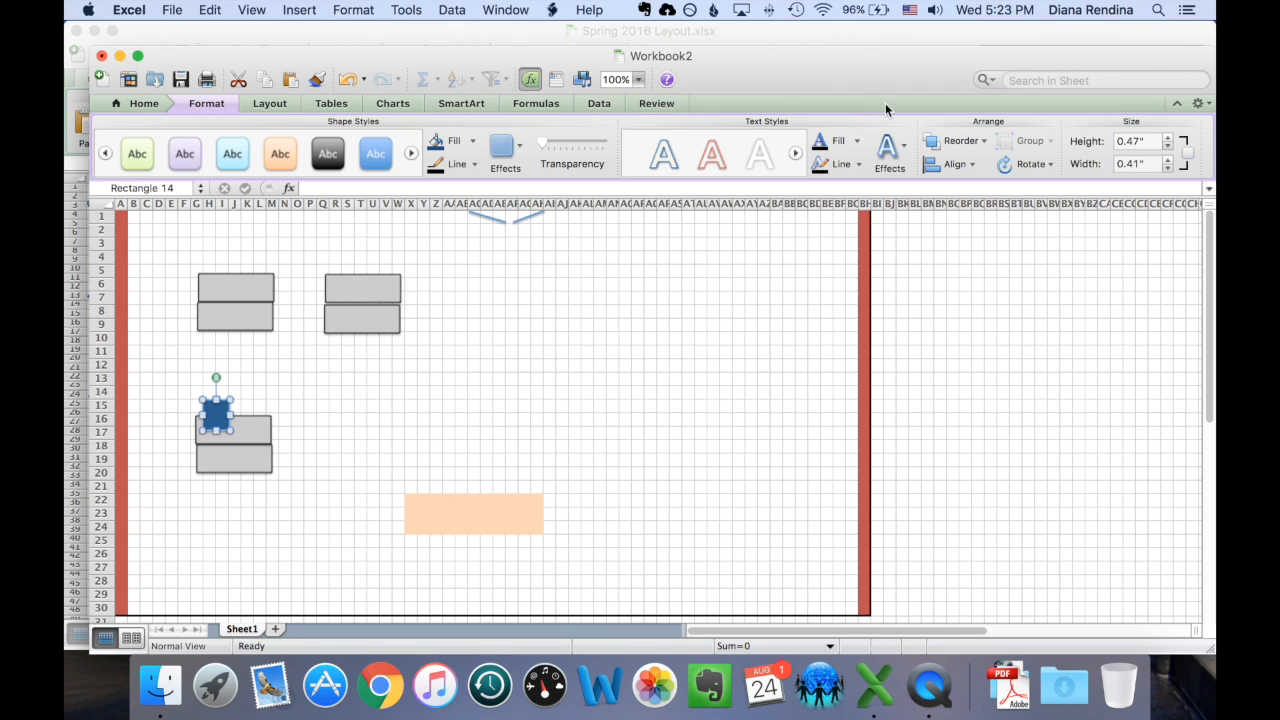
click(960, 140)
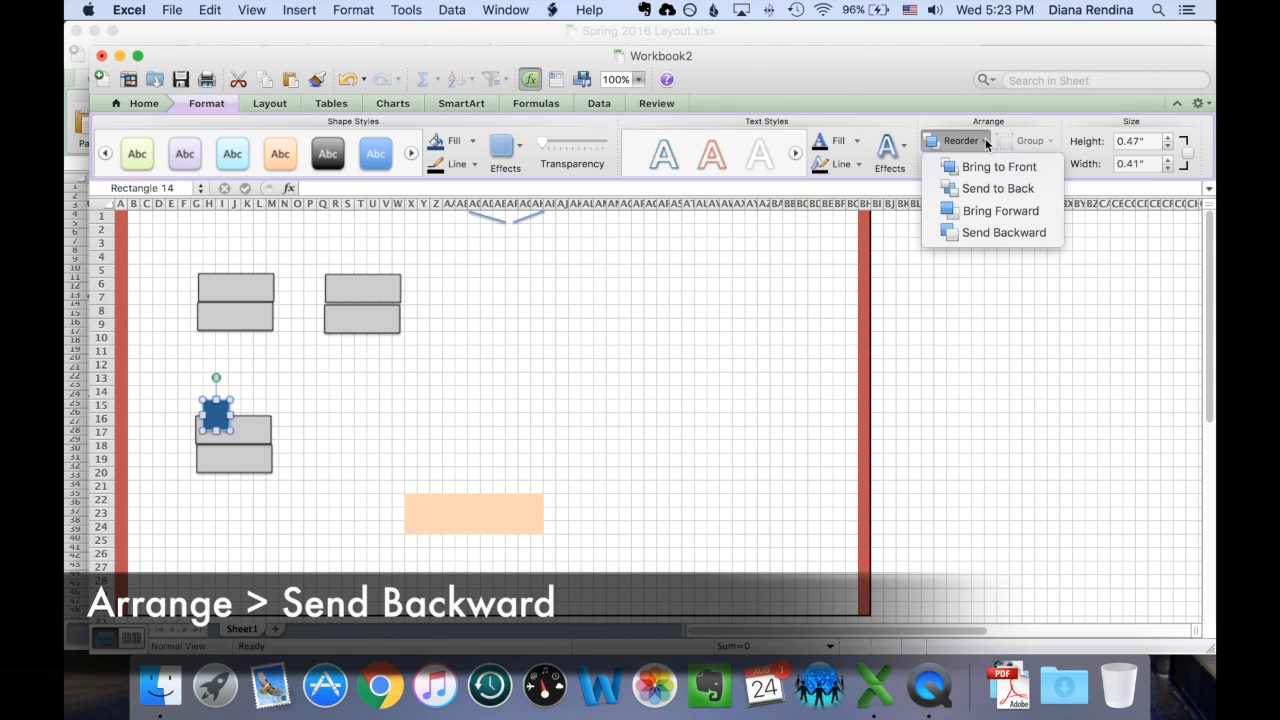
mouse_move(1002, 232)
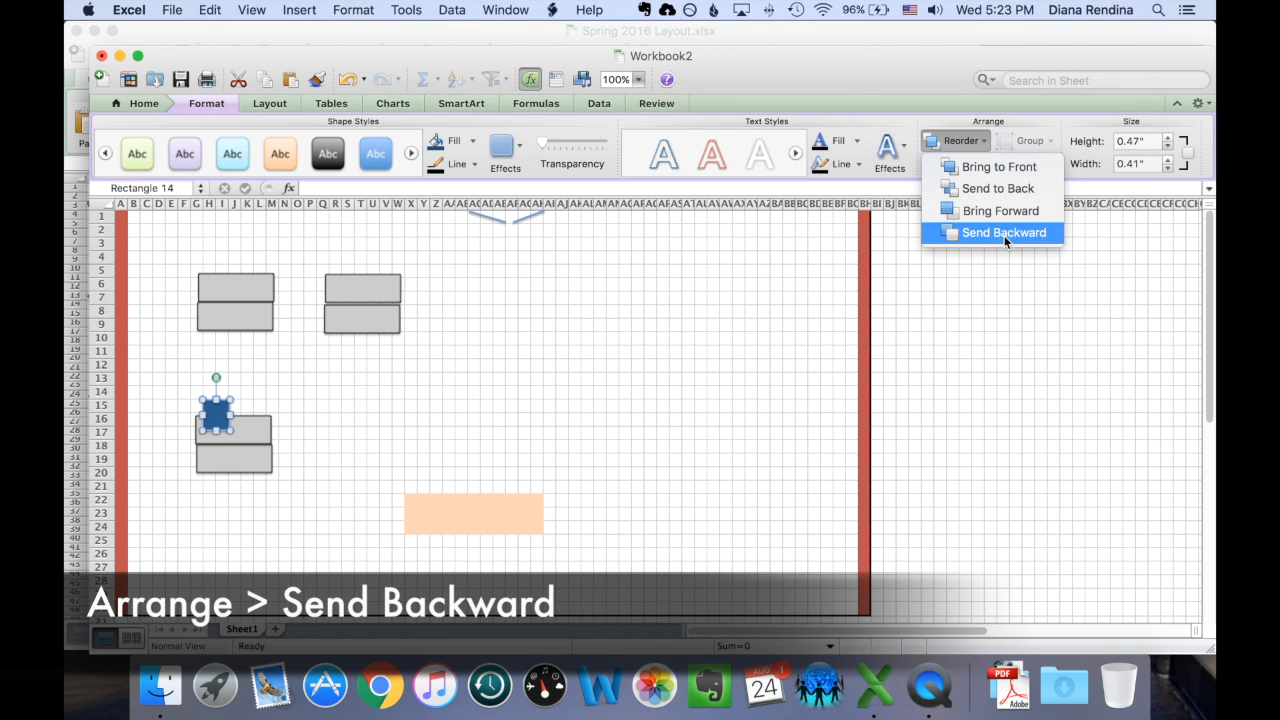
click(1002, 232)
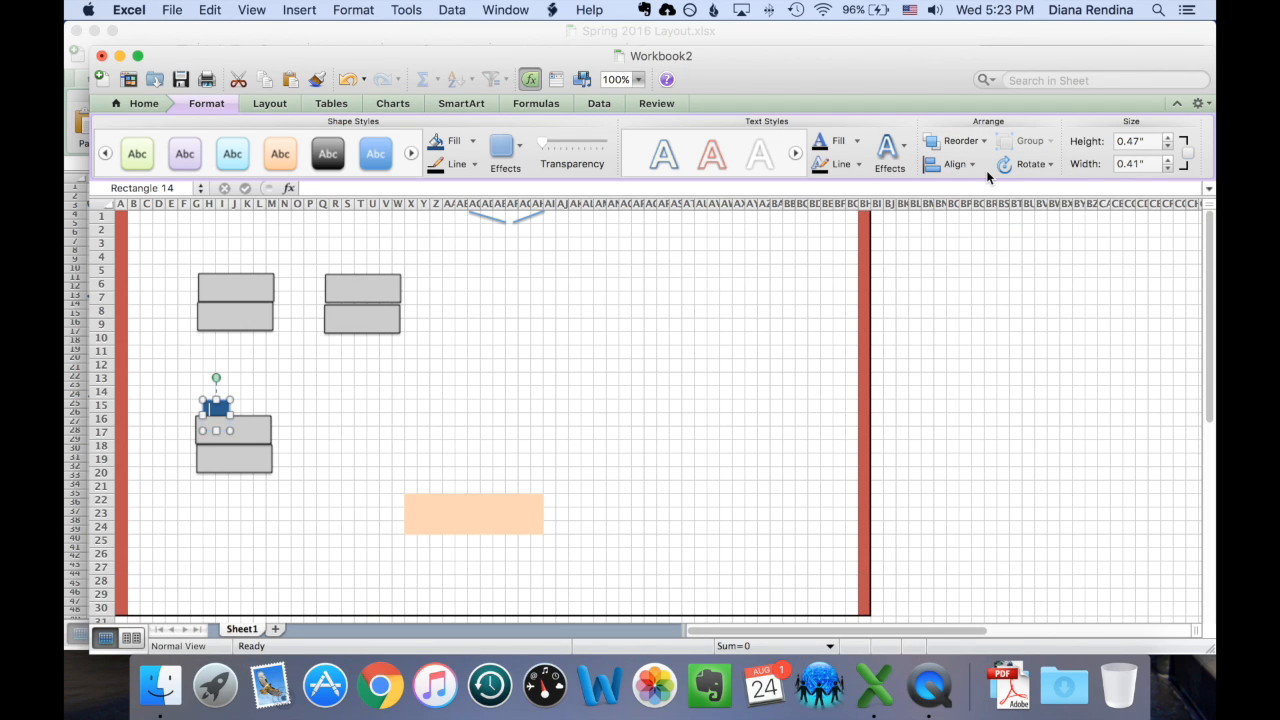
click(548, 378)
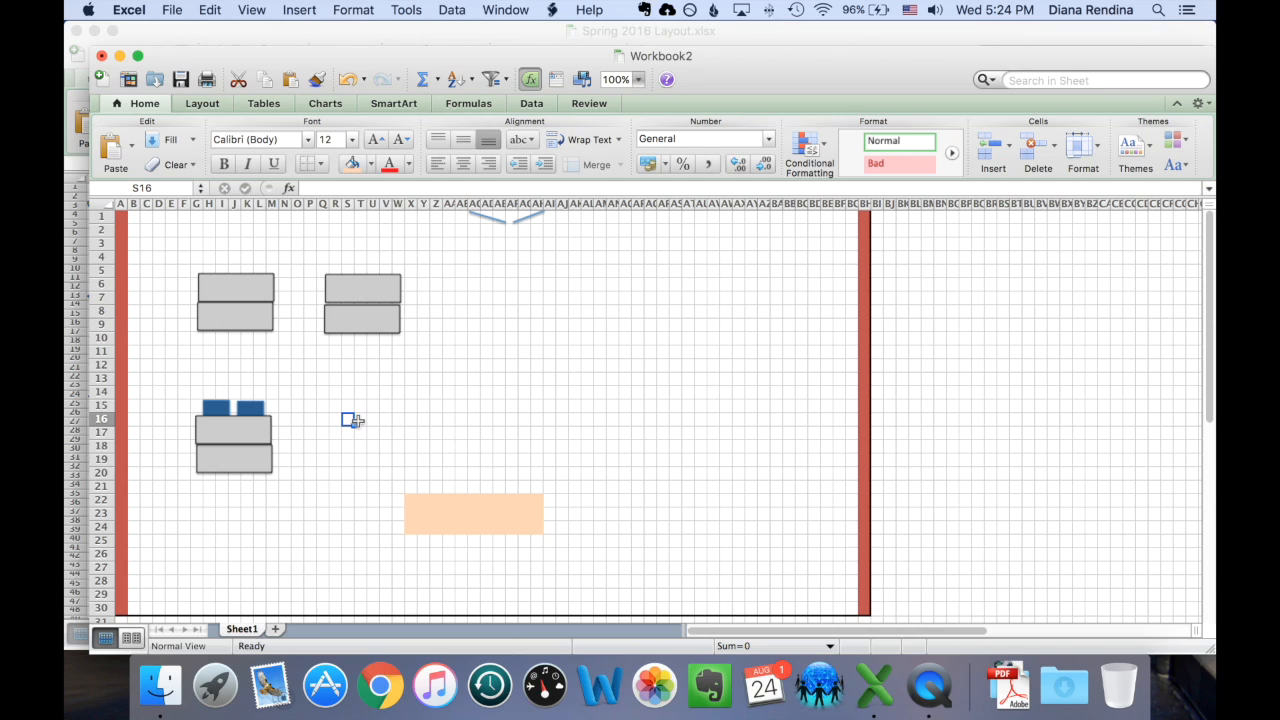
Step: Group the lower-left table with its two chairs into one object via Format > Arrange > Group
click(232, 408)
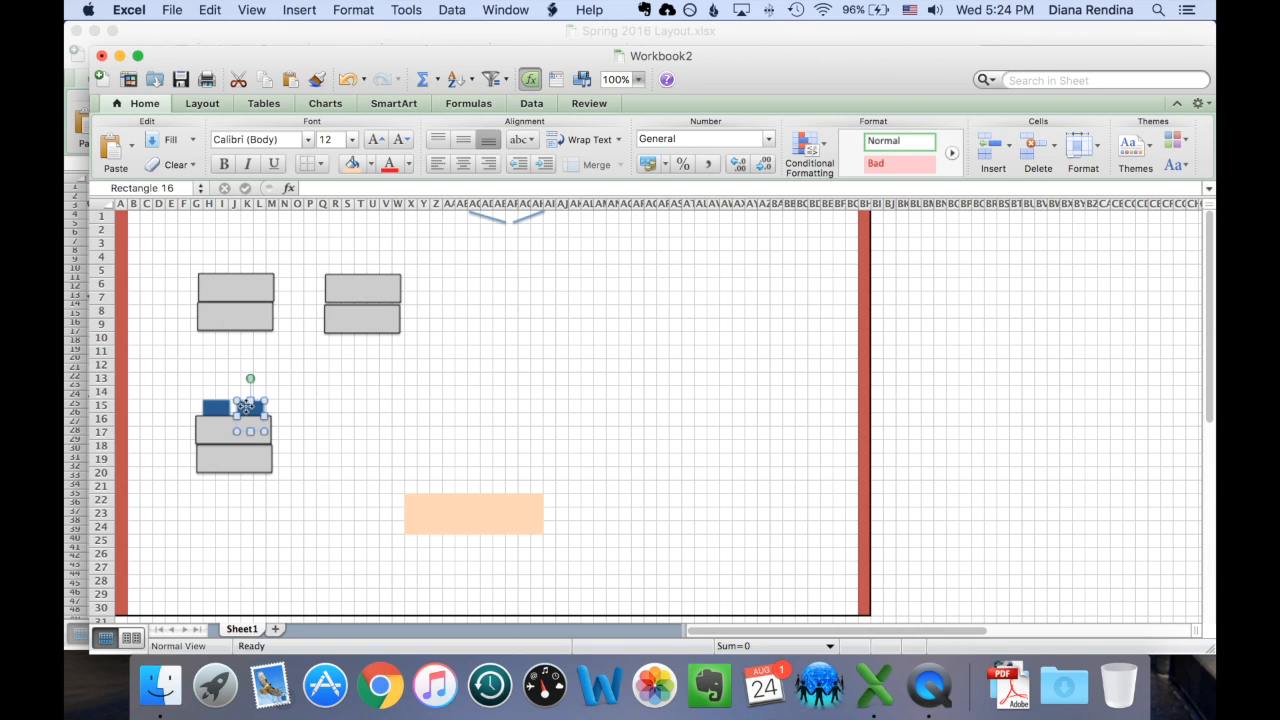
click(384, 448)
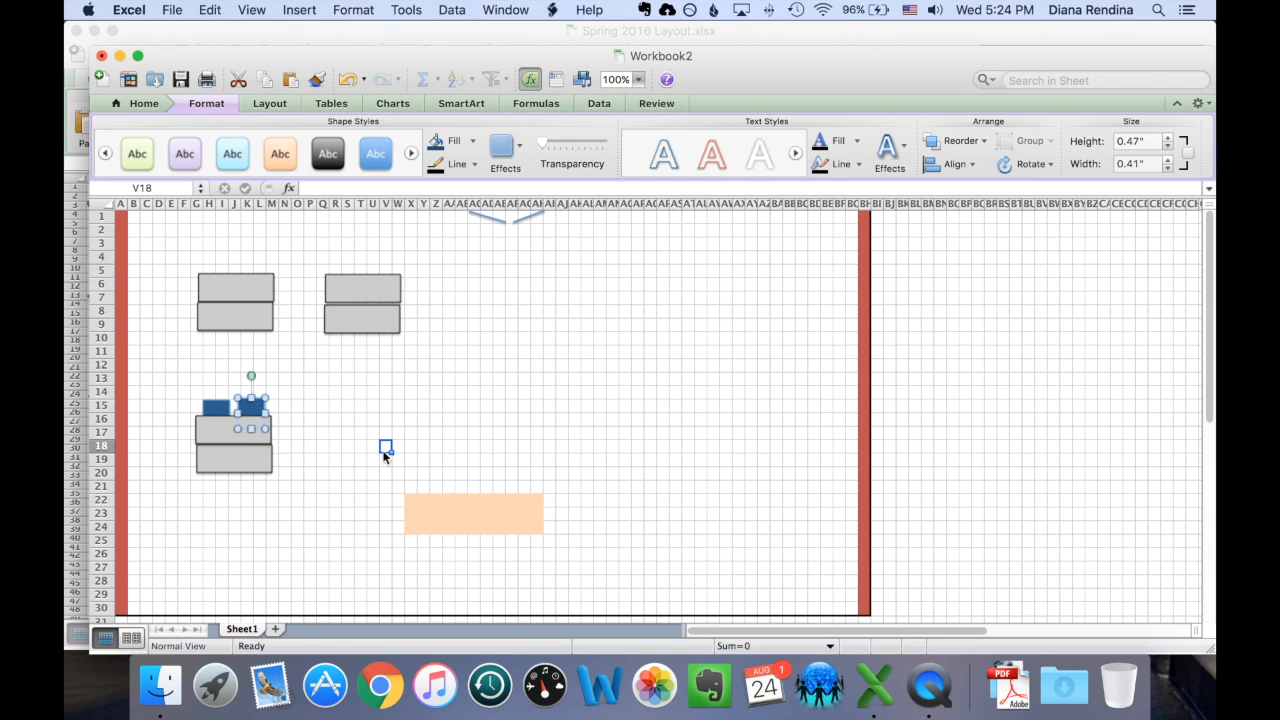
click(232, 430)
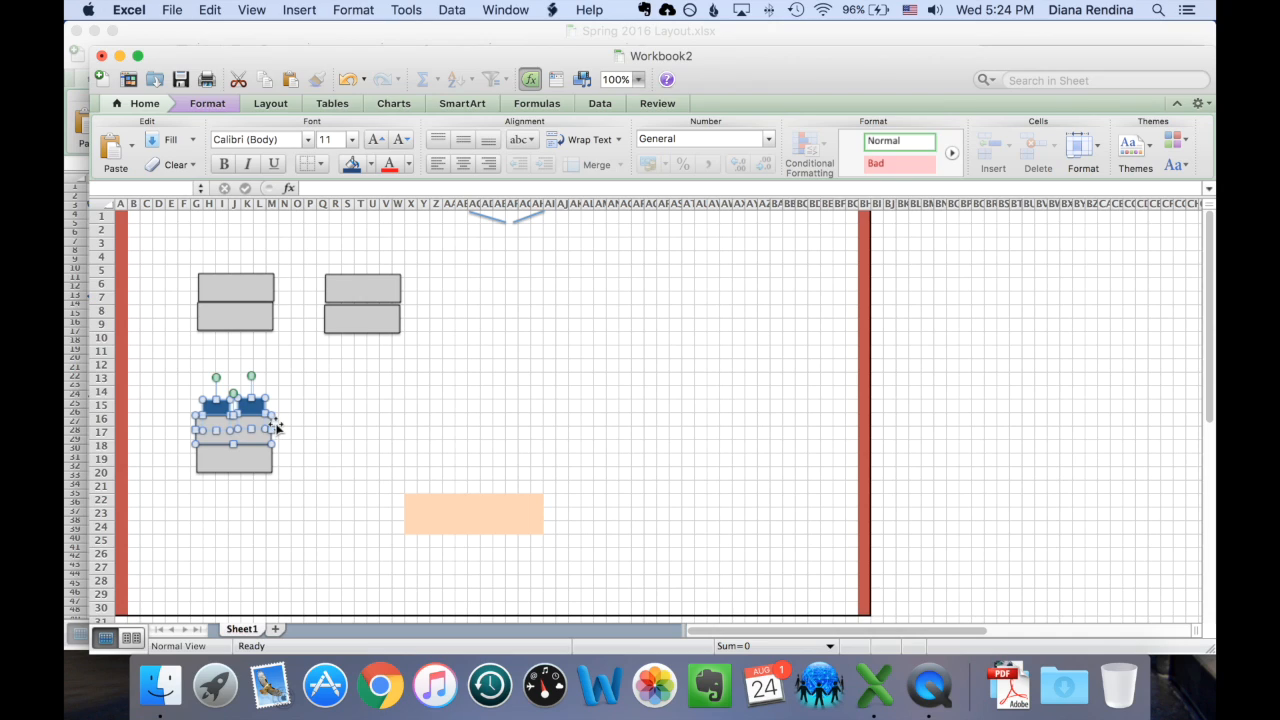
mouse_move(548, 304)
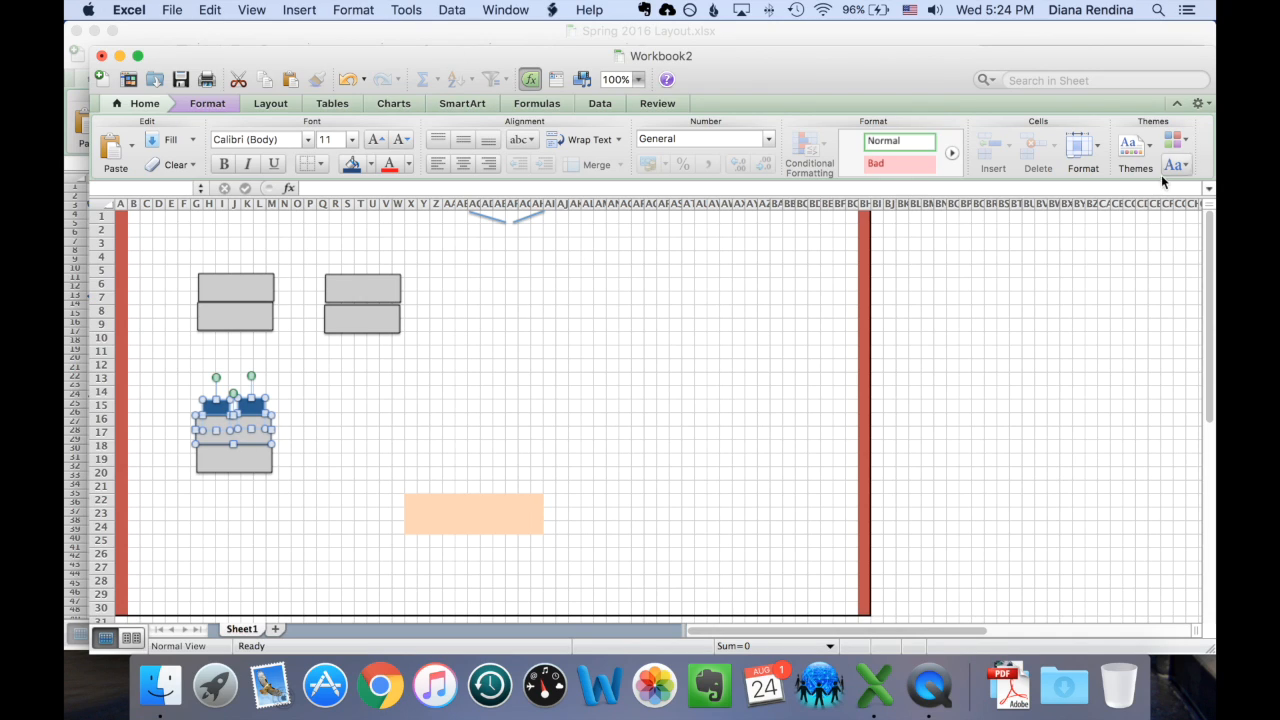
click(208, 104)
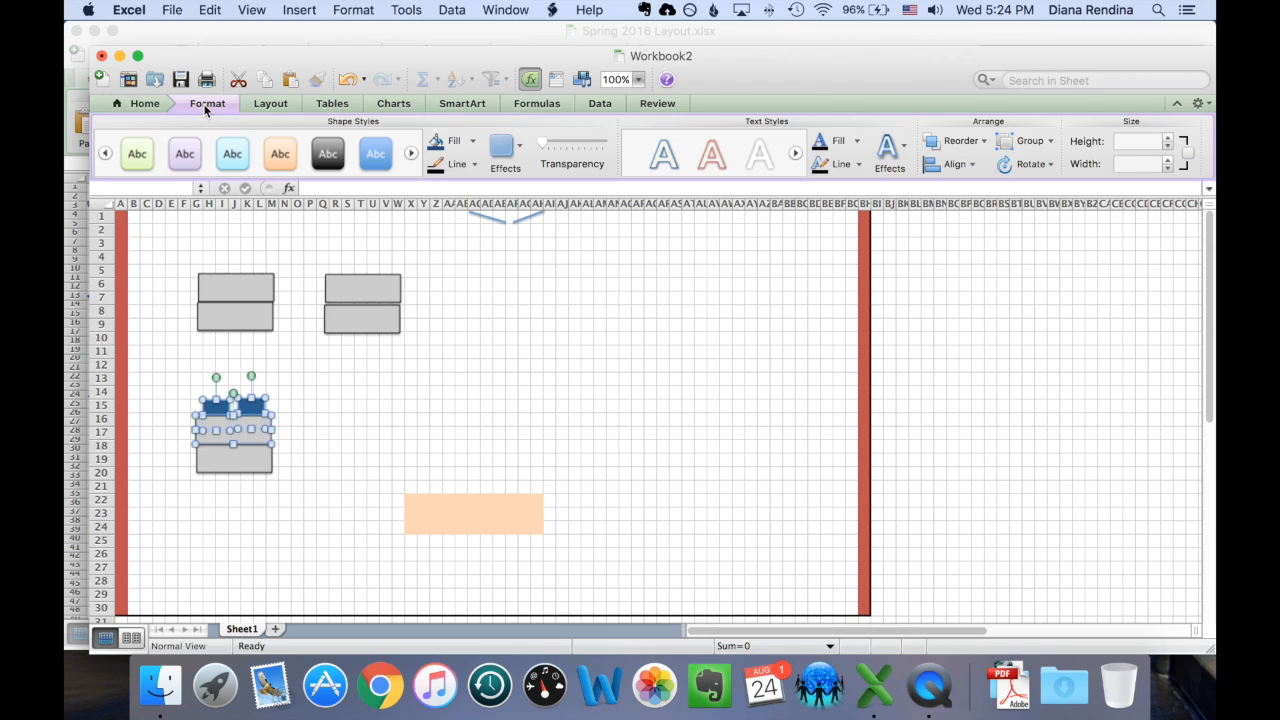
click(1050, 140)
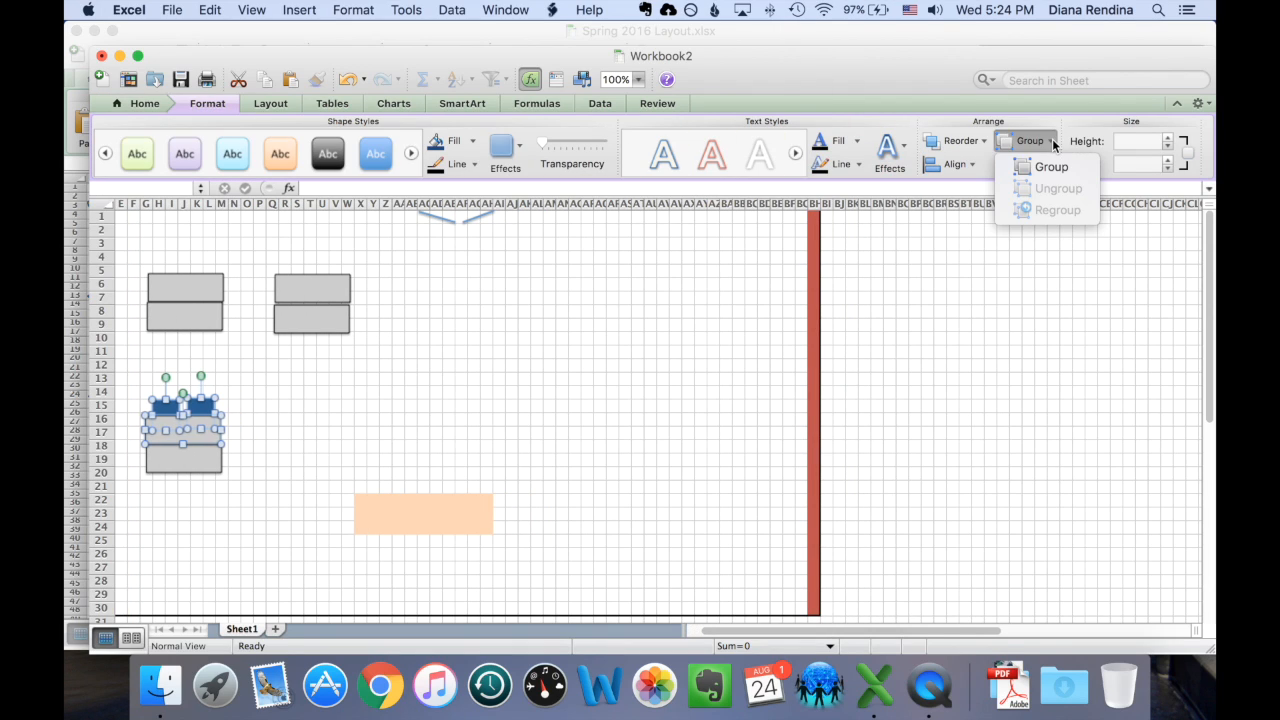
click(1052, 168)
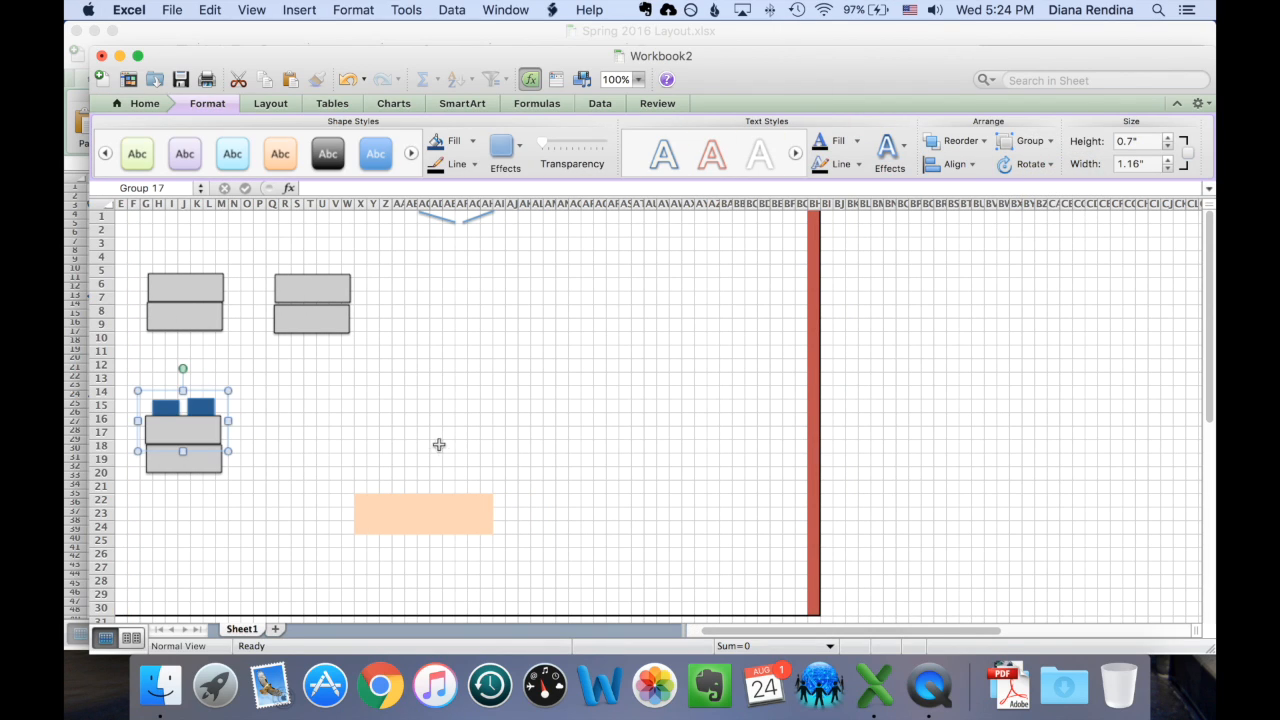
Step: Test the group by moving and rotating it, then undo and return it to its original spot
drag(184, 420, 316, 400)
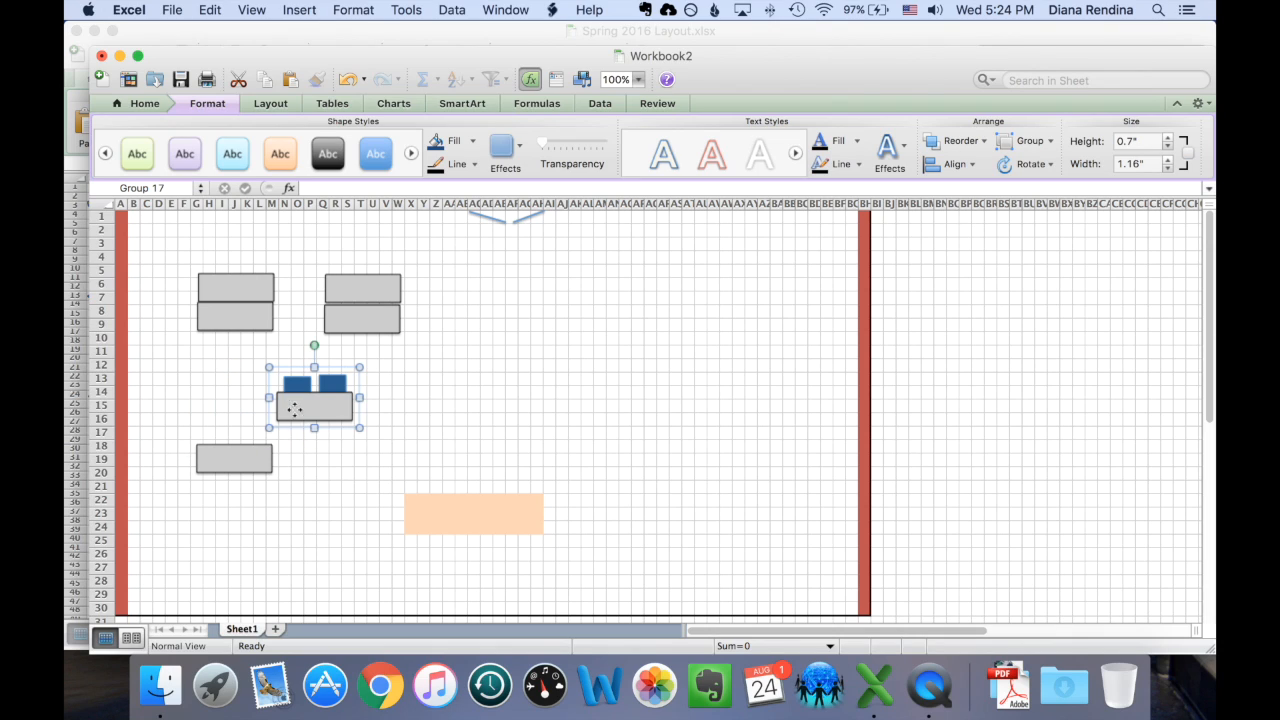
drag(314, 398, 210, 400)
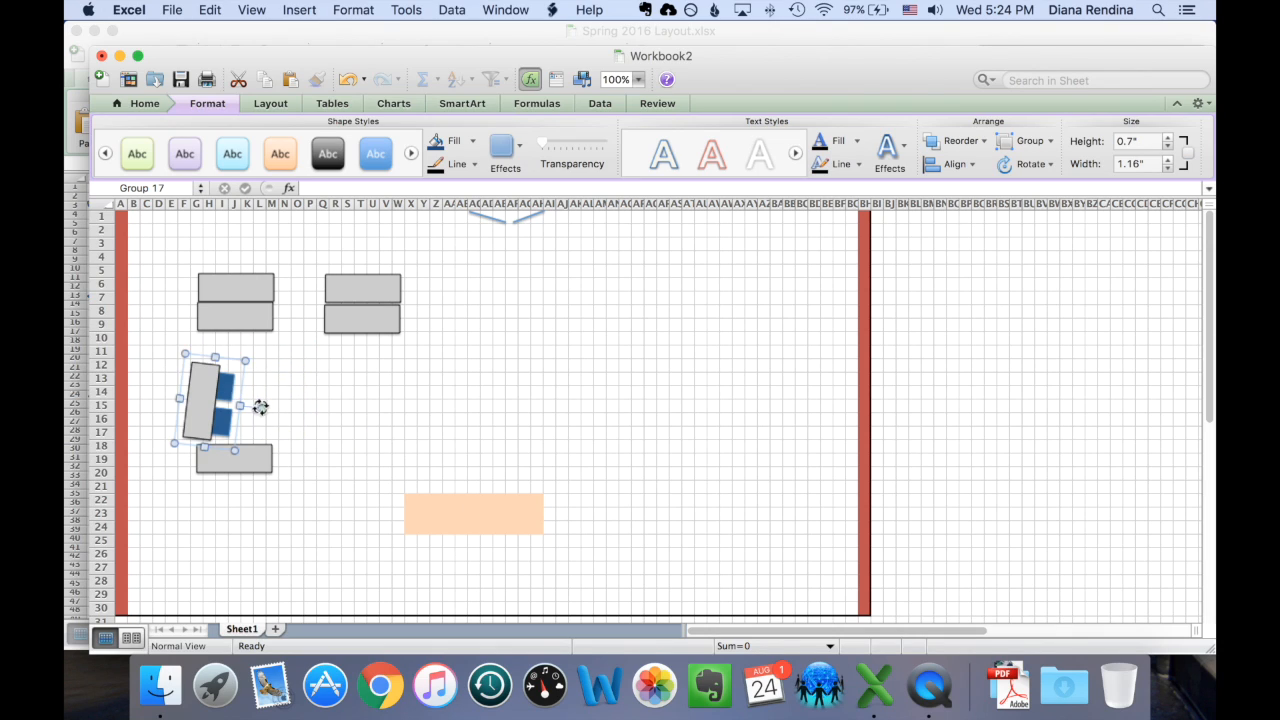
click(144, 104)
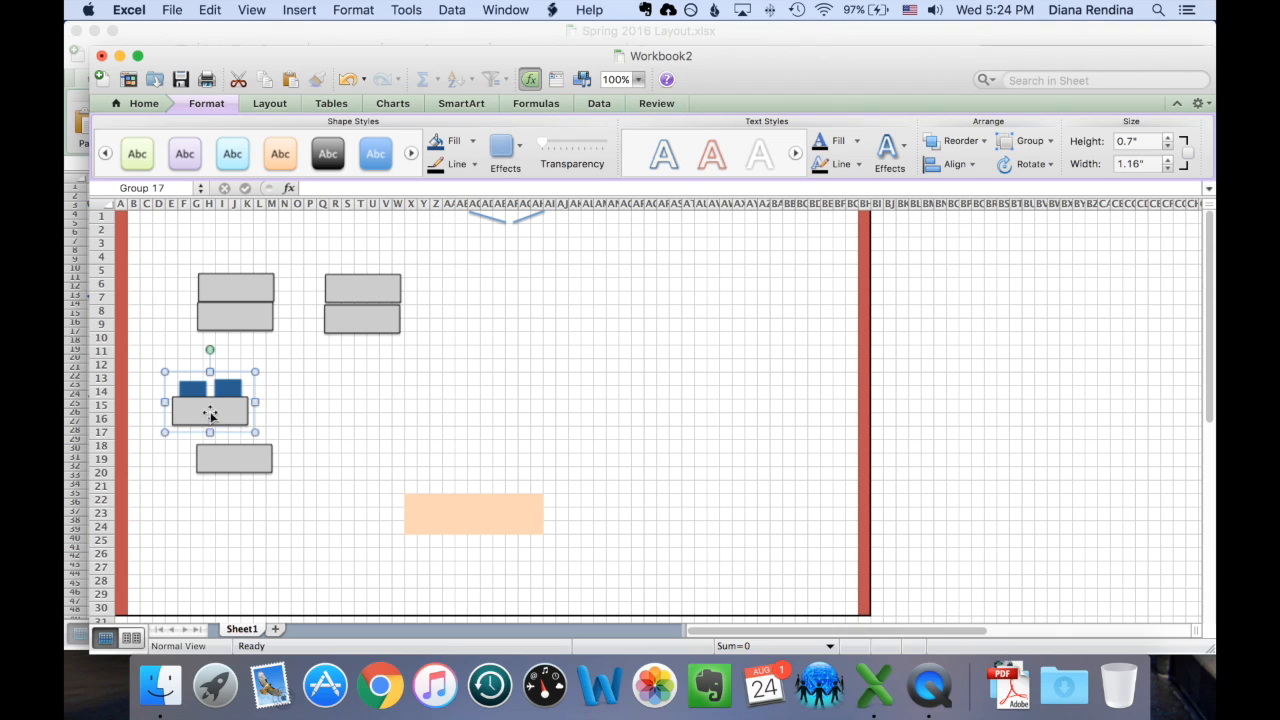
drag(210, 410, 236, 430)
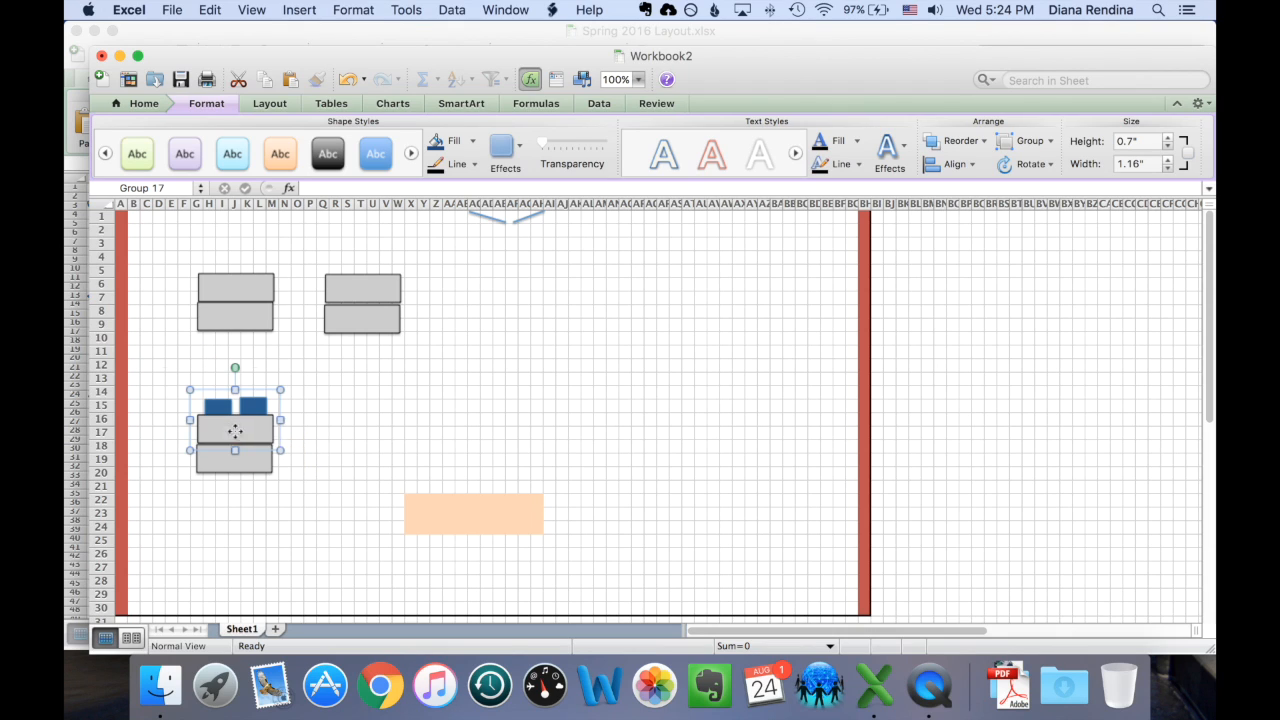
click(324, 324)
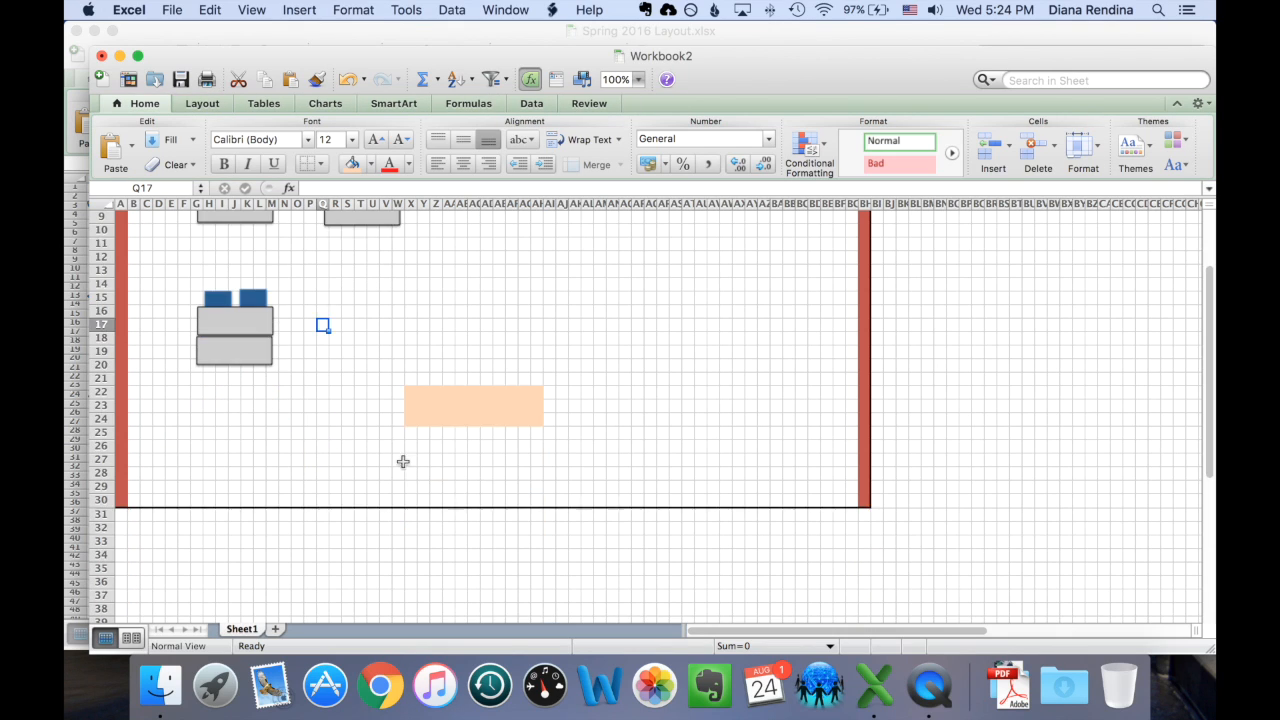
Step: Insert a blue oval as a round table, then show the finished Spring 2016 Layout workbook
scroll(down, 3)
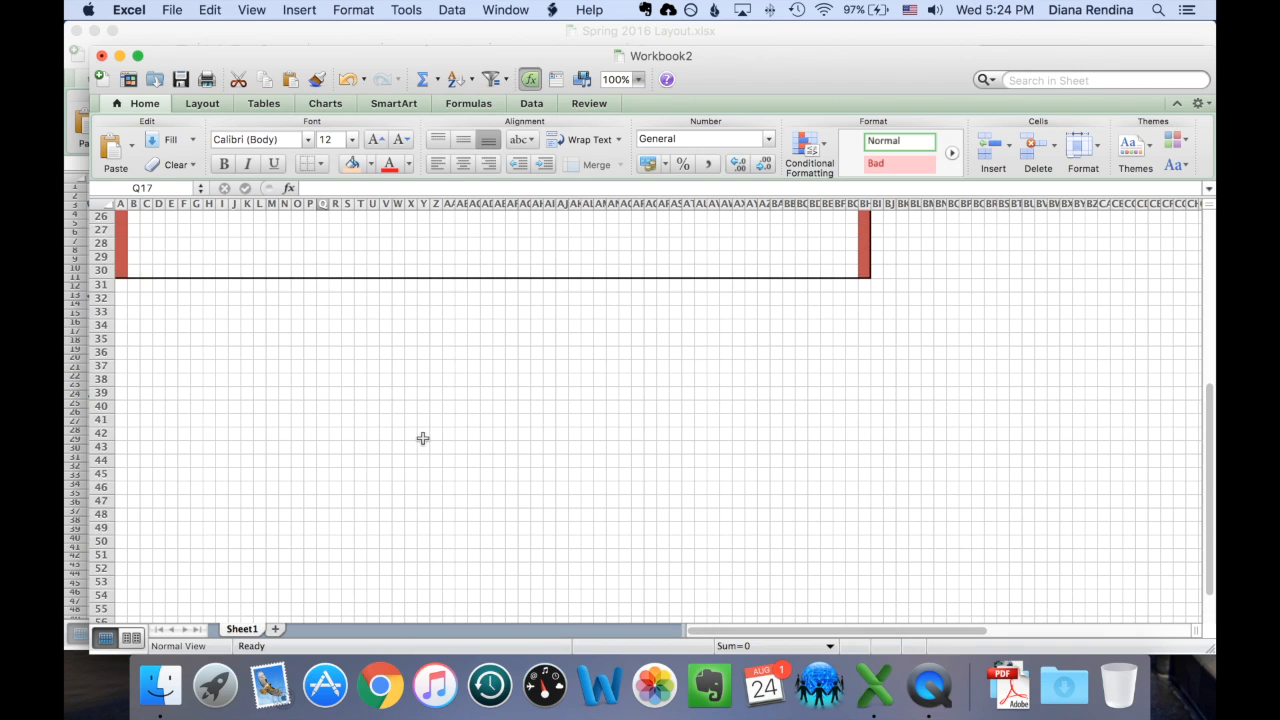
click(300, 10)
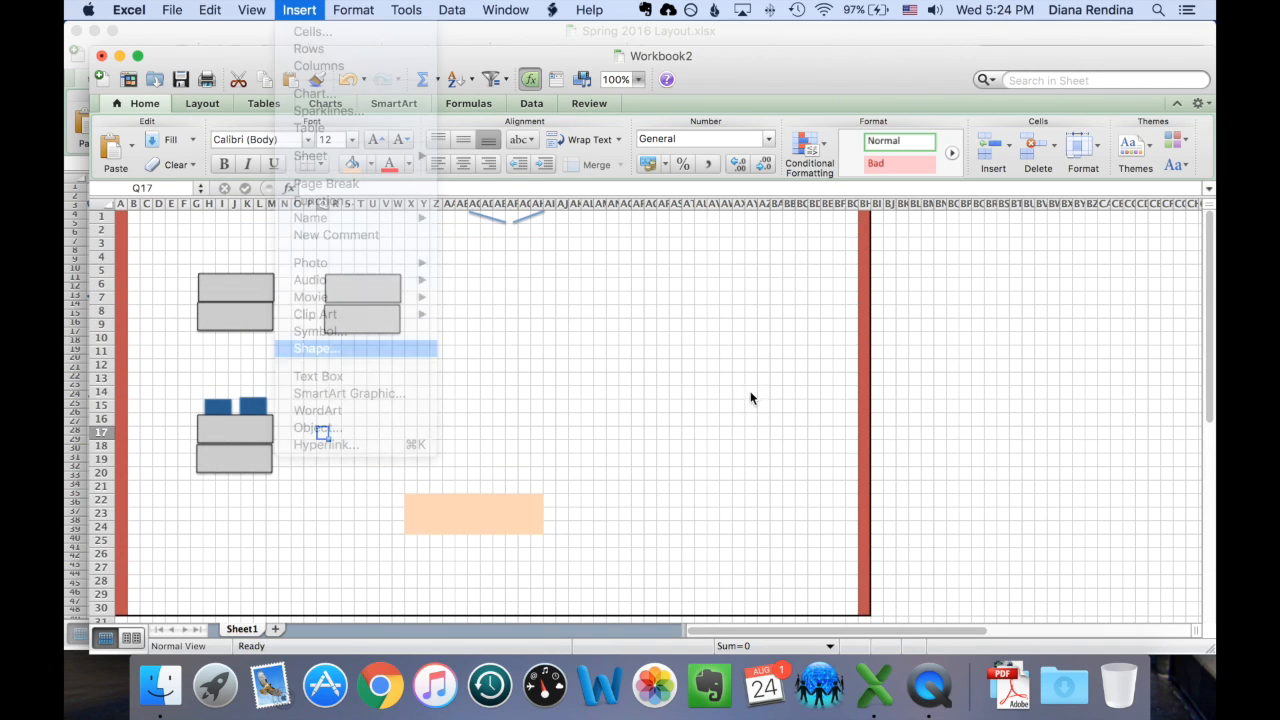
click(316, 348)
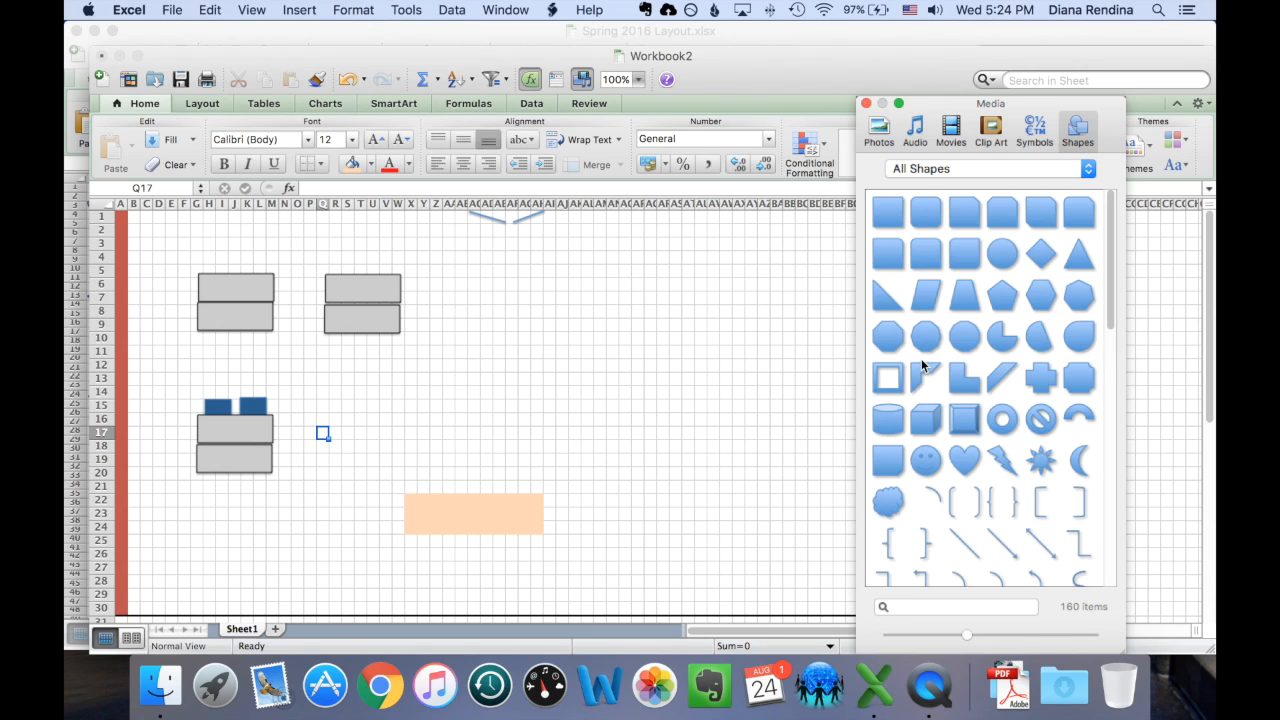
mouse_move(1000, 252)
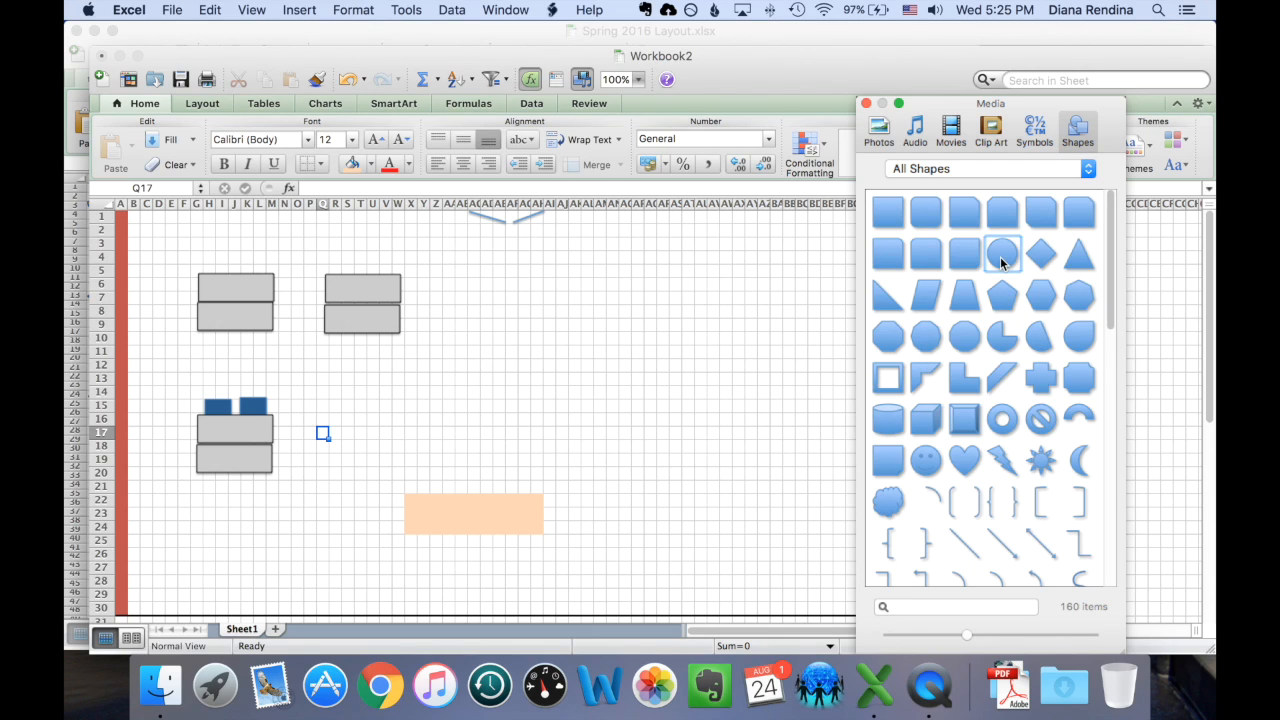
click(1002, 252)
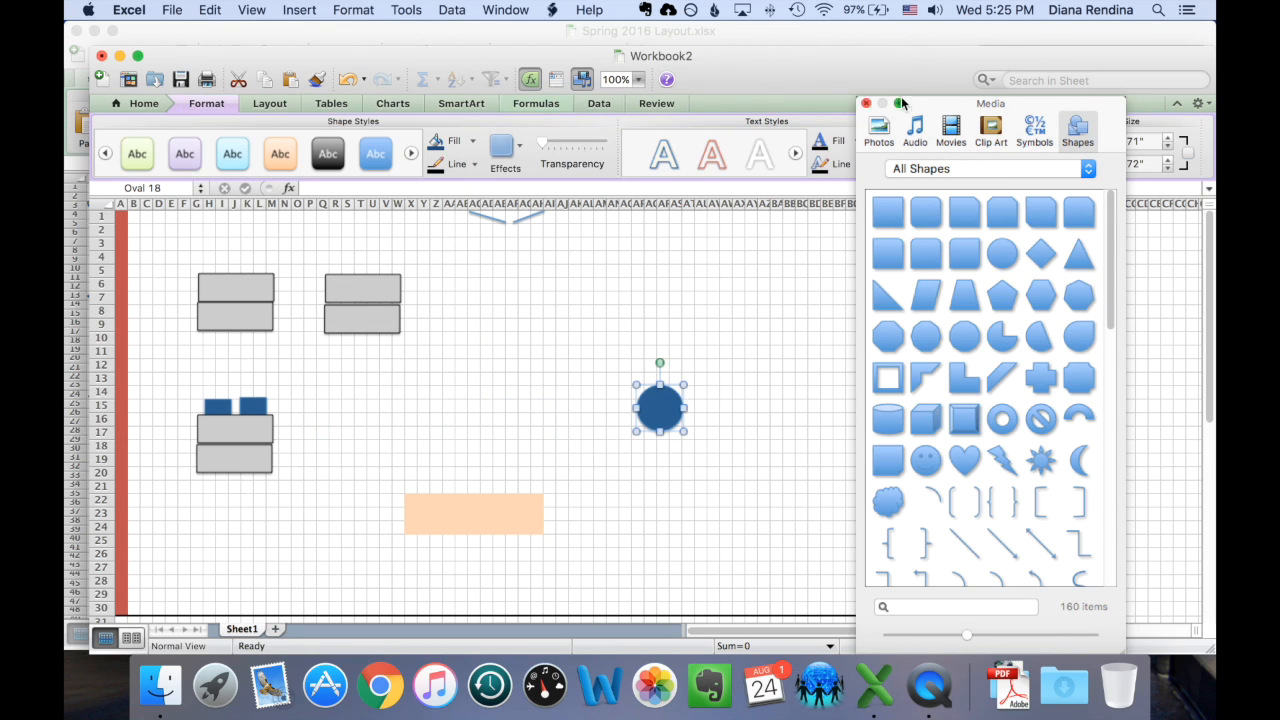
click(866, 104)
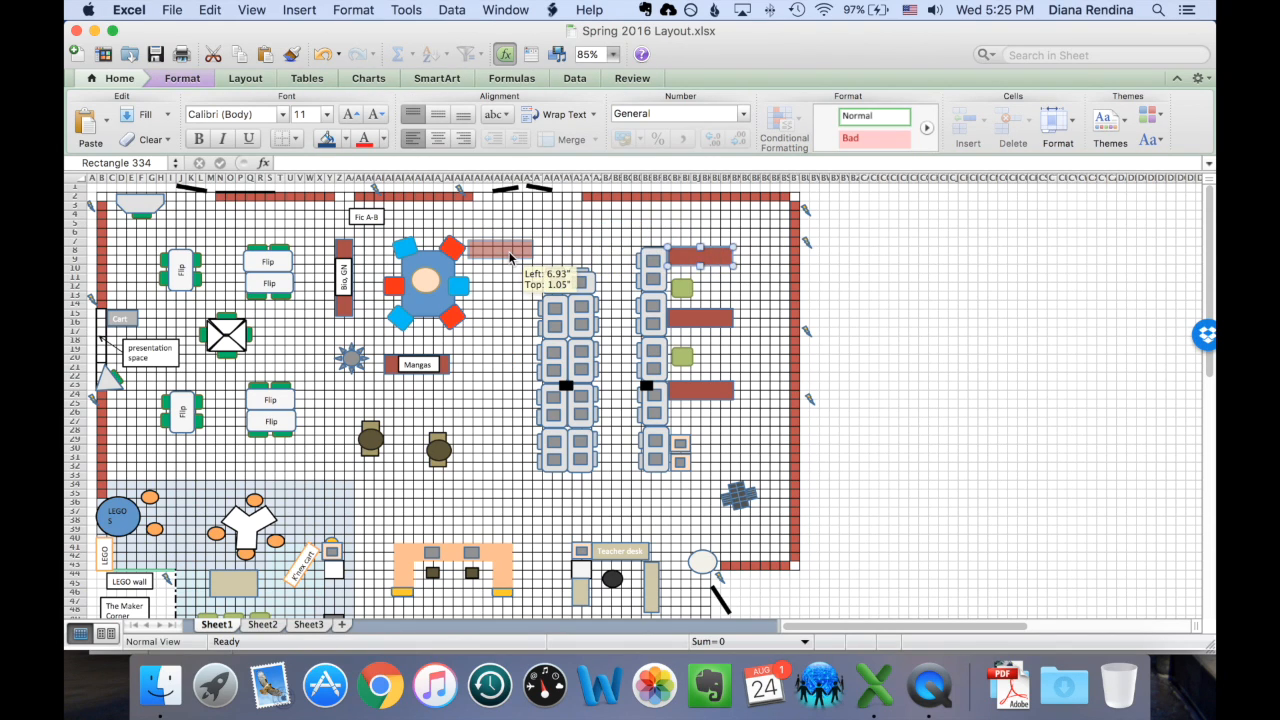
Step: Drag a red shelf section over beside the right-hand shelving and look over the rearranged layout
drag(500, 250, 690, 252)
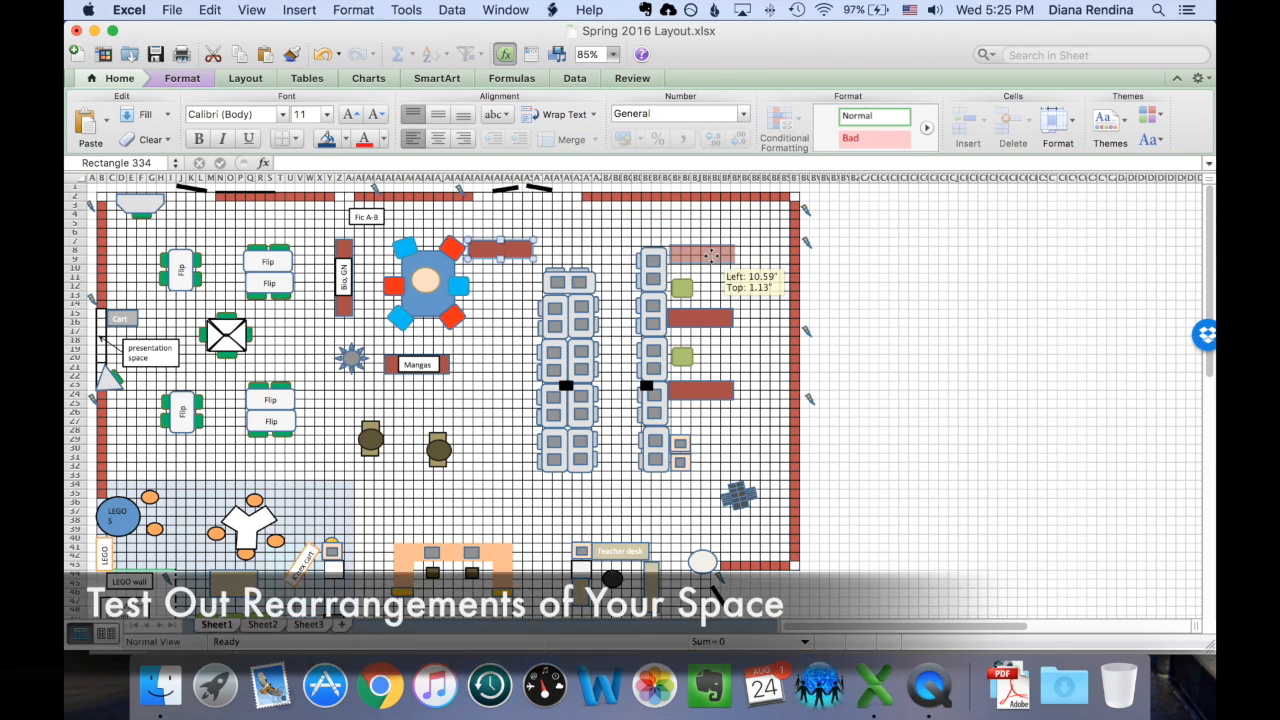
click(650, 290)
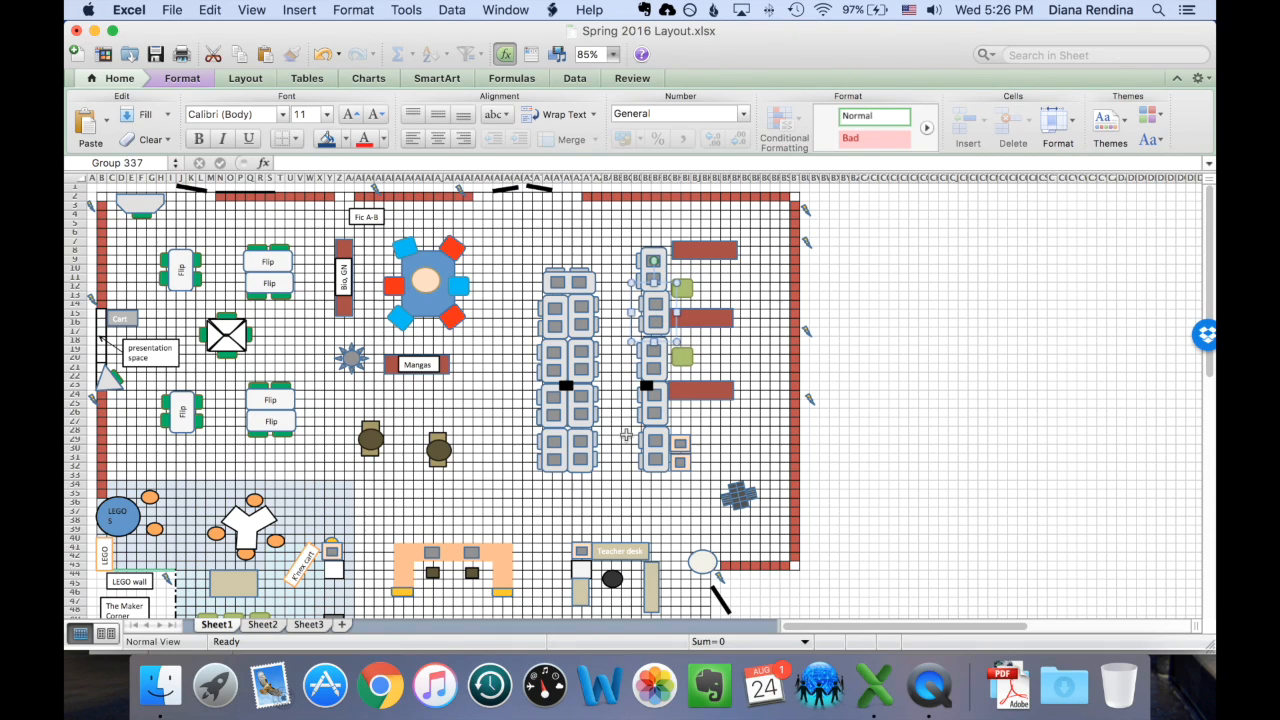
mouse_move(478, 442)
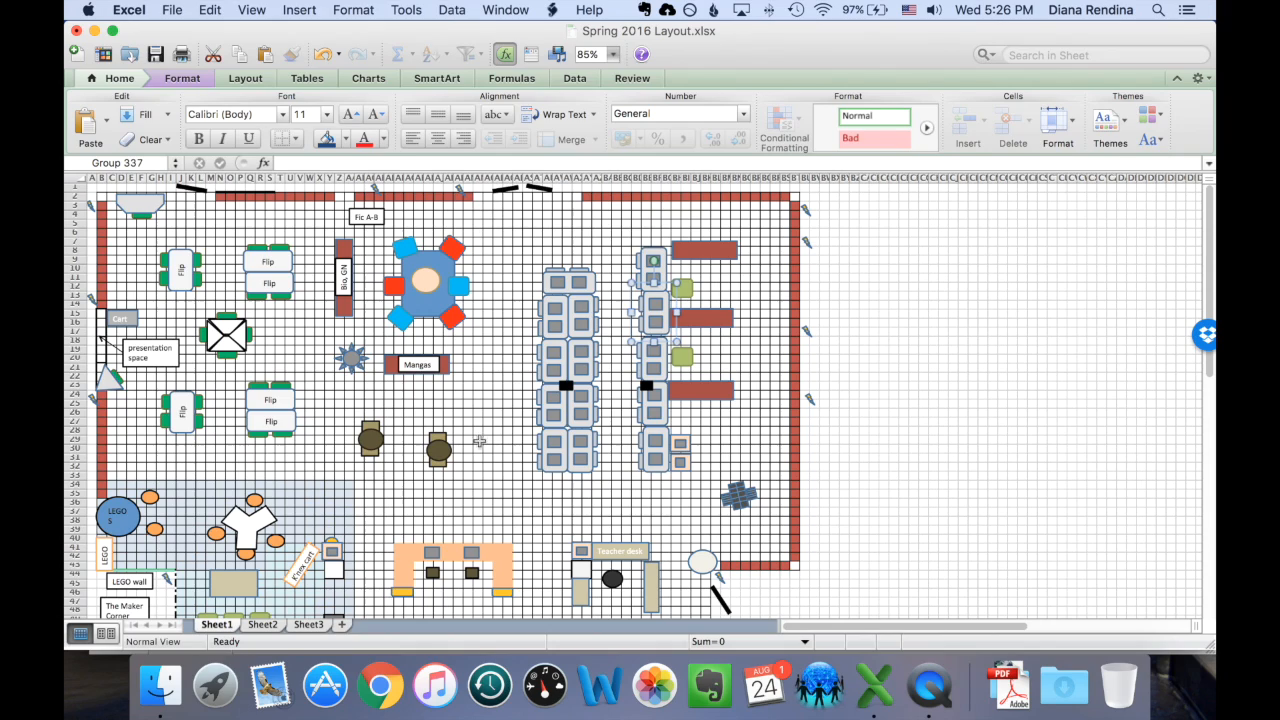
mouse_move(312, 476)
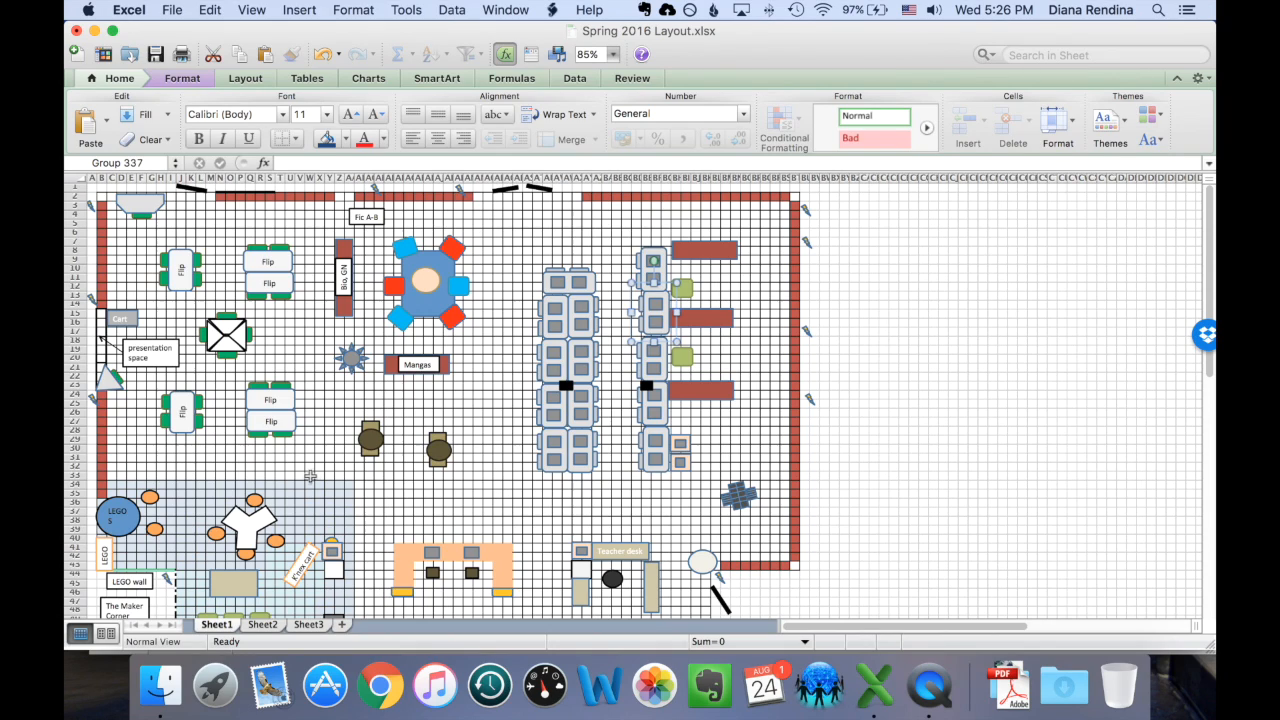
mouse_move(398, 200)
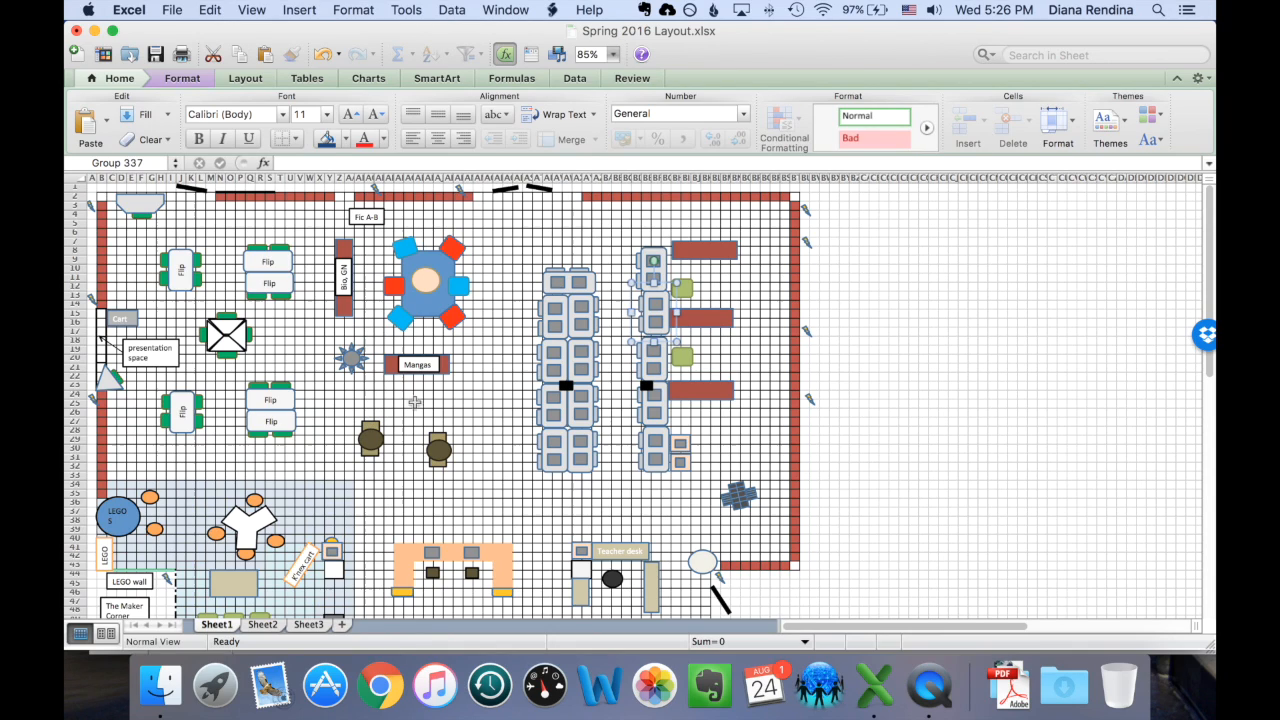
scroll(down, 3)
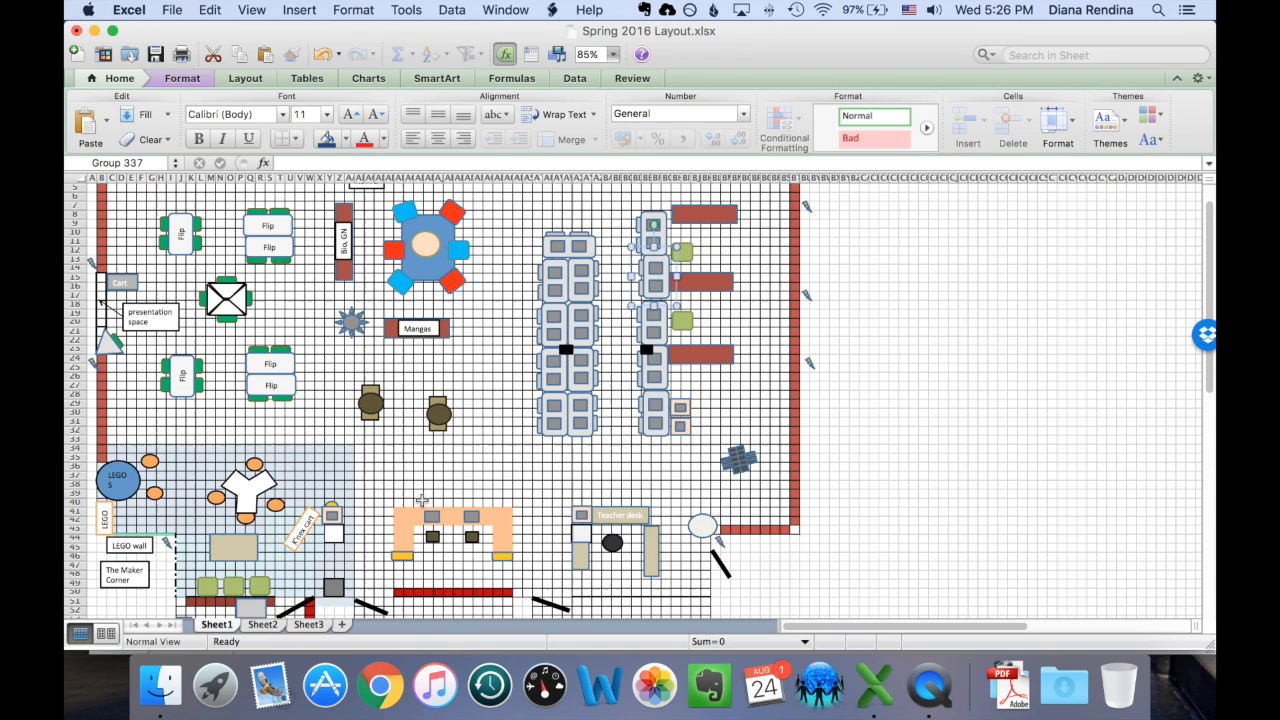
scroll(up, 3)
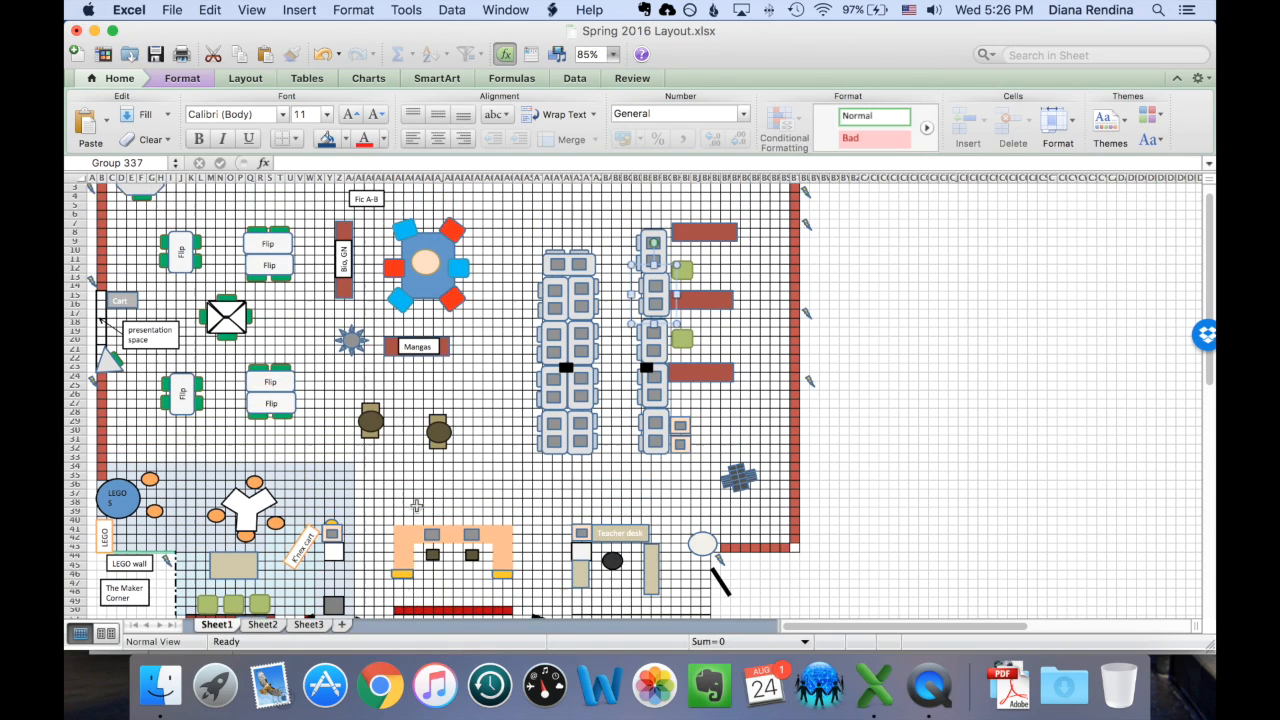
scroll(up, 3)
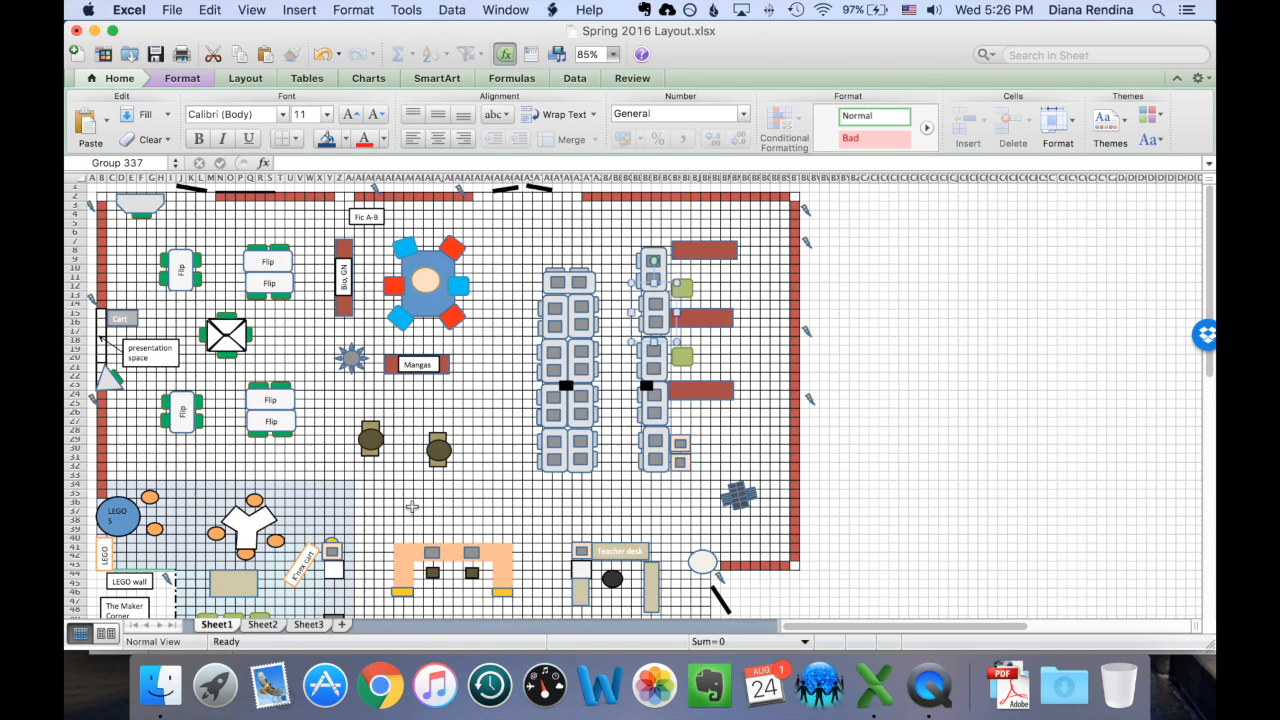